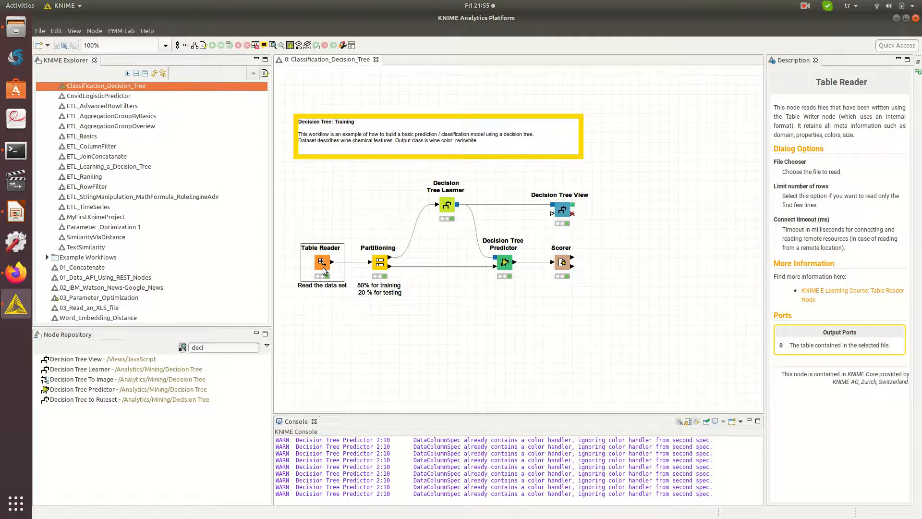
View the Table Reader's wine data output table (6497 rows, 13 columns)
{"action": "right_click", "coordinate": [323, 262]}
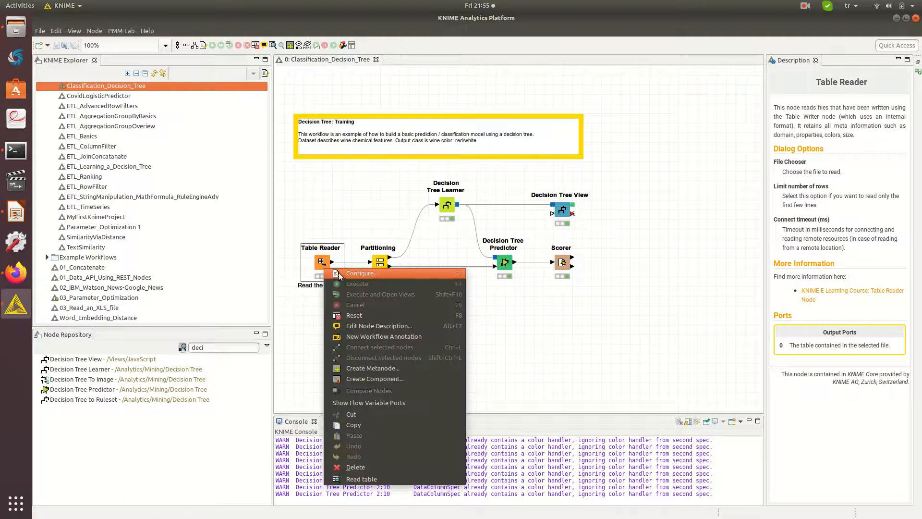
{"action": "left_click", "coordinate": [361, 273]}
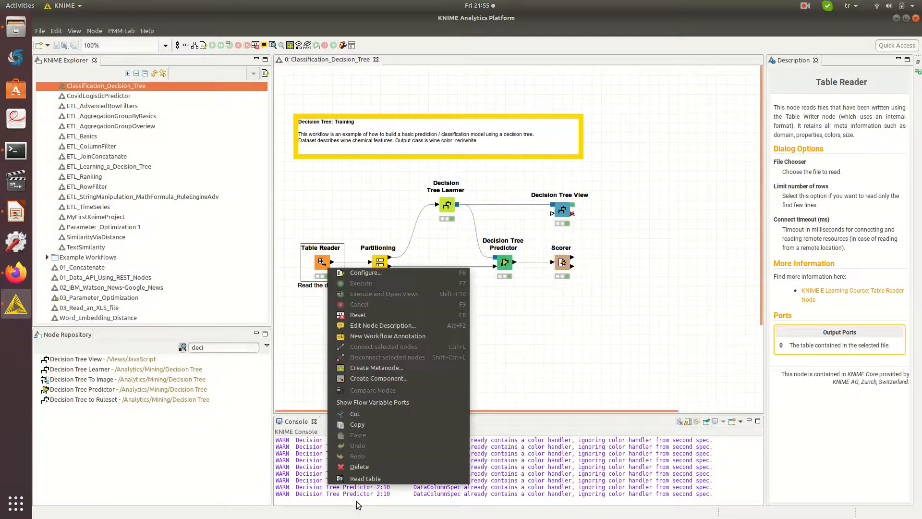
{"action": "left_click", "coordinate": [366, 478]}
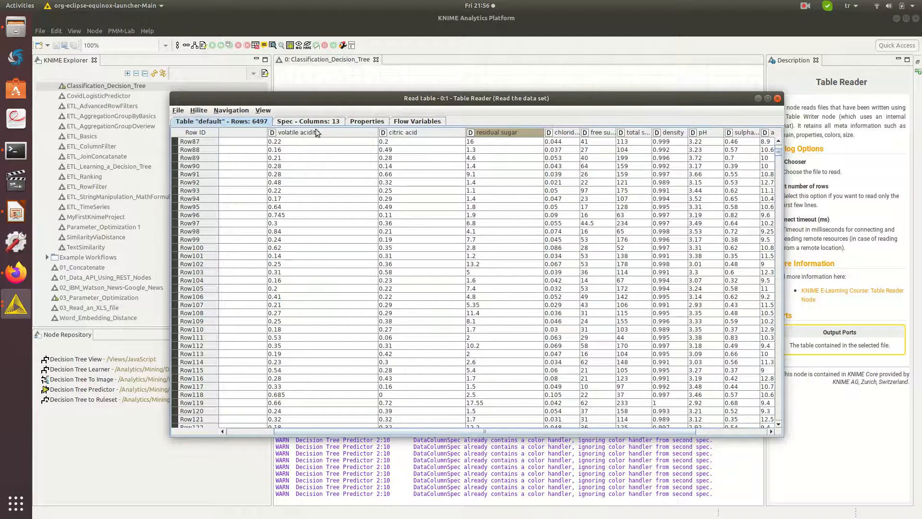
Inspect the color column's possible values in Spec - Columns, then close the table
{"action": "left_click", "coordinate": [309, 121]}
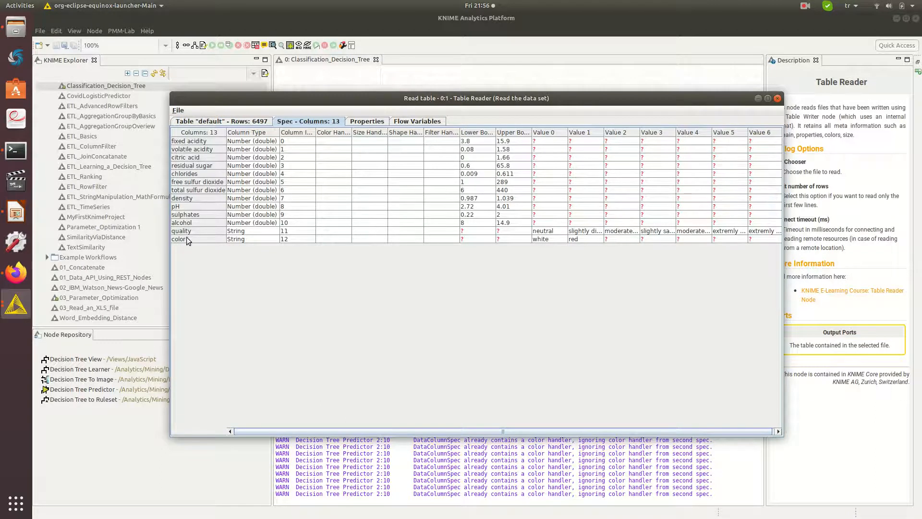
{"action": "left_click", "coordinate": [192, 238]}
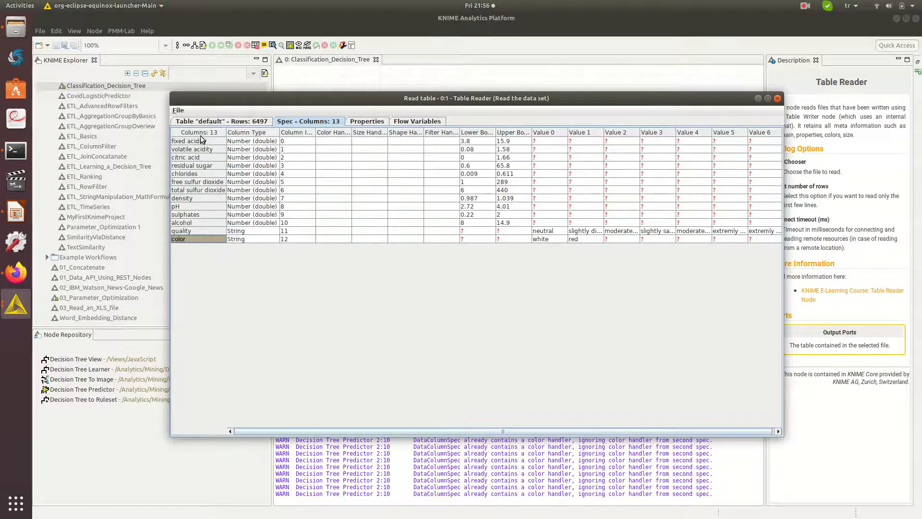
{"action": "mouse_move", "coordinate": [644, 129]}
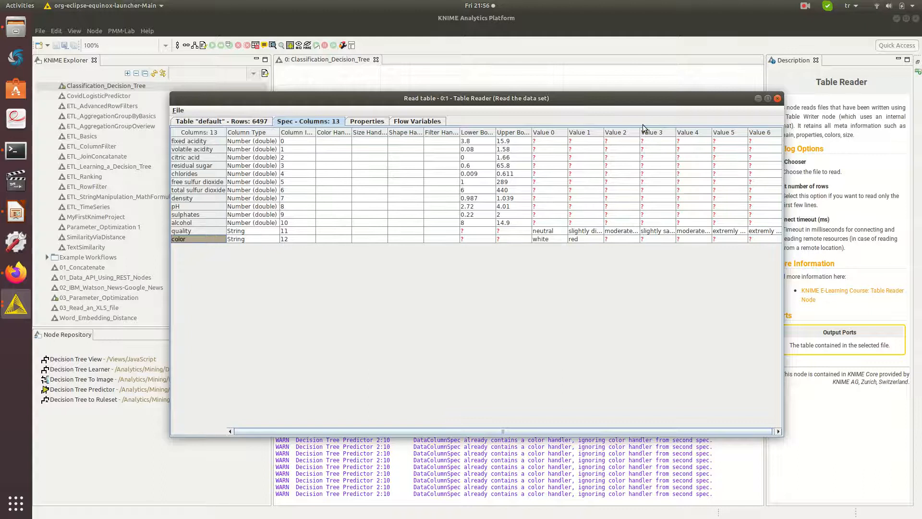
{"action": "mouse_move", "coordinate": [686, 184]}
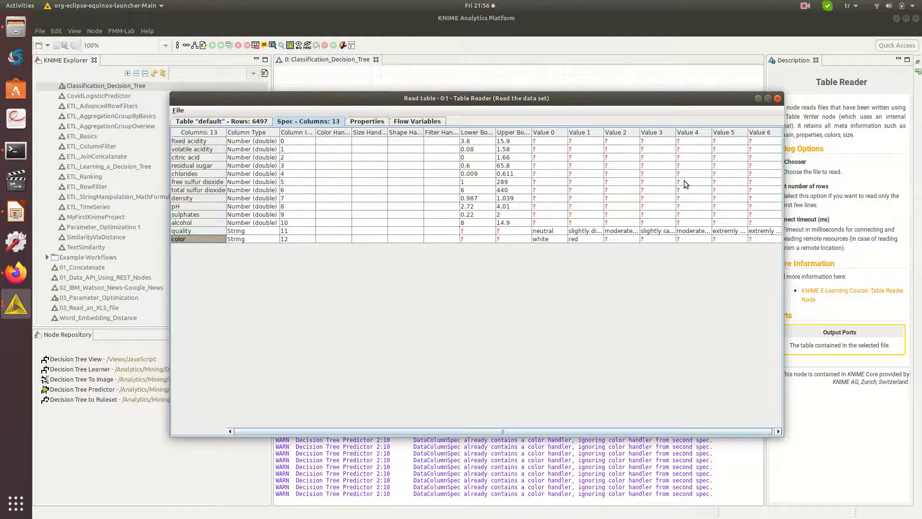
{"action": "mouse_move", "coordinate": [470, 145]}
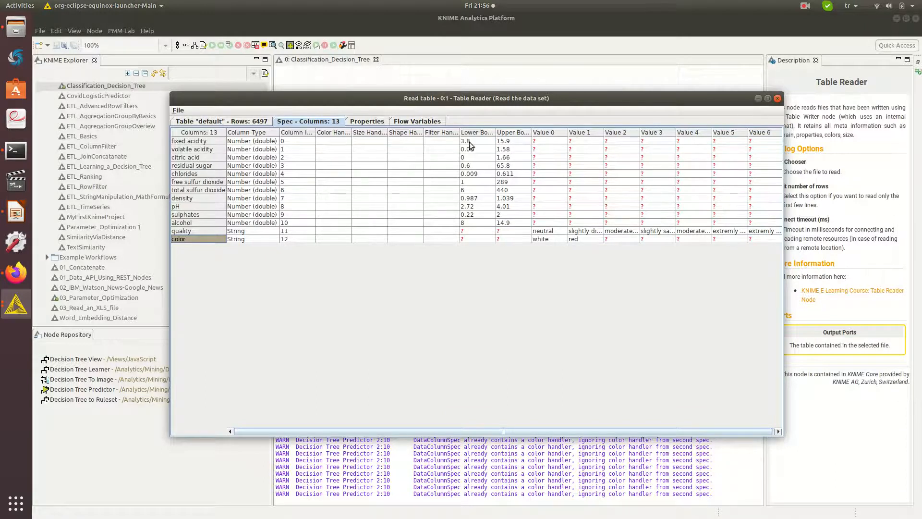
{"action": "mouse_move", "coordinate": [495, 202]}
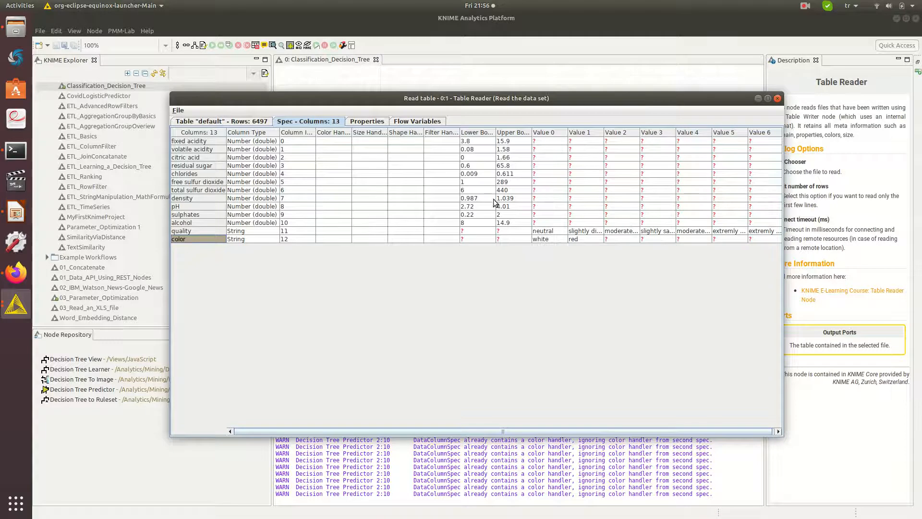
{"action": "mouse_move", "coordinate": [608, 227]}
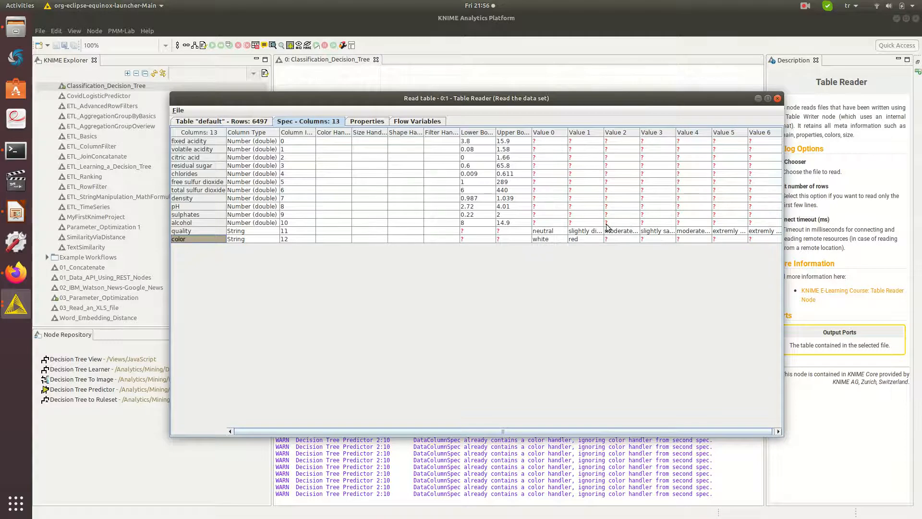
{"action": "mouse_move", "coordinate": [548, 246]}
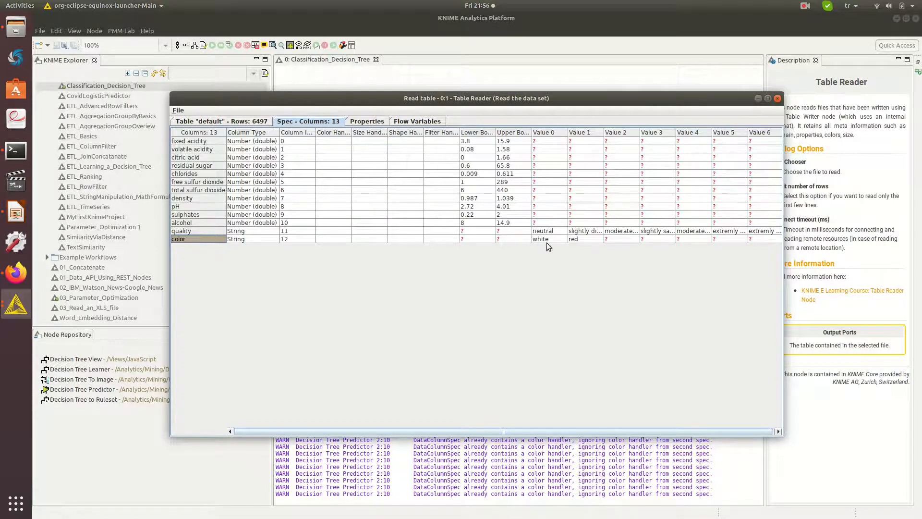
{"action": "mouse_move", "coordinate": [559, 245]}
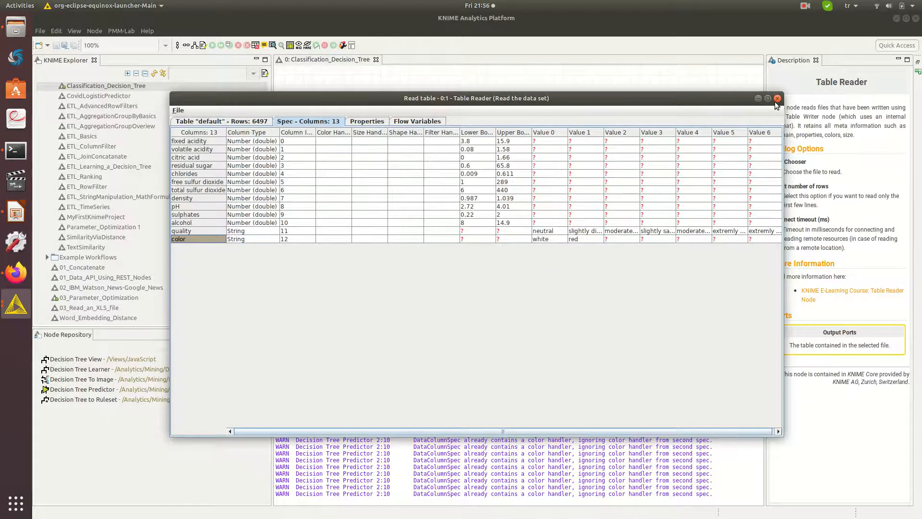
{"action": "left_click", "coordinate": [777, 98]}
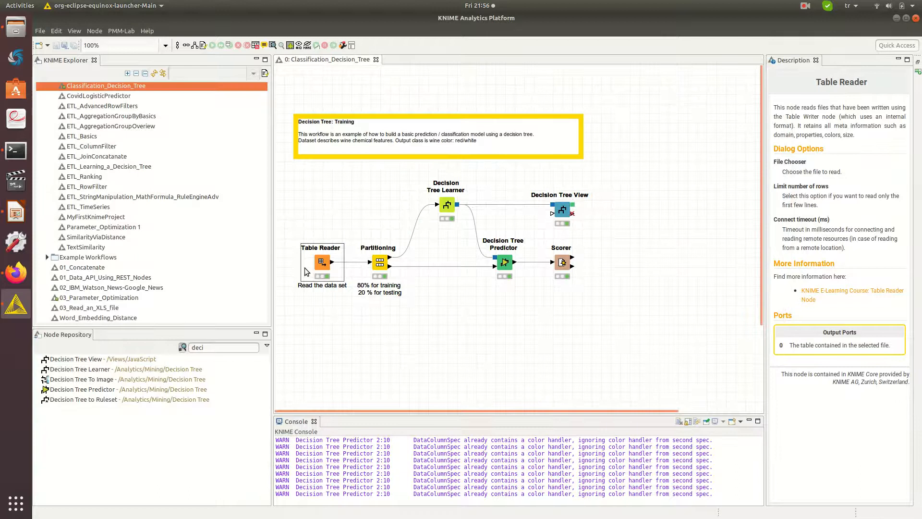
Show the Partitioning node's description and bring up its context menu
{"action": "double_click", "coordinate": [321, 261]}
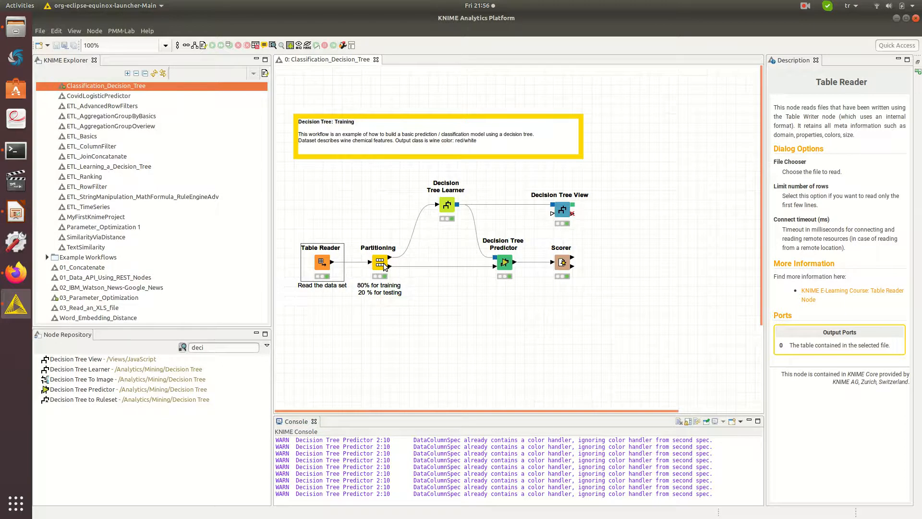
{"action": "left_click", "coordinate": [379, 262]}
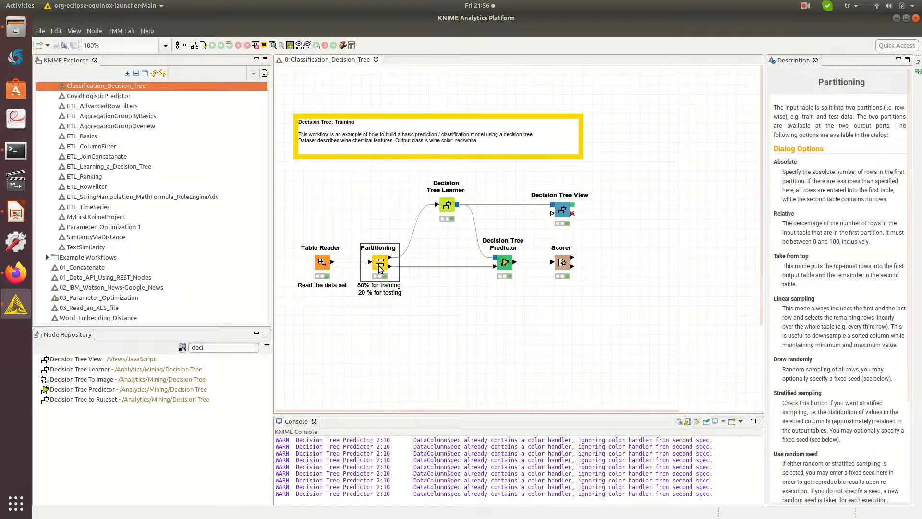
{"action": "right_click", "coordinate": [380, 263]}
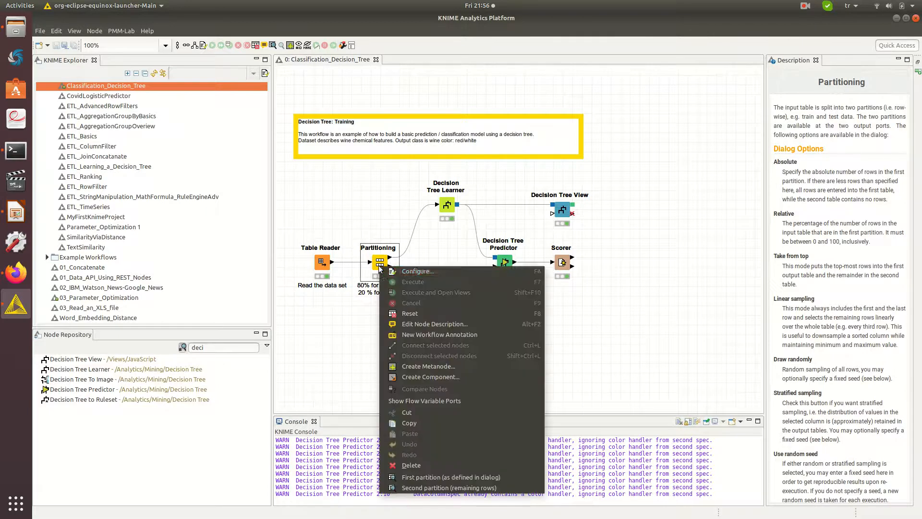
Set Partitioning to 80% relative, stratified by color, and confirm the downstream reset
{"action": "left_click", "coordinate": [417, 271]}
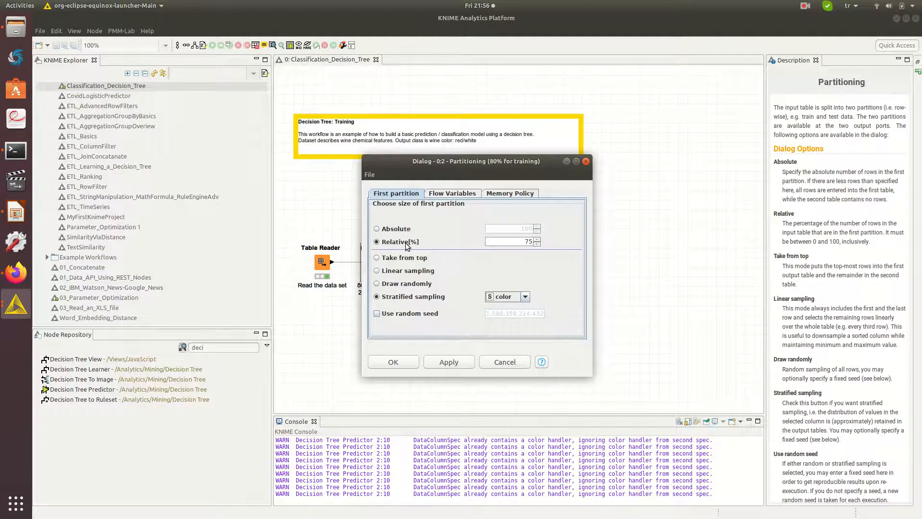
{"action": "mouse_move", "coordinate": [519, 252]}
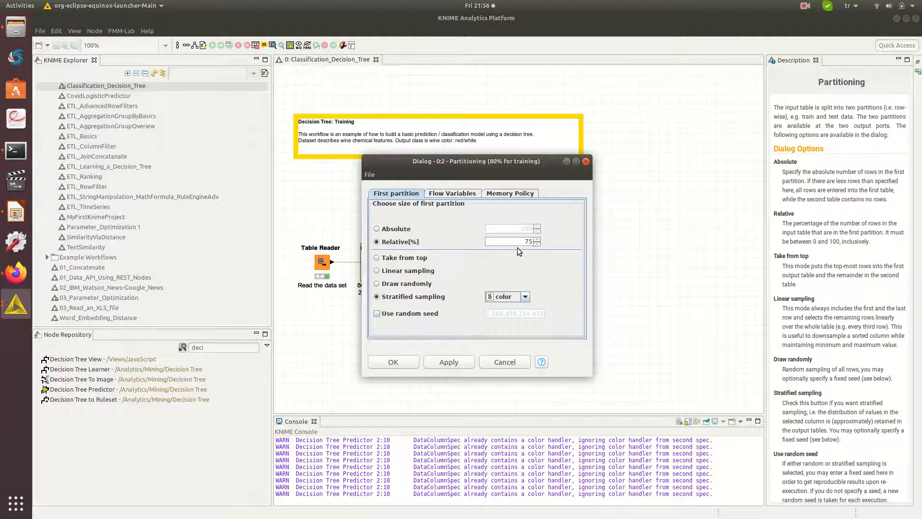
{"action": "mouse_move", "coordinate": [530, 260]}
{"action": "type", "text": "80"}
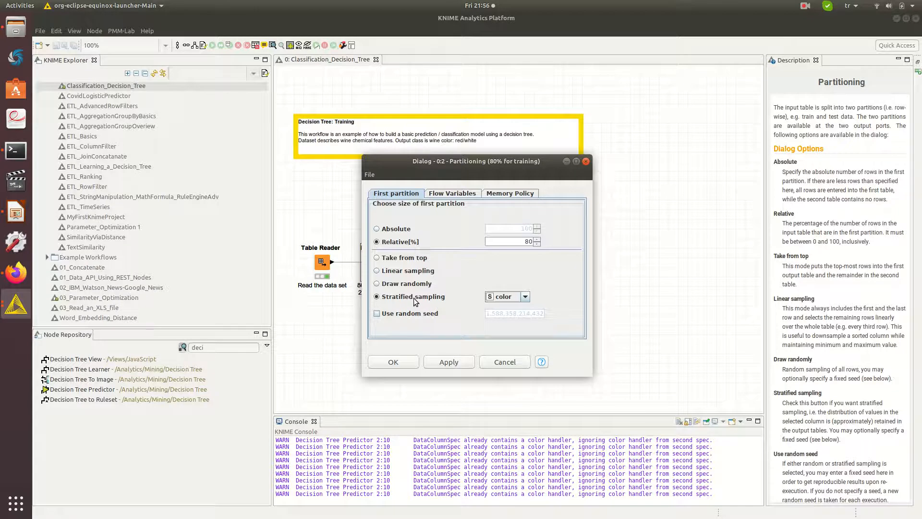
{"action": "mouse_move", "coordinate": [427, 300]}
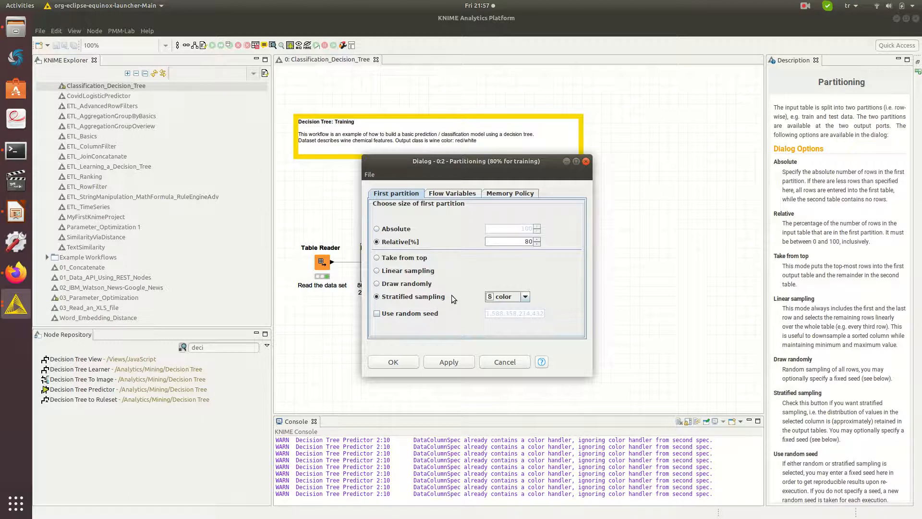
{"action": "mouse_move", "coordinate": [431, 299]}
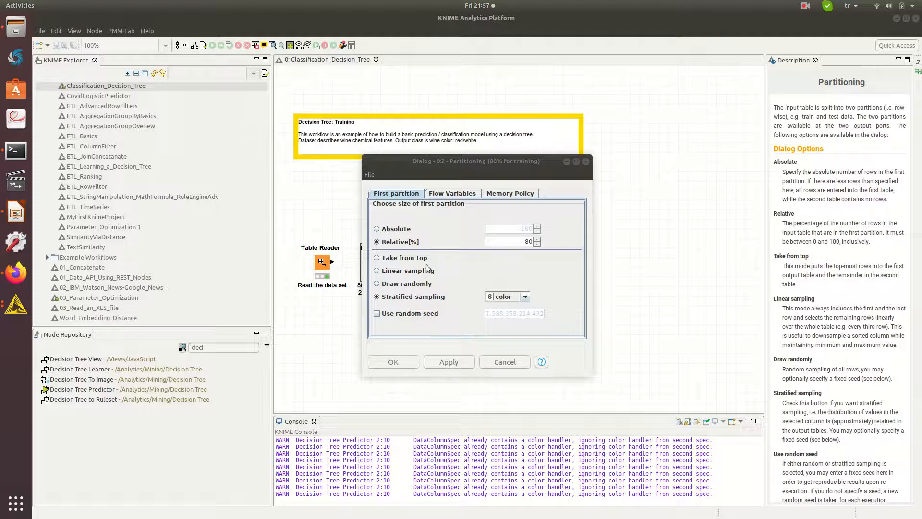
{"action": "mouse_move", "coordinate": [421, 273]}
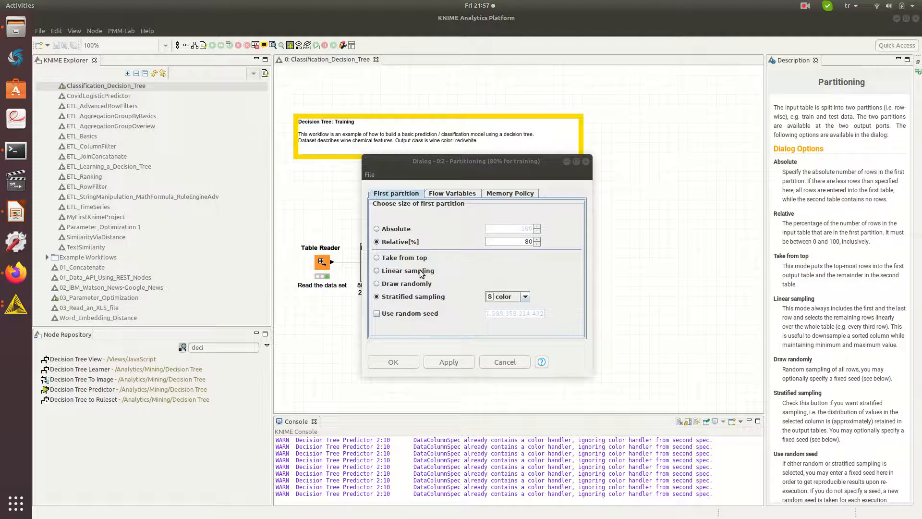
{"action": "mouse_move", "coordinate": [424, 273]}
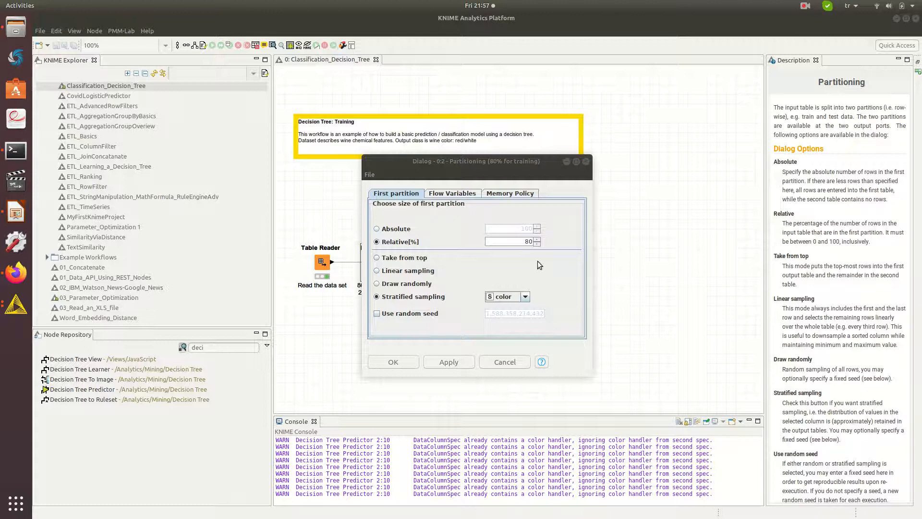
{"action": "mouse_move", "coordinate": [456, 281]}
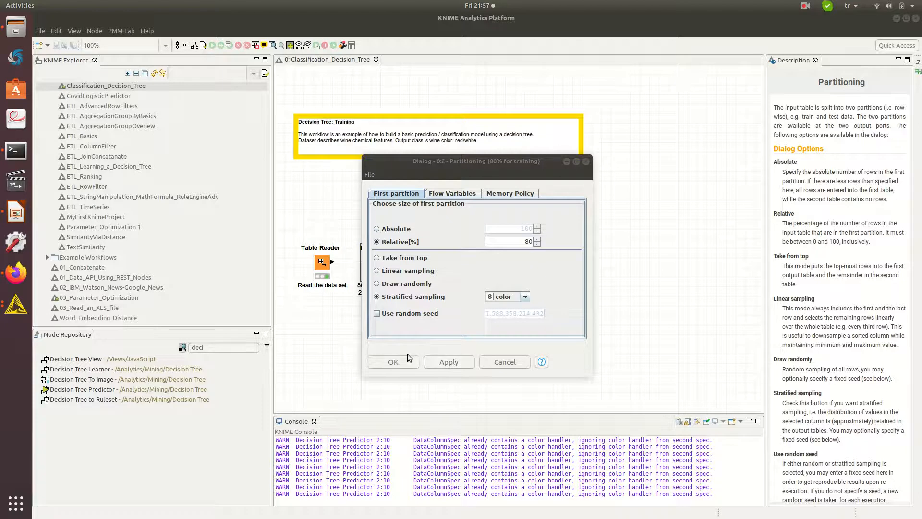
{"action": "mouse_move", "coordinate": [535, 297]}
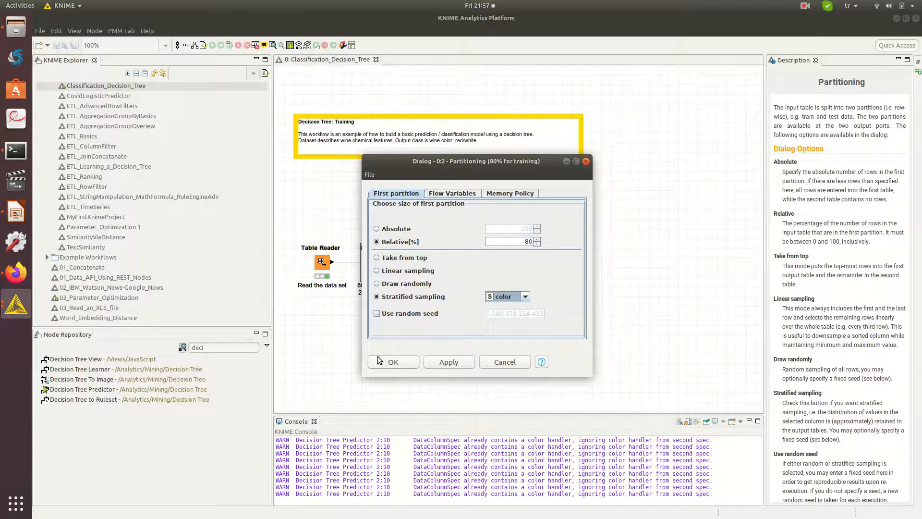
{"action": "left_click", "coordinate": [393, 362]}
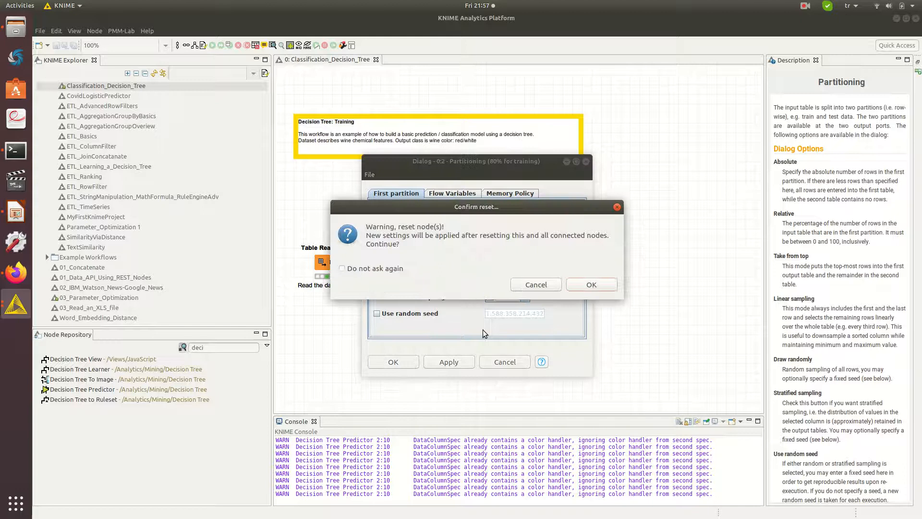
{"action": "left_click", "coordinate": [591, 285]}
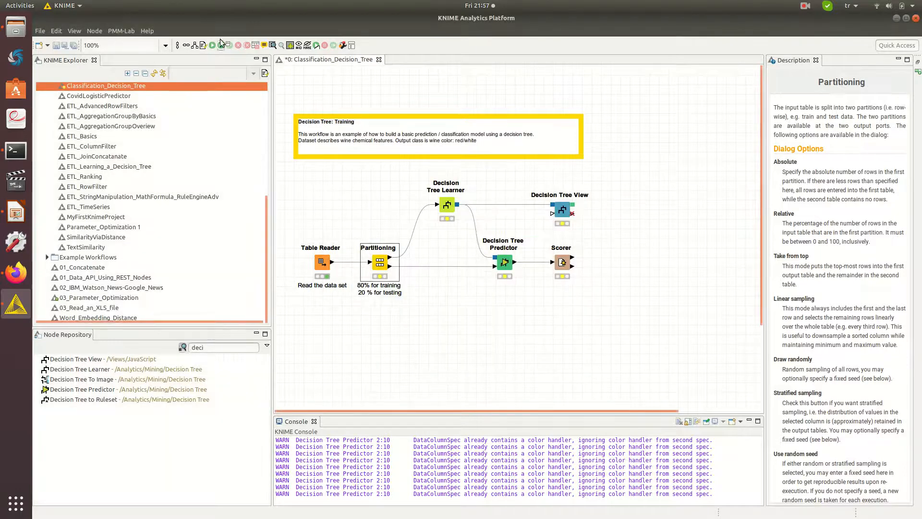
{"action": "right_click", "coordinate": [378, 262]}
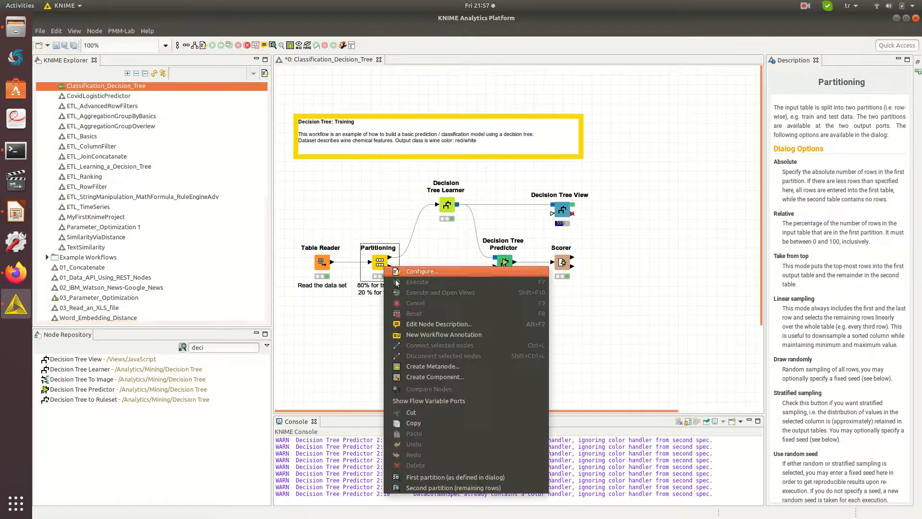
{"action": "left_click", "coordinate": [455, 476]}
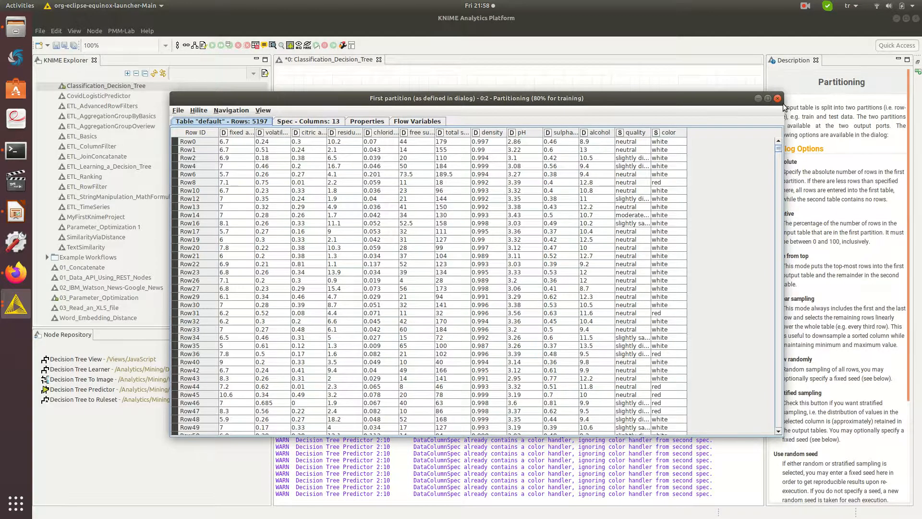
{"action": "right_click", "coordinate": [379, 261]}
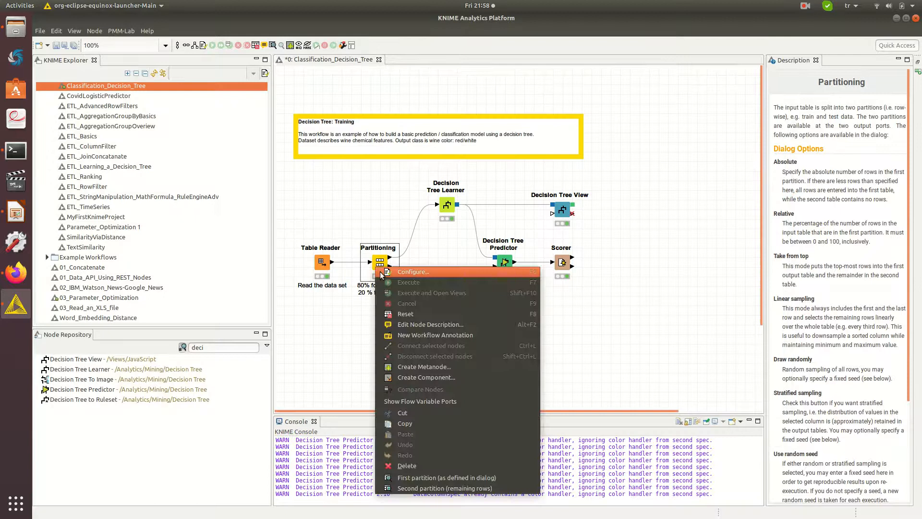
{"action": "left_click", "coordinate": [444, 488]}
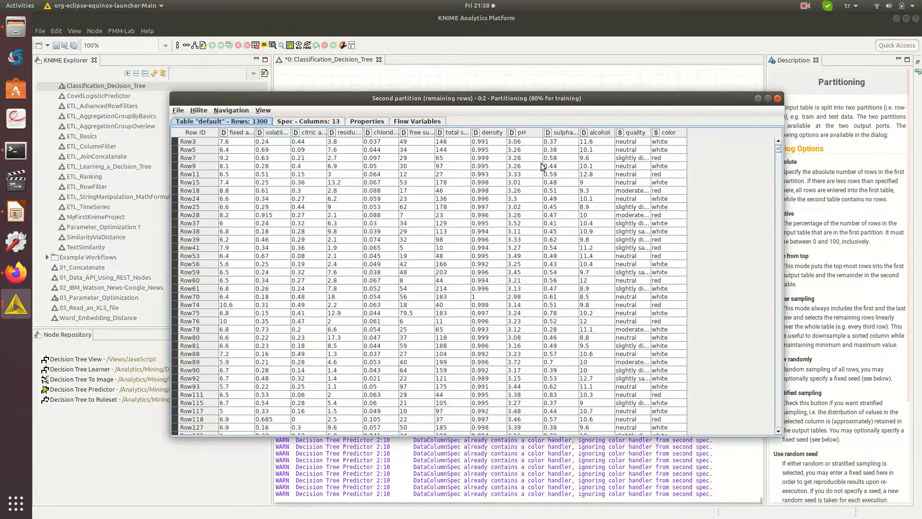
{"action": "mouse_move", "coordinate": [578, 107]}
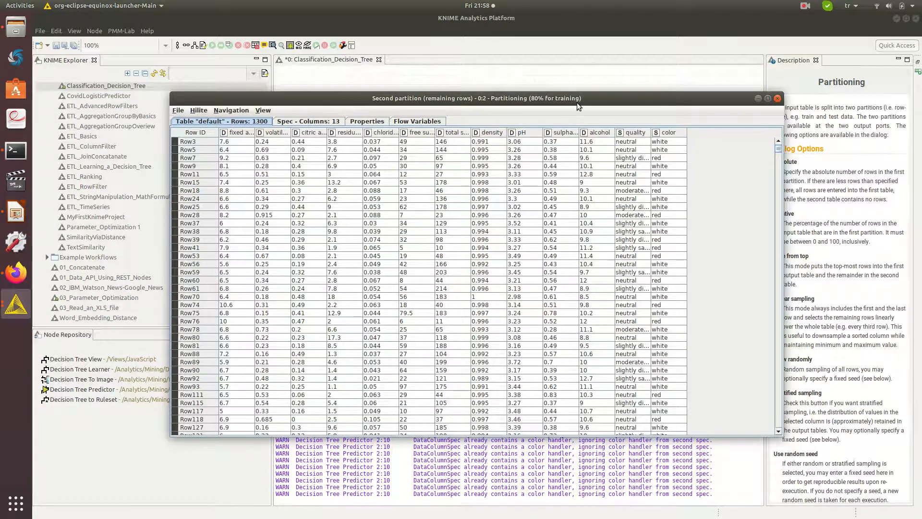
{"action": "mouse_move", "coordinate": [737, 125]}
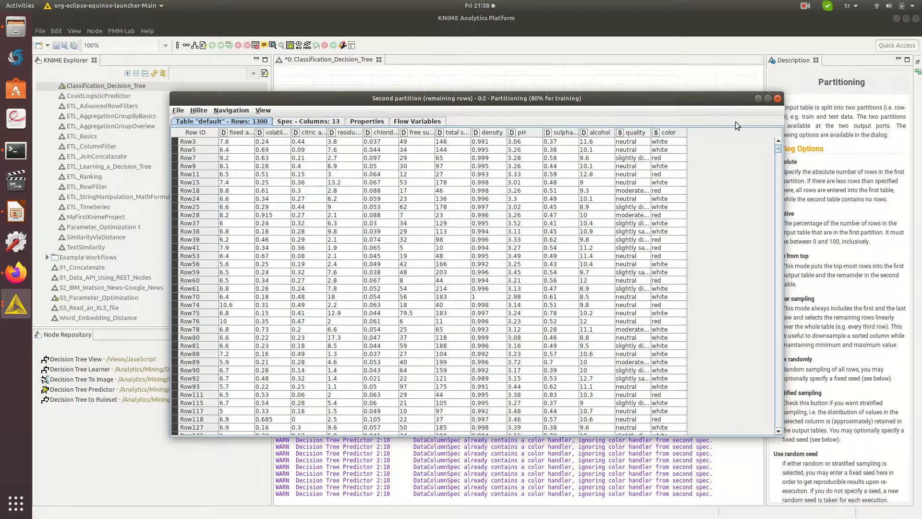
{"action": "left_click", "coordinate": [776, 98]}
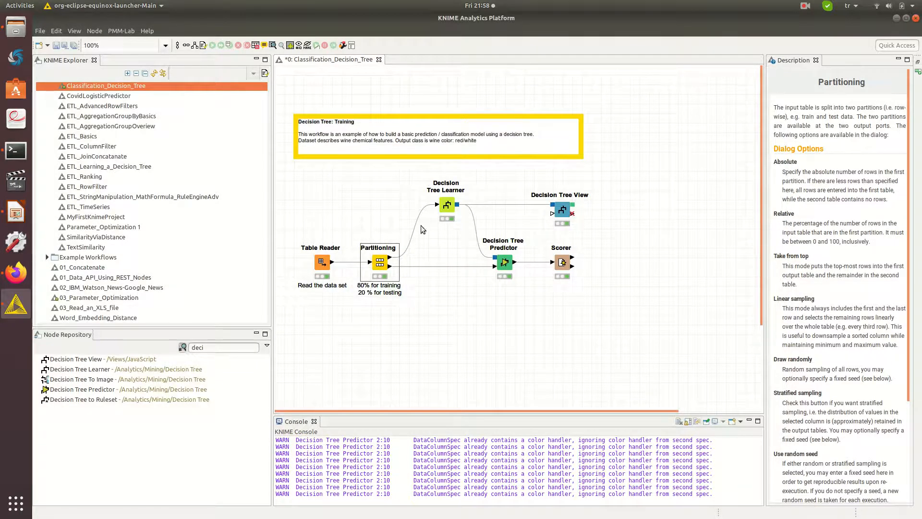
Configure the Decision Tree Learner keeping color as the class column
{"action": "left_click", "coordinate": [447, 205]}
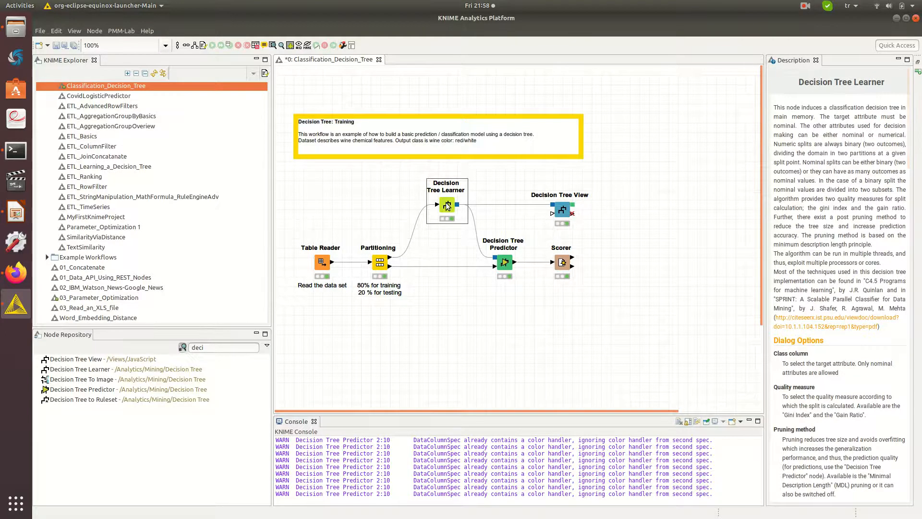
{"action": "right_click", "coordinate": [446, 206]}
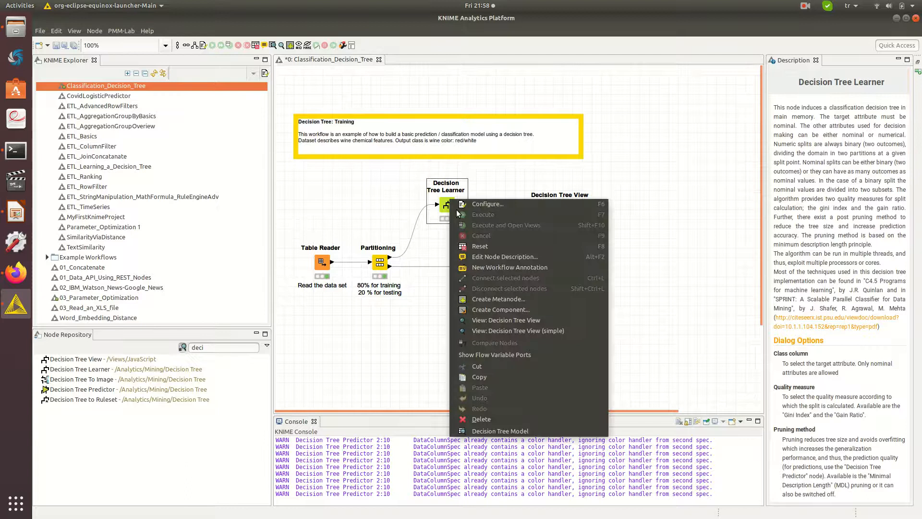
{"action": "left_click", "coordinate": [488, 204]}
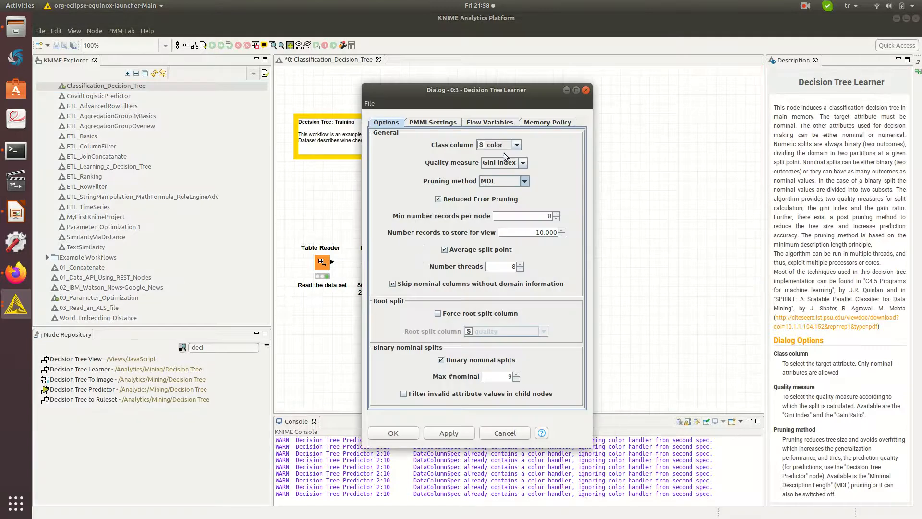
{"action": "left_click", "coordinate": [519, 144]}
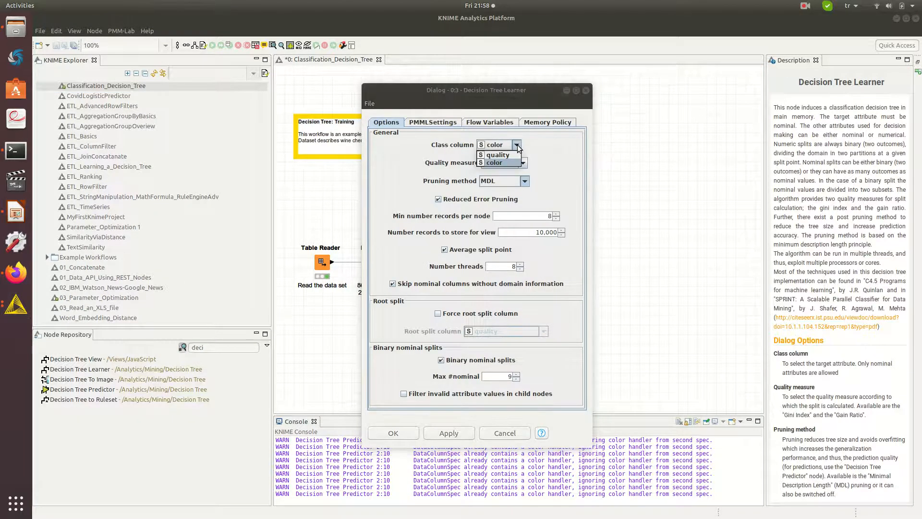
{"action": "left_click", "coordinate": [494, 144]}
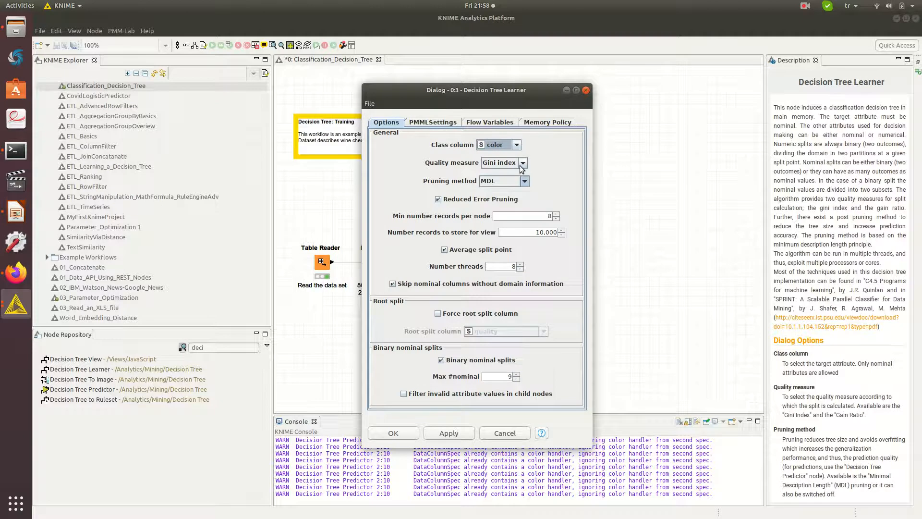
Keep Gini index as quality measure and set pruning method to No pruning
{"action": "left_click", "coordinate": [523, 163]}
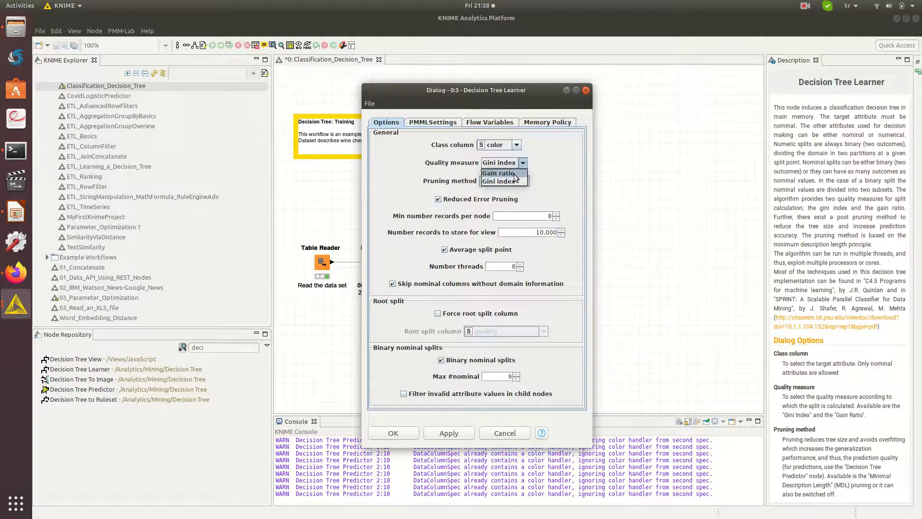
{"action": "left_click", "coordinate": [499, 181]}
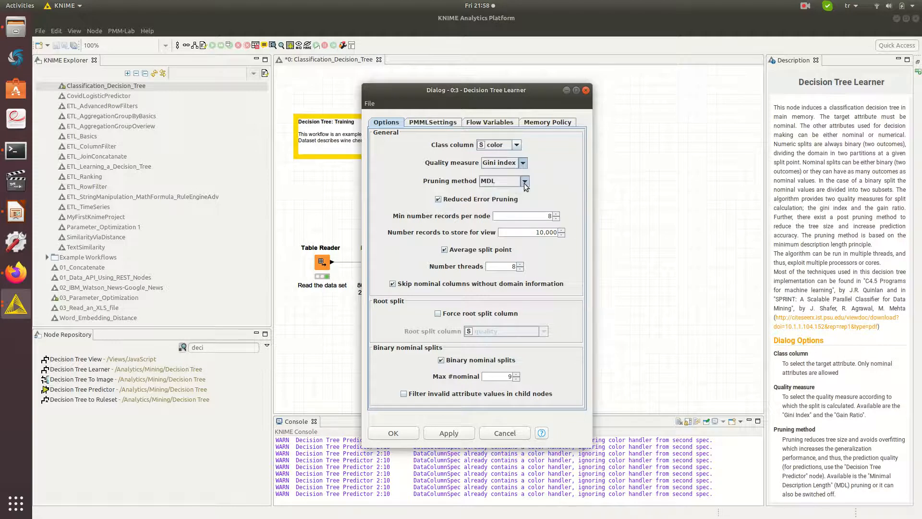
{"action": "left_click", "coordinate": [525, 181]}
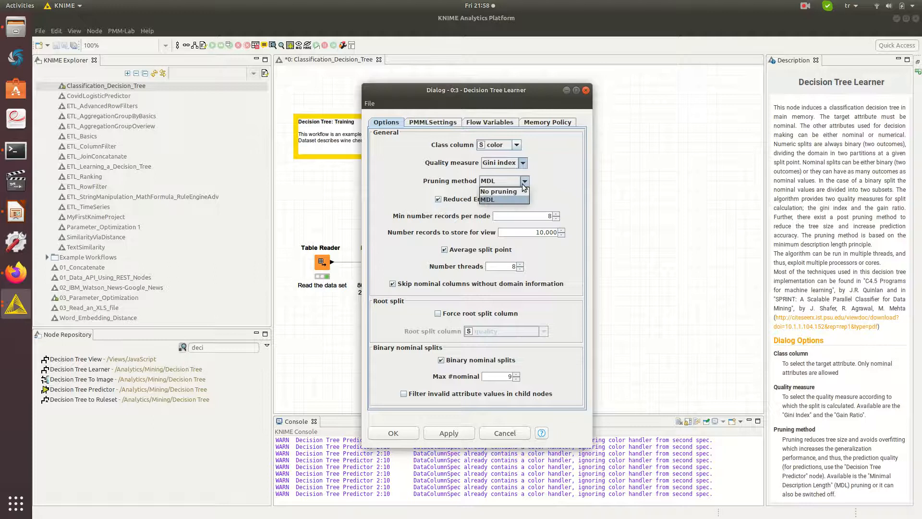
{"action": "left_click", "coordinate": [498, 191]}
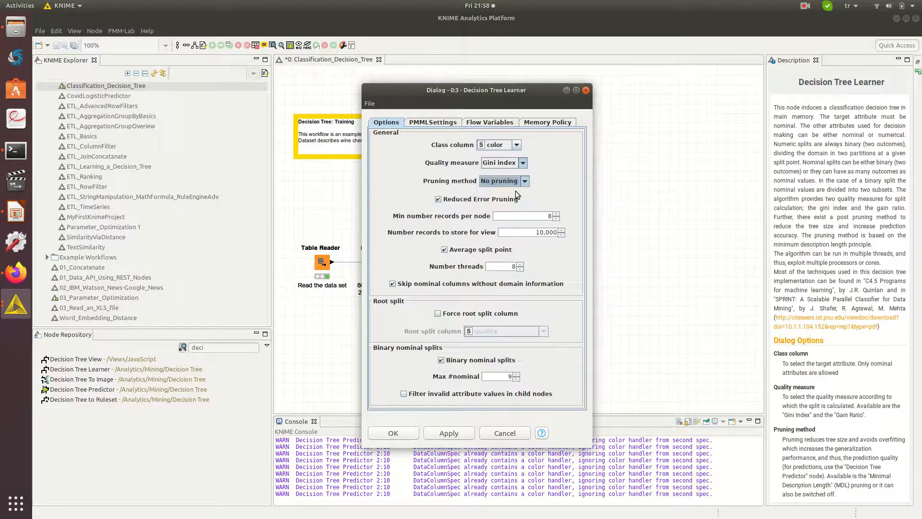
{"action": "mouse_move", "coordinate": [483, 204]}
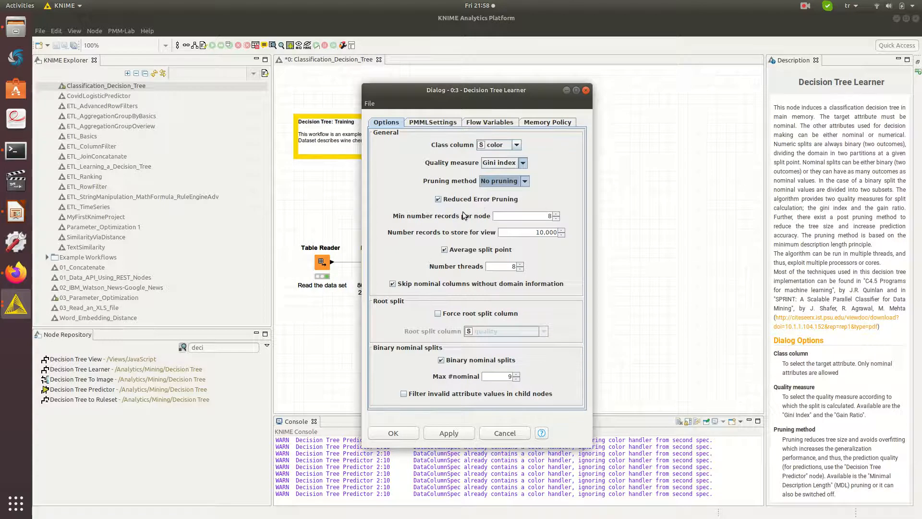
{"action": "mouse_move", "coordinate": [439, 219]}
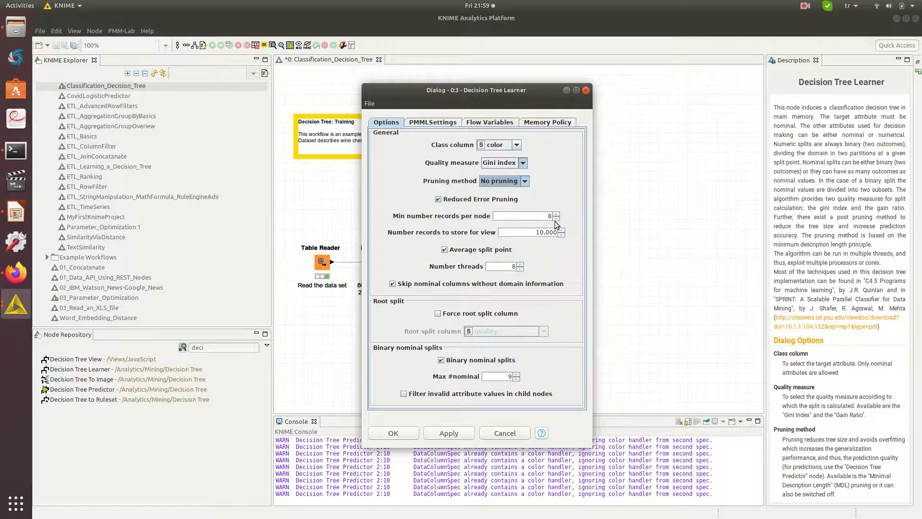
{"action": "mouse_move", "coordinate": [446, 248]}
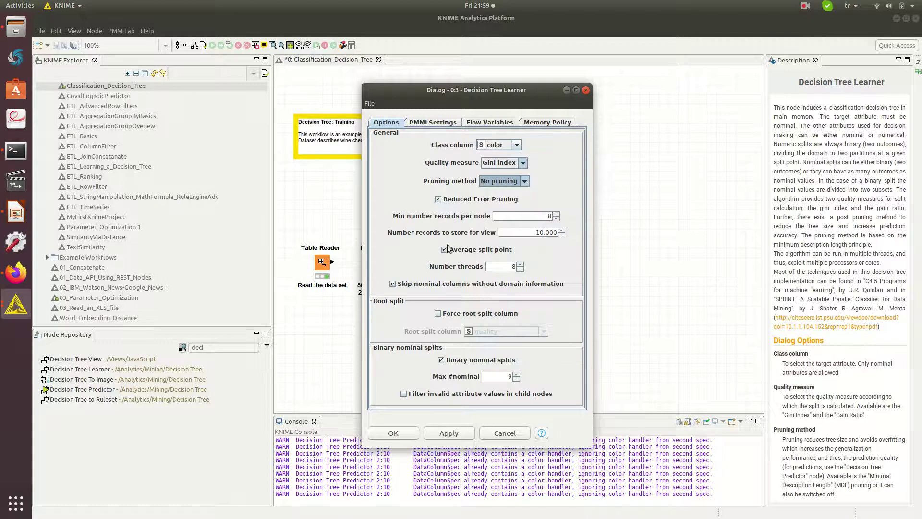
{"action": "left_click", "coordinate": [444, 250]}
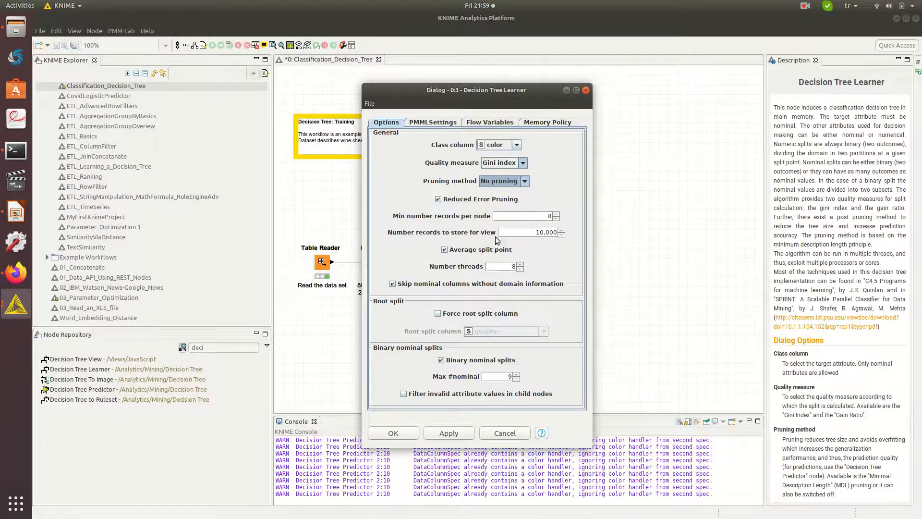
{"action": "mouse_move", "coordinate": [556, 248]}
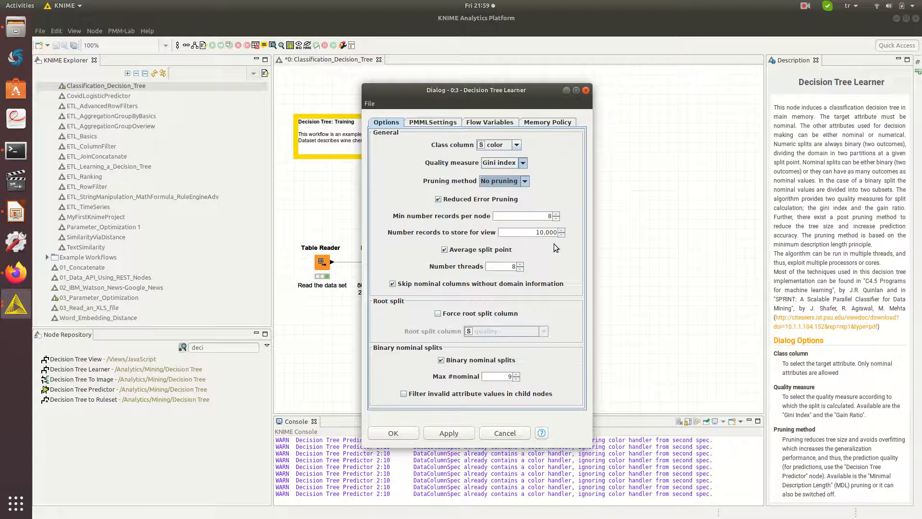
{"action": "mouse_move", "coordinate": [533, 253]}
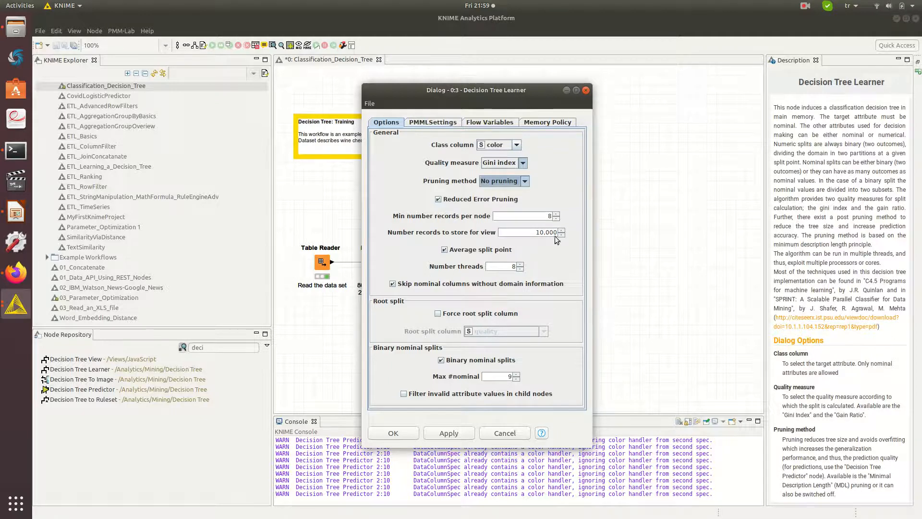
{"action": "mouse_move", "coordinate": [536, 234]}
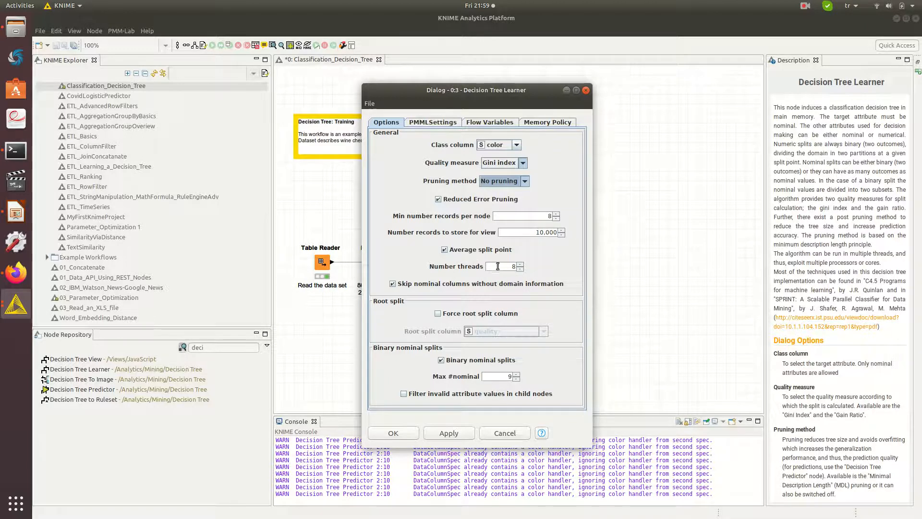
{"action": "mouse_move", "coordinate": [509, 275]}
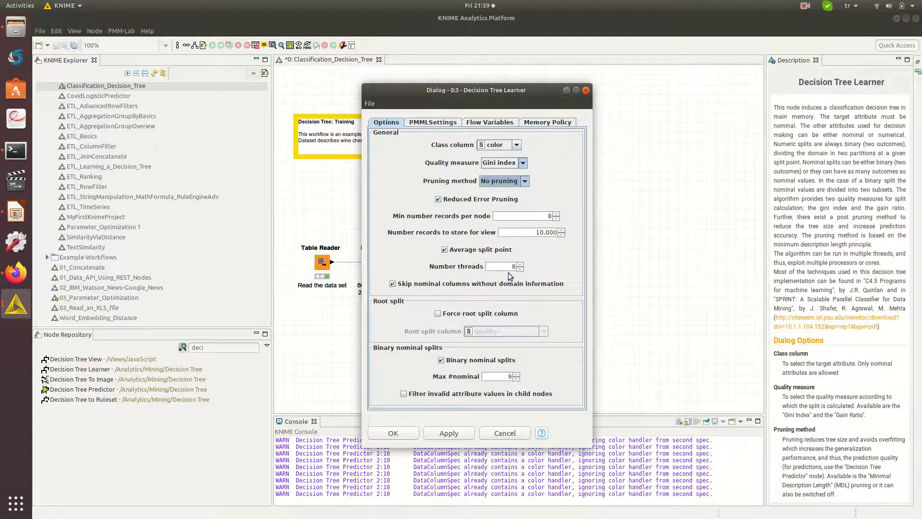
{"action": "mouse_move", "coordinate": [520, 271]}
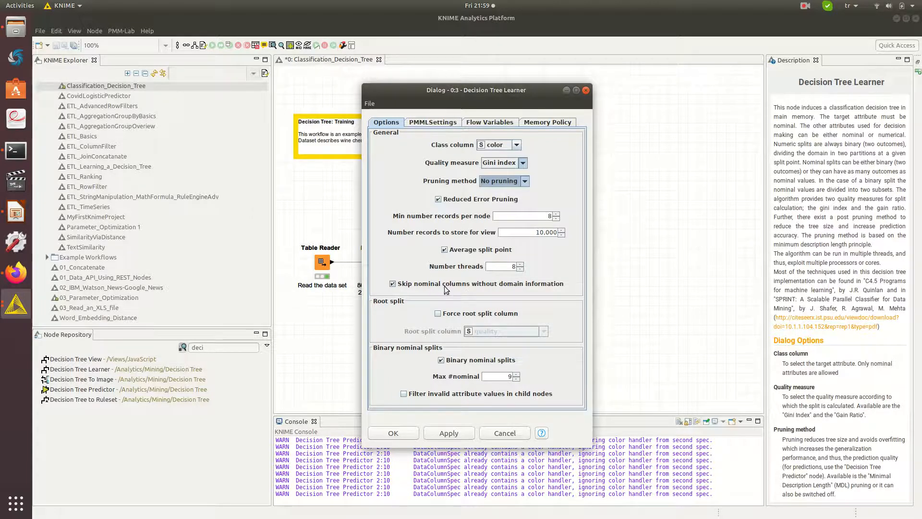
{"action": "mouse_move", "coordinate": [561, 289]}
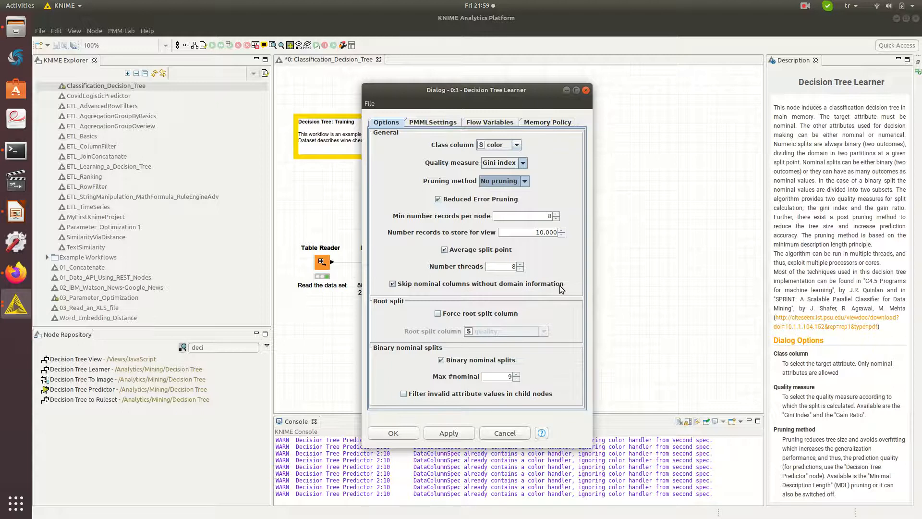
{"action": "mouse_move", "coordinate": [448, 286]}
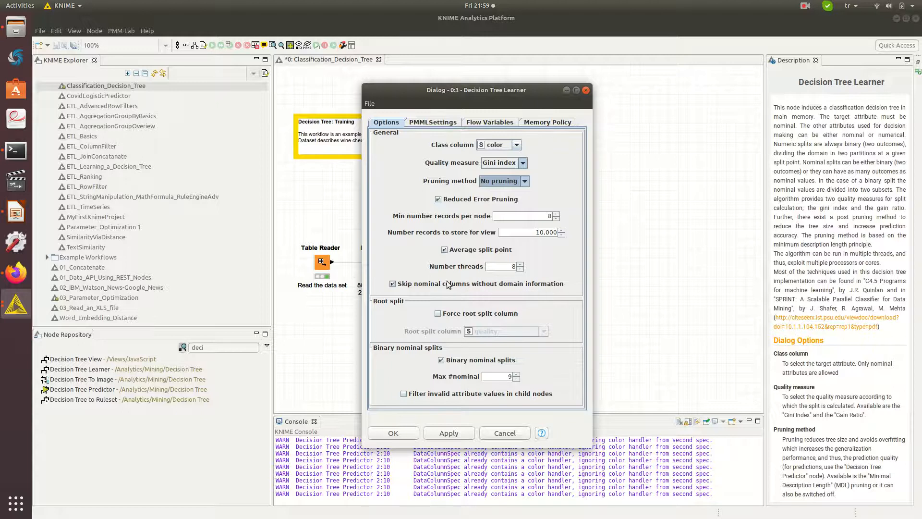
{"action": "mouse_move", "coordinate": [553, 286]}
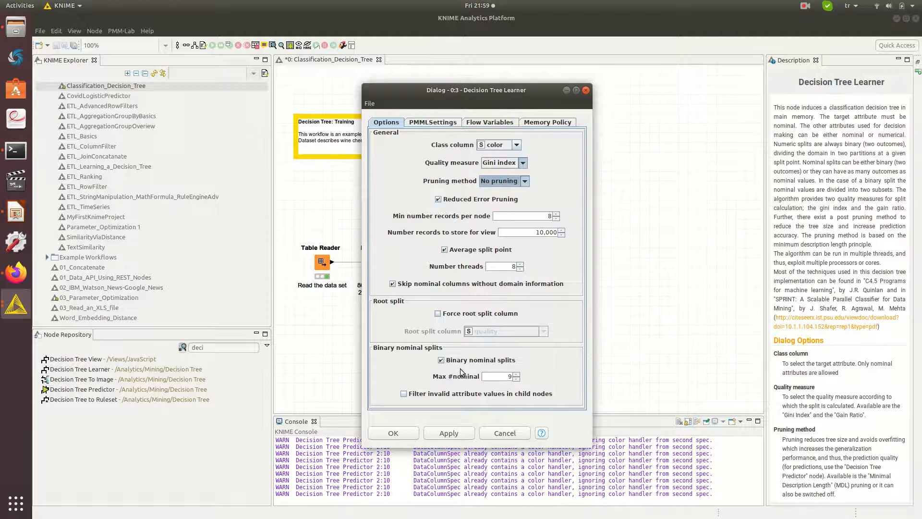
{"action": "mouse_move", "coordinate": [514, 367]}
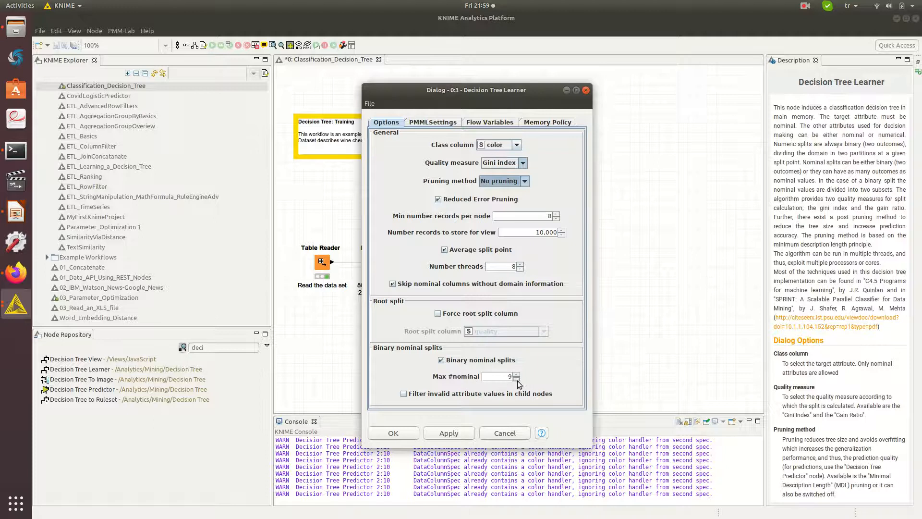
{"action": "mouse_move", "coordinate": [514, 390]}
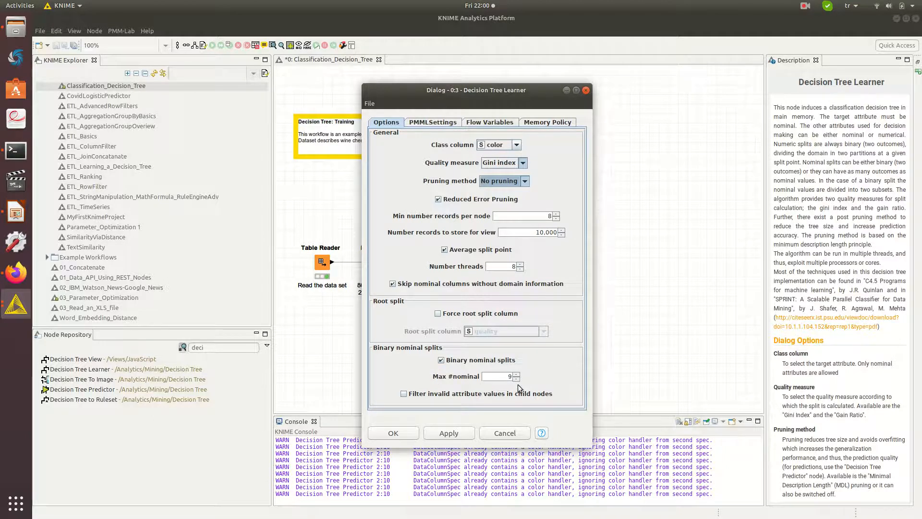
{"action": "mouse_move", "coordinate": [481, 403]}
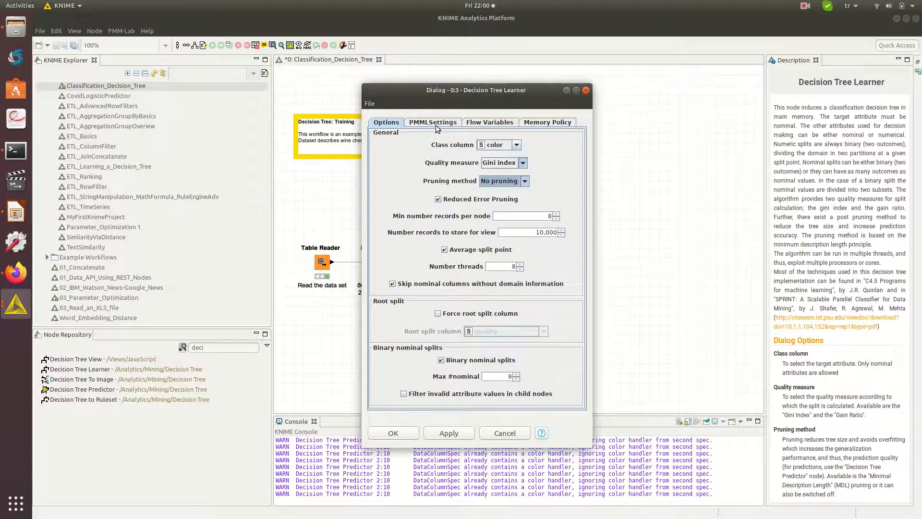
Review the PMMLSettings strategies for missing values and no true child
{"action": "left_click", "coordinate": [433, 122]}
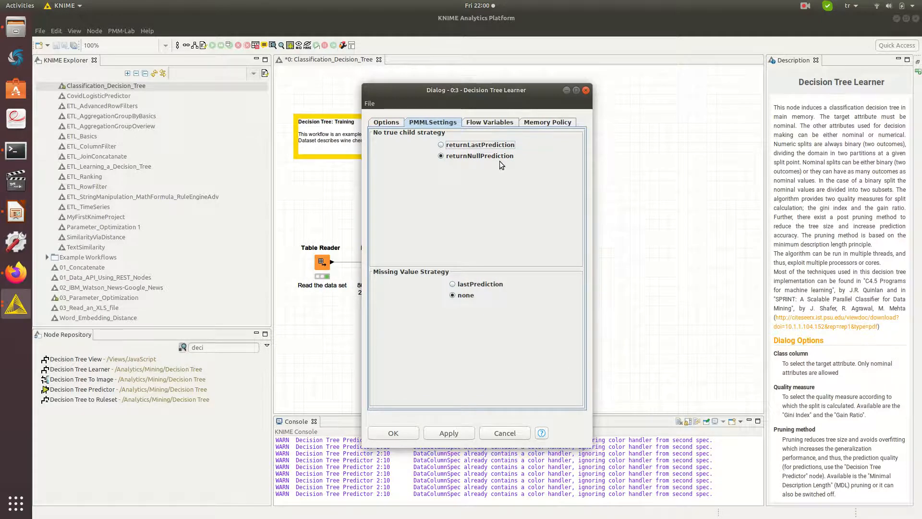
{"action": "mouse_move", "coordinate": [477, 310]}
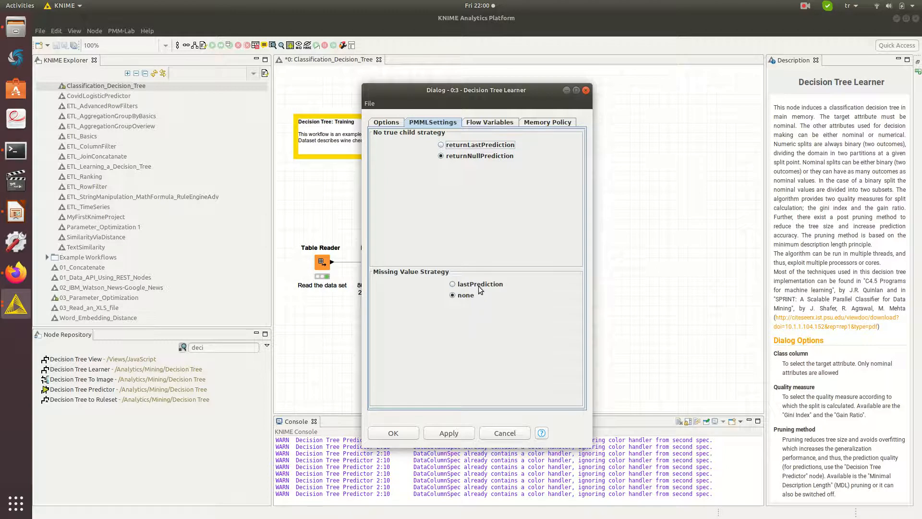
{"action": "mouse_move", "coordinate": [458, 360]}
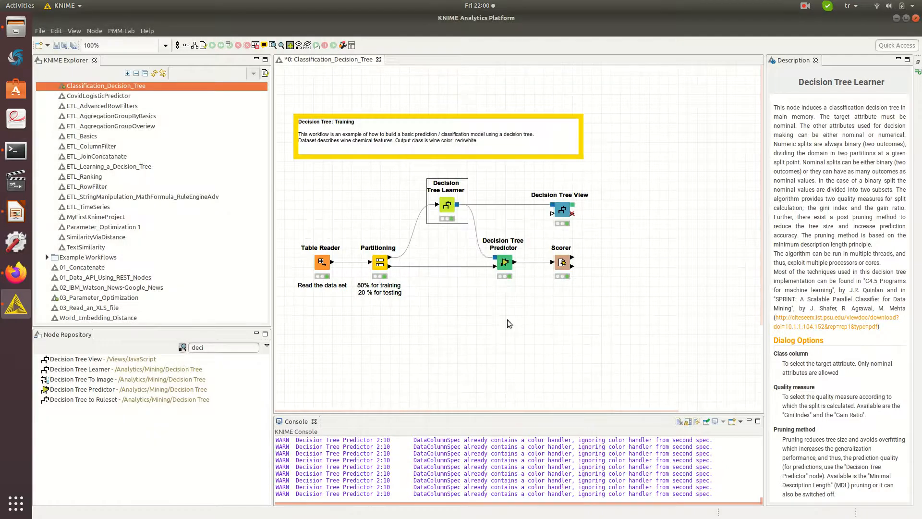
{"action": "mouse_move", "coordinate": [443, 211]}
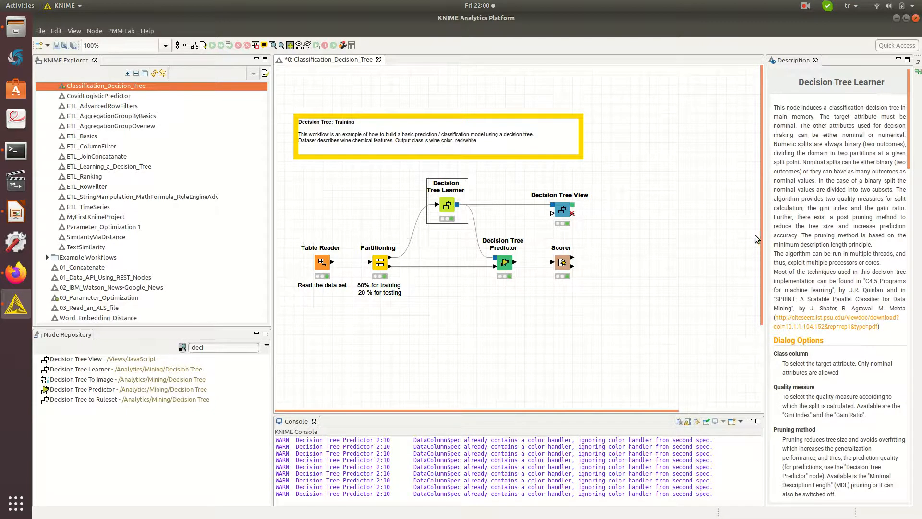
{"action": "scroll", "scroll_direction": "down", "scroll_amount": 3}
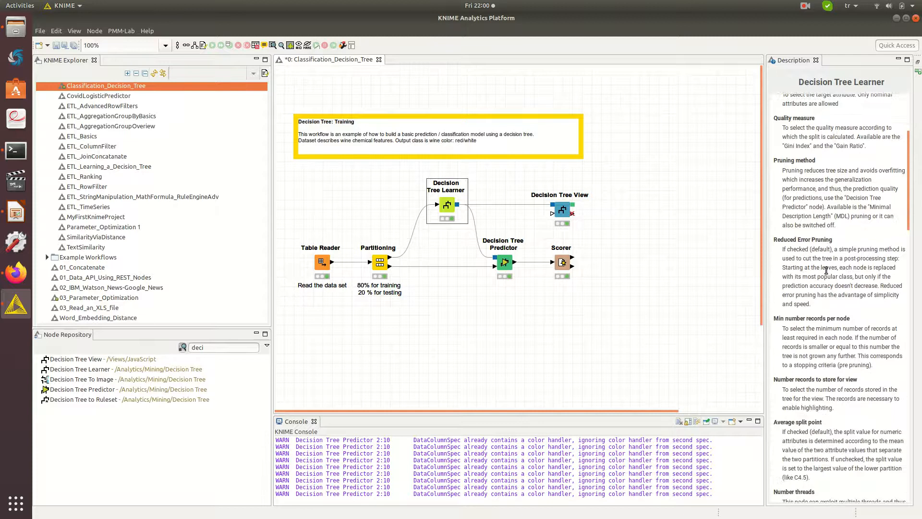
{"action": "scroll", "scroll_direction": "down", "scroll_amount": 3}
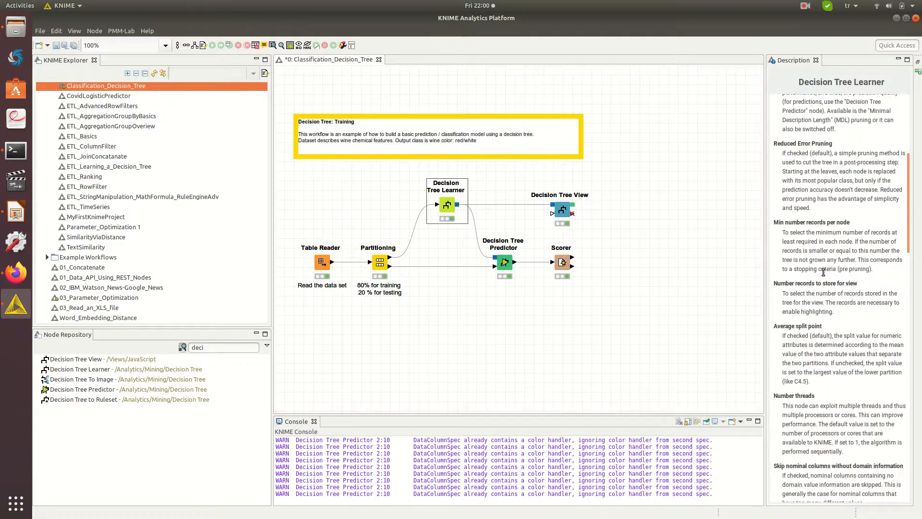
{"action": "mouse_move", "coordinate": [830, 296]}
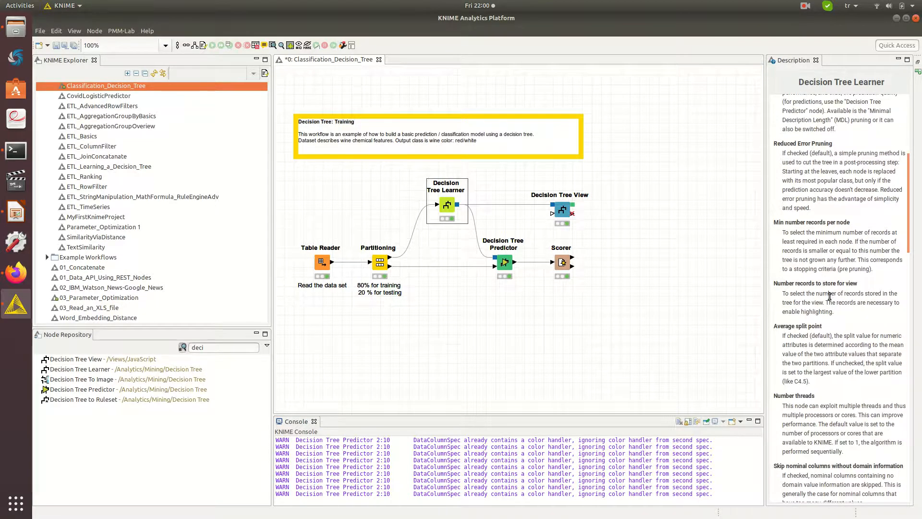
{"action": "scroll", "scroll_direction": "up", "scroll_amount": 3}
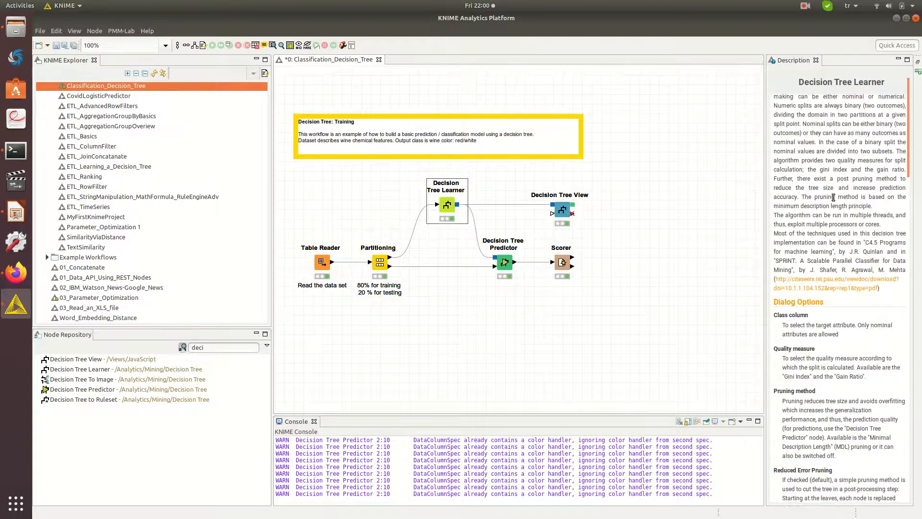
{"action": "mouse_move", "coordinate": [878, 242]}
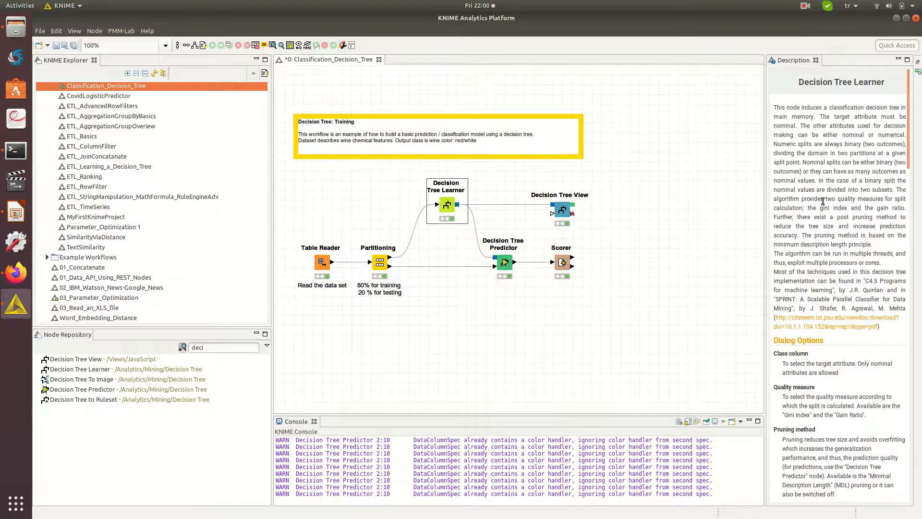
{"action": "mouse_move", "coordinate": [555, 273]}
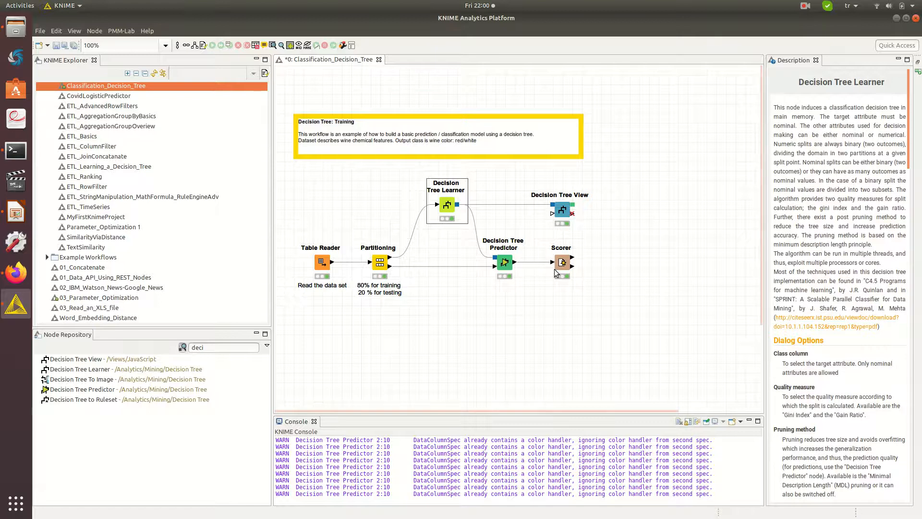
Cancel the Decision Tree Learner settings, leaving them unchanged
{"action": "right_click", "coordinate": [447, 205]}
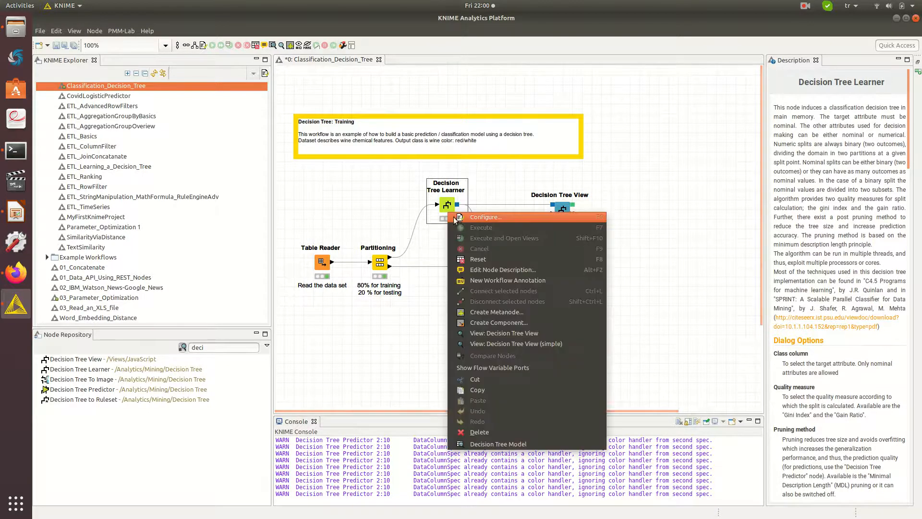
{"action": "left_click", "coordinate": [485, 217]}
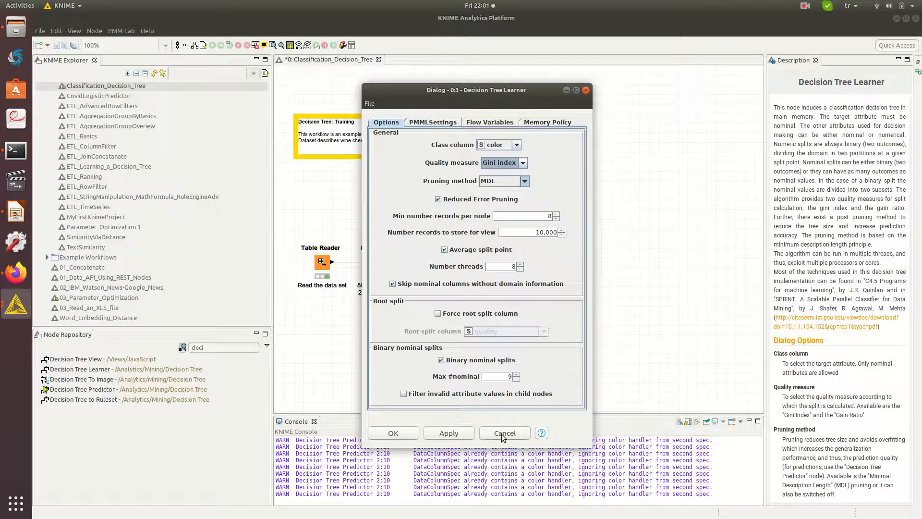
{"action": "left_click", "coordinate": [505, 432]}
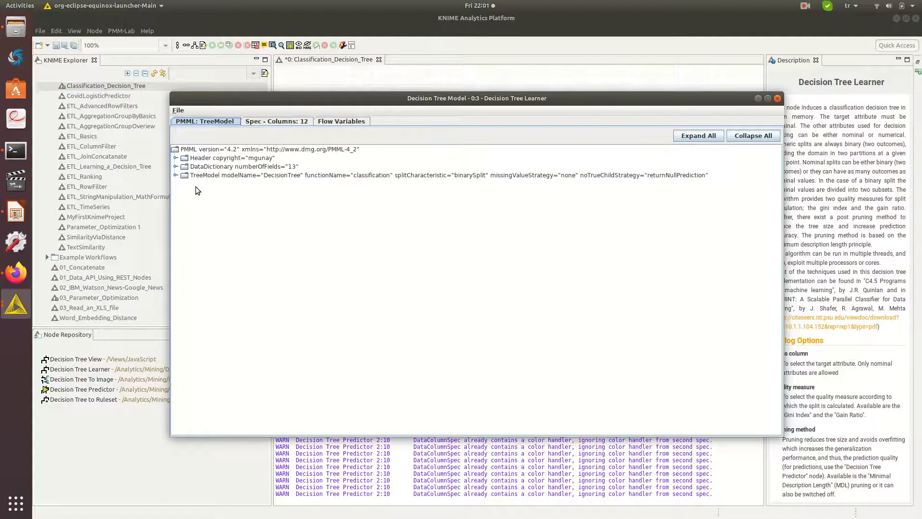
Expand TreeModel, Node 0, Node 4 and Node 1 to see the total sulfur dioxide split at 66.5, then close the view
{"action": "left_click", "coordinate": [176, 175]}
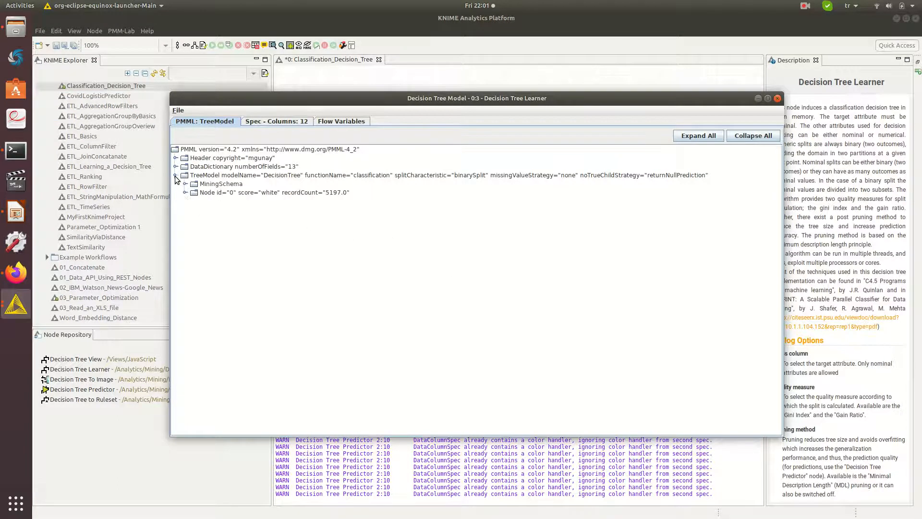
{"action": "left_click", "coordinate": [184, 192]}
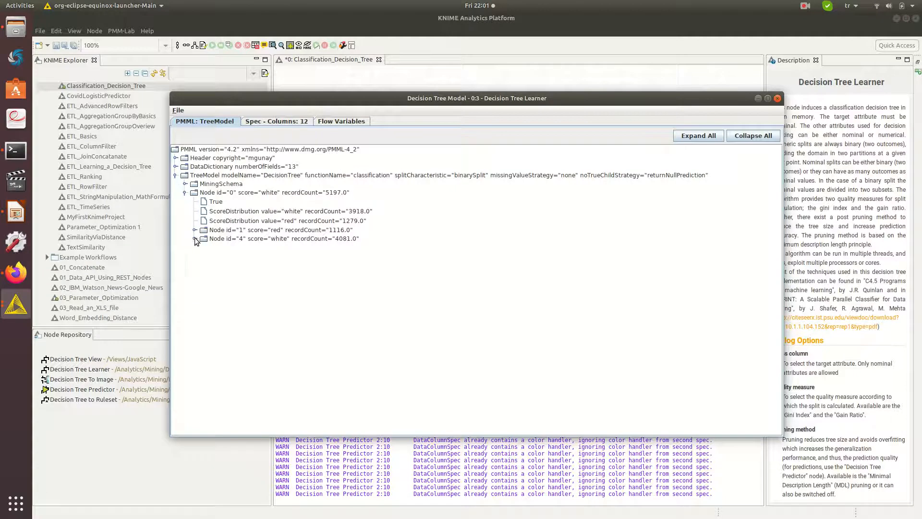
{"action": "left_click", "coordinate": [194, 238]}
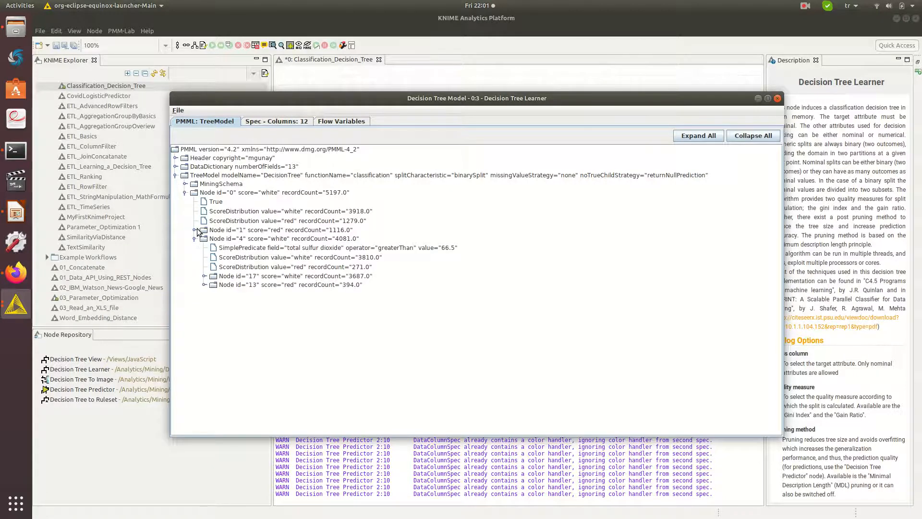
{"action": "left_click", "coordinate": [194, 230]}
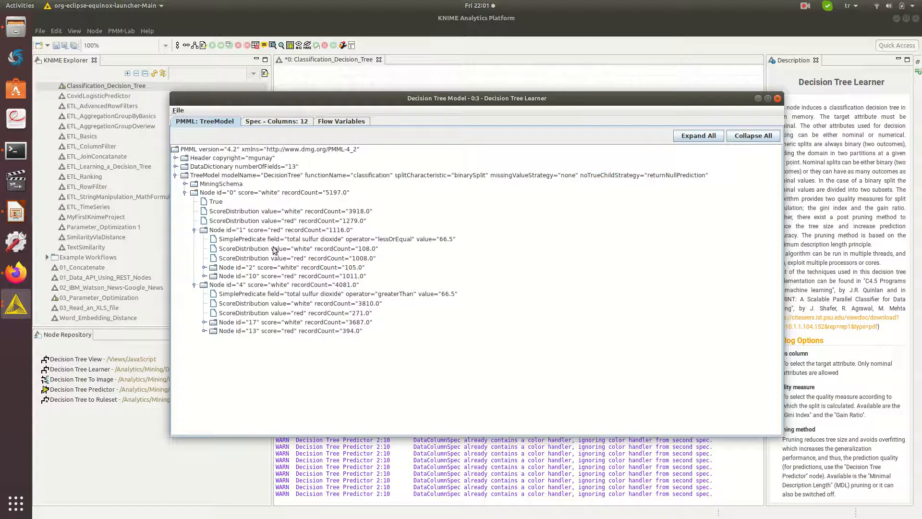
{"action": "mouse_move", "coordinate": [302, 232]}
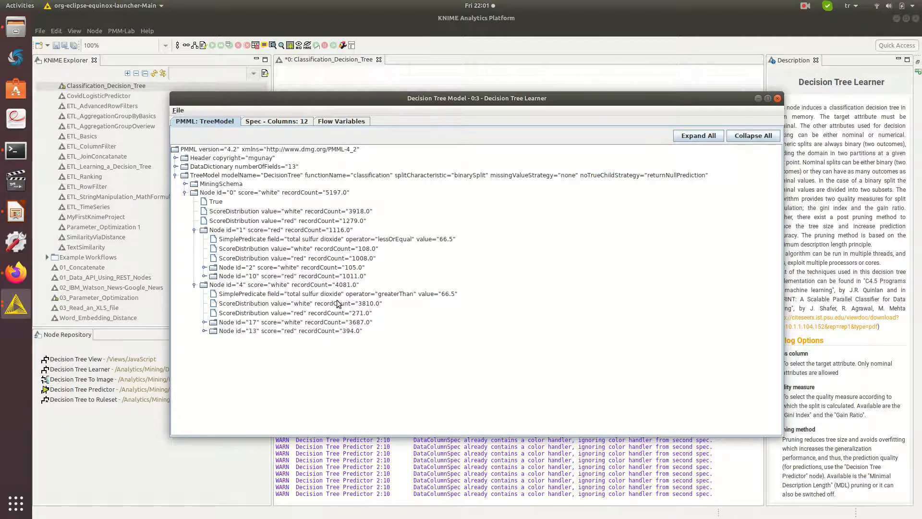
{"action": "mouse_move", "coordinate": [288, 278]}
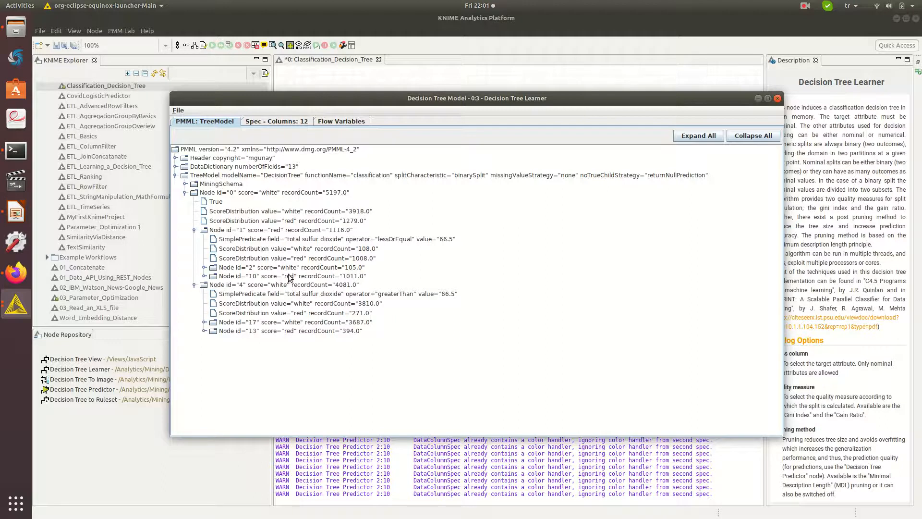
{"action": "mouse_move", "coordinate": [270, 242]}
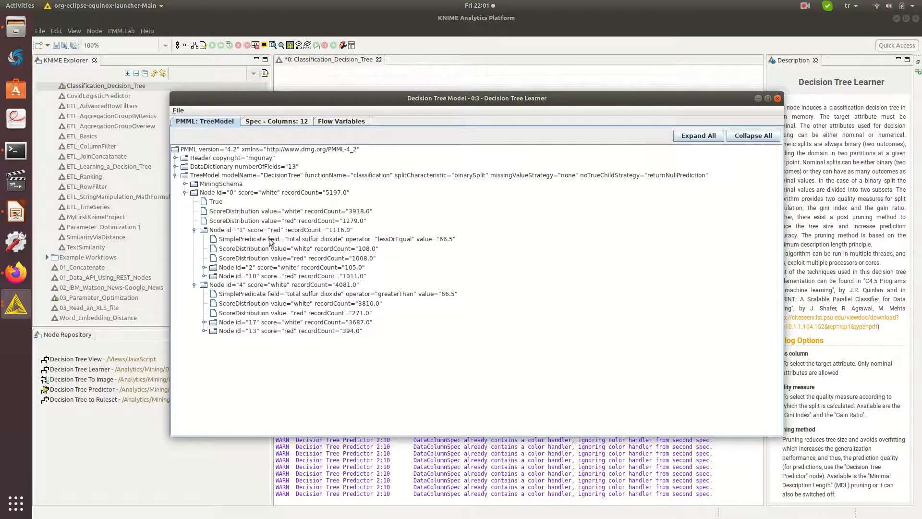
{"action": "mouse_move", "coordinate": [365, 247]}
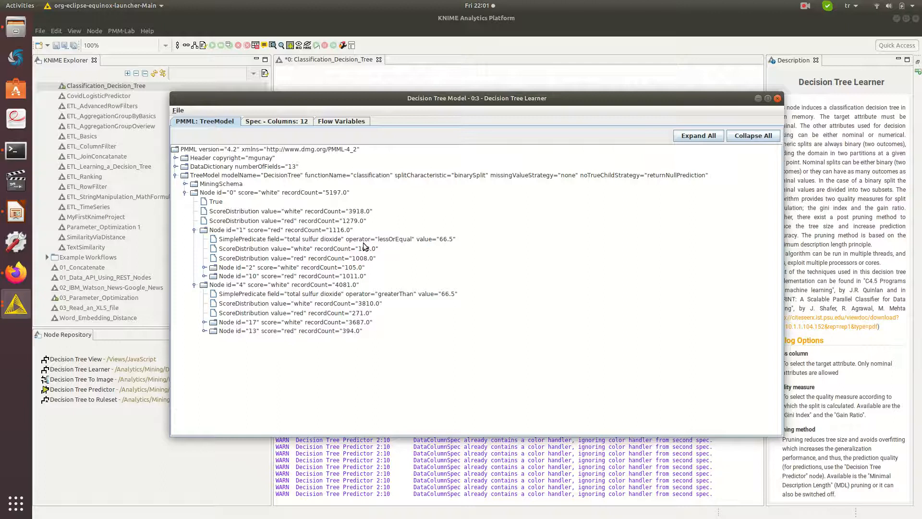
{"action": "mouse_move", "coordinate": [448, 245]}
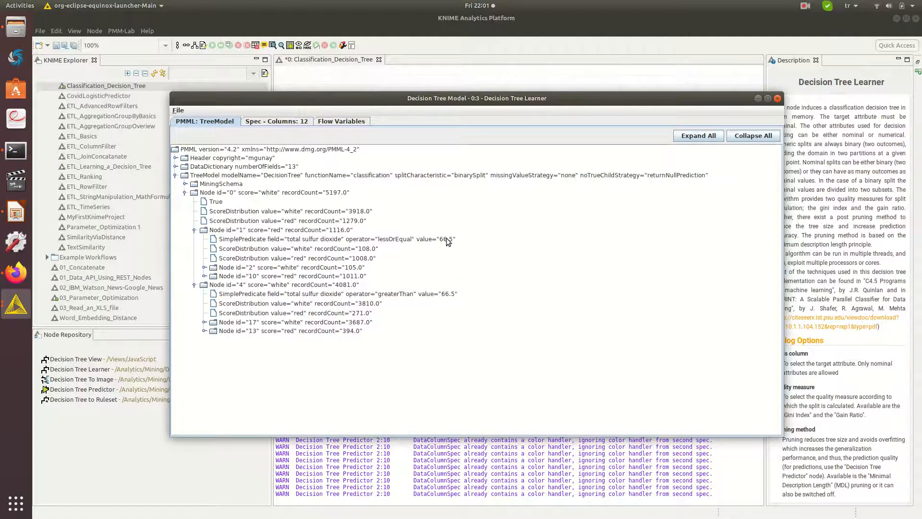
{"action": "mouse_move", "coordinate": [454, 293]}
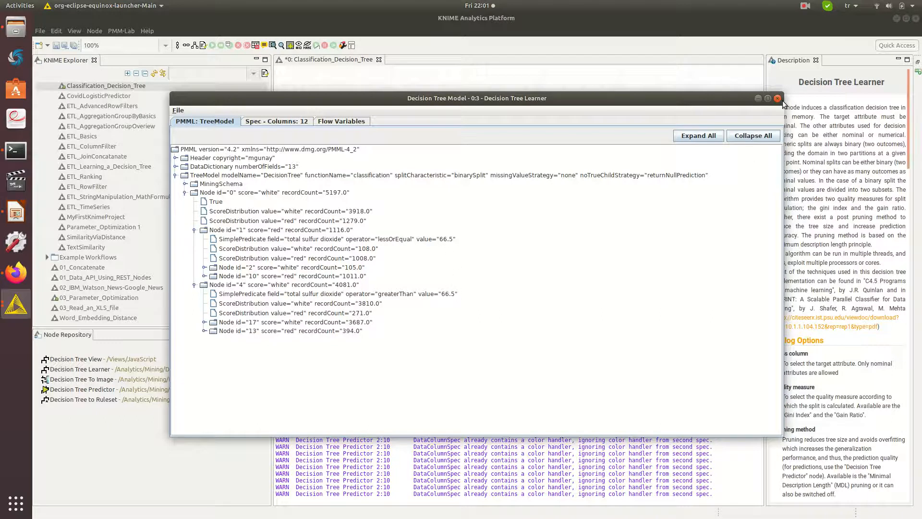
{"action": "left_click", "coordinate": [779, 98]}
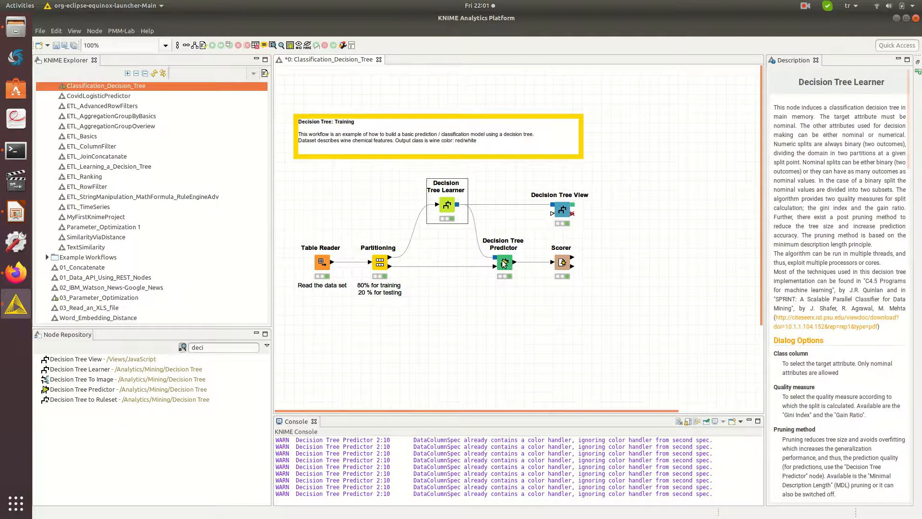
{"action": "mouse_move", "coordinate": [476, 256]}
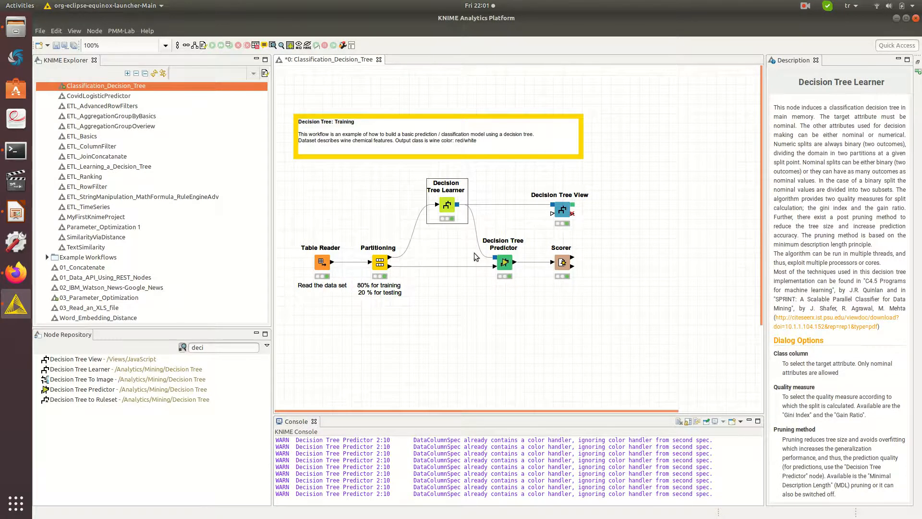
{"action": "mouse_move", "coordinate": [498, 279]}
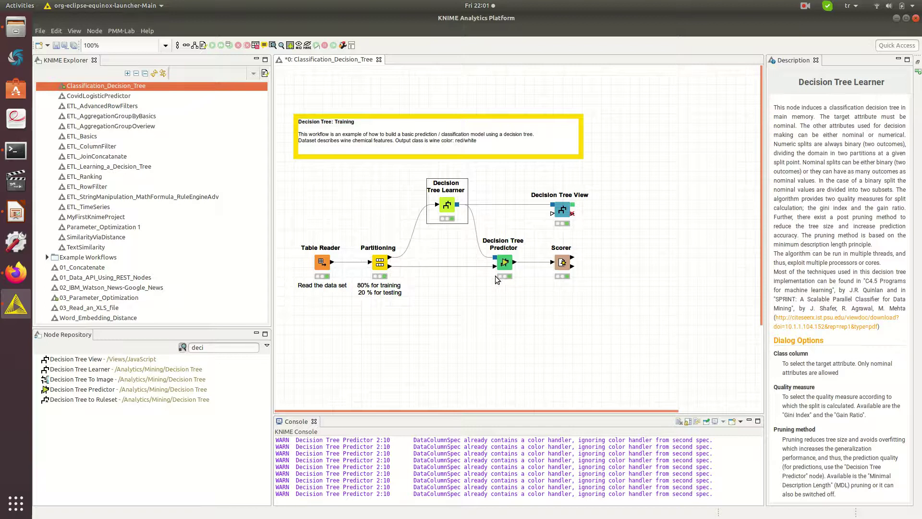
{"action": "left_click", "coordinate": [504, 262]}
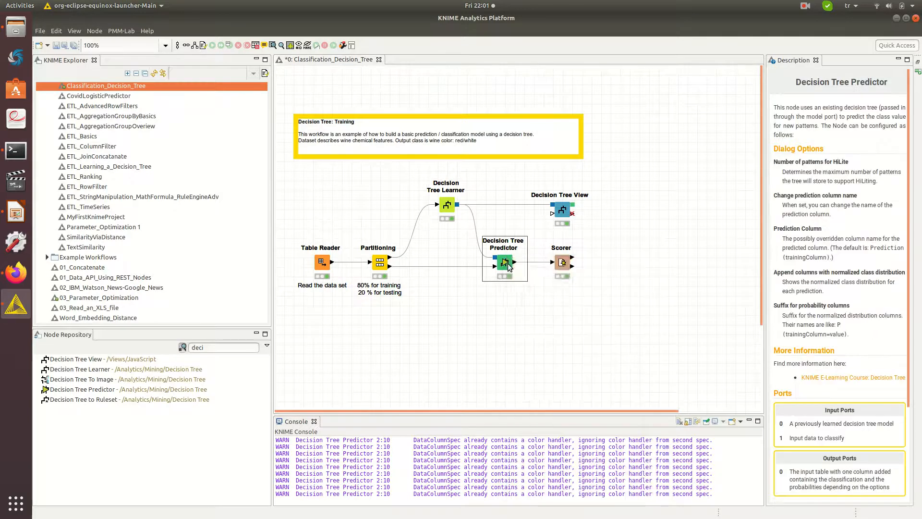
{"action": "double_click", "coordinate": [506, 262]}
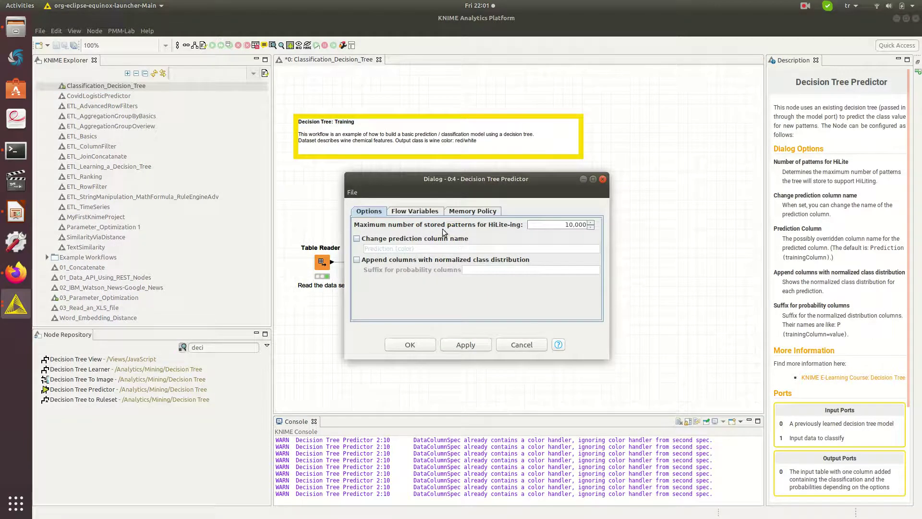
{"action": "mouse_move", "coordinate": [495, 229]}
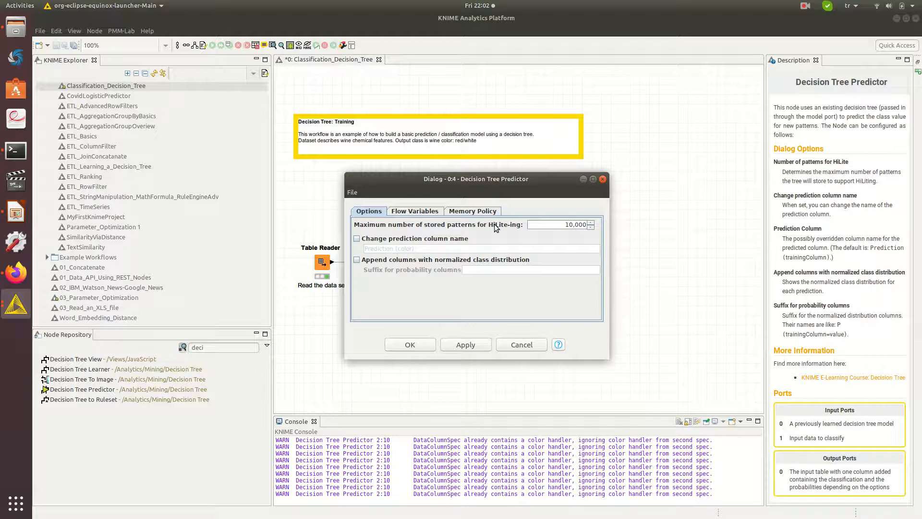
{"action": "mouse_move", "coordinate": [439, 273]}
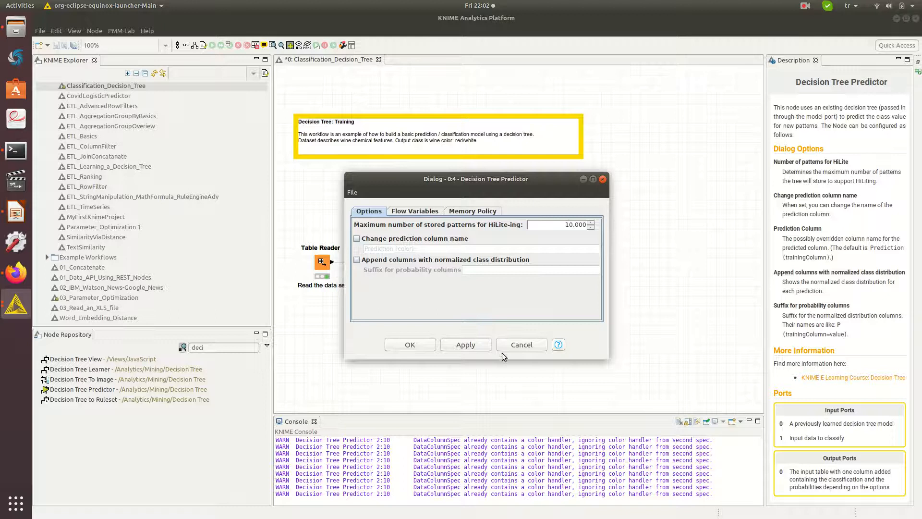
{"action": "mouse_move", "coordinate": [516, 356]}
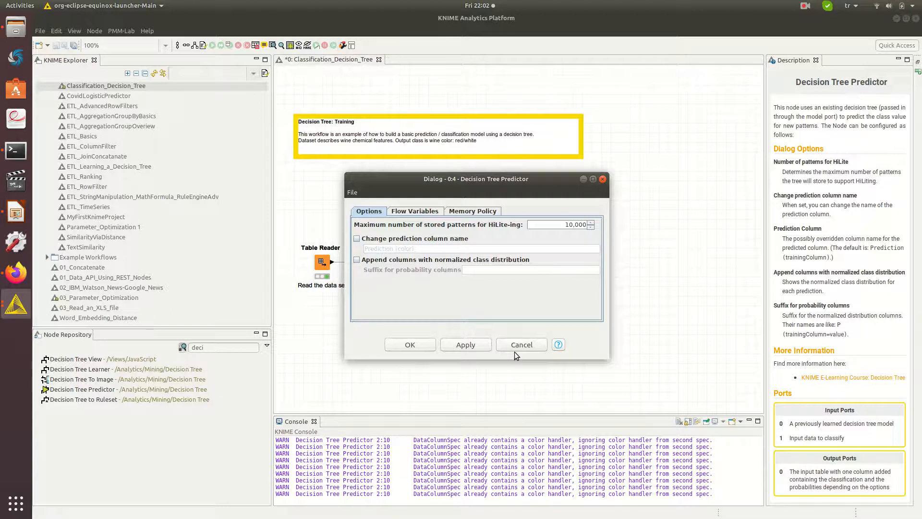
{"action": "left_click", "coordinate": [521, 344]}
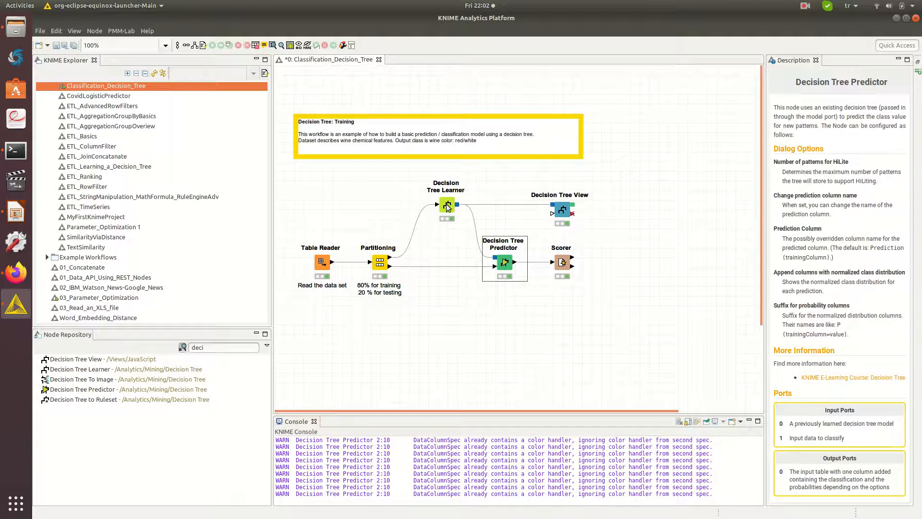
{"action": "mouse_move", "coordinate": [432, 210]}
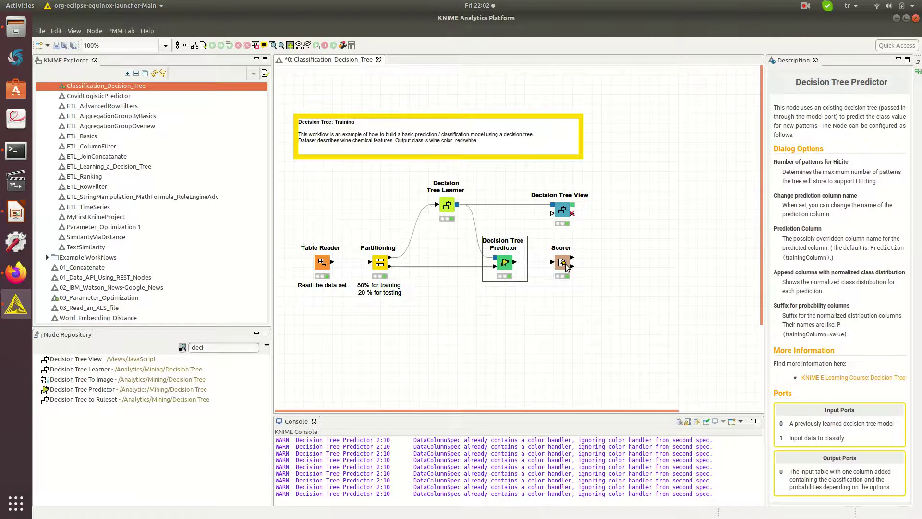
{"action": "double_click", "coordinate": [562, 262]}
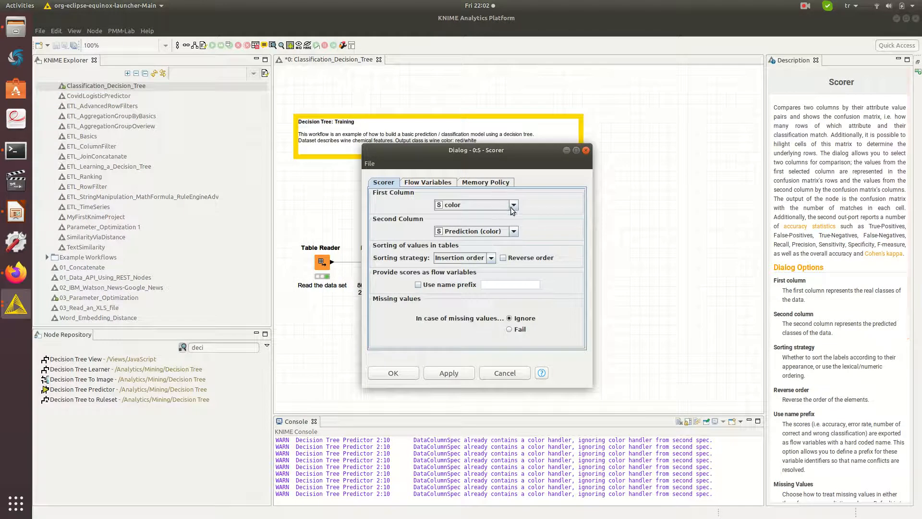
{"action": "mouse_move", "coordinate": [515, 236]}
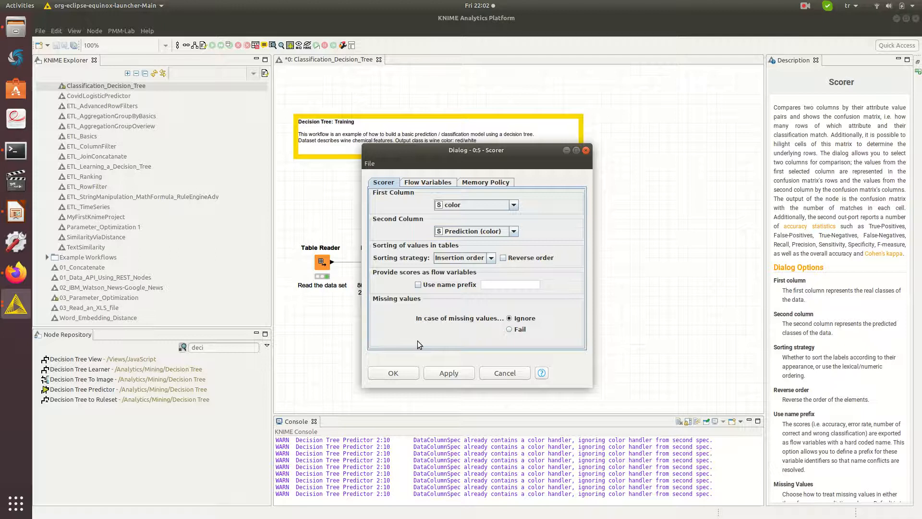
{"action": "mouse_move", "coordinate": [445, 328]}
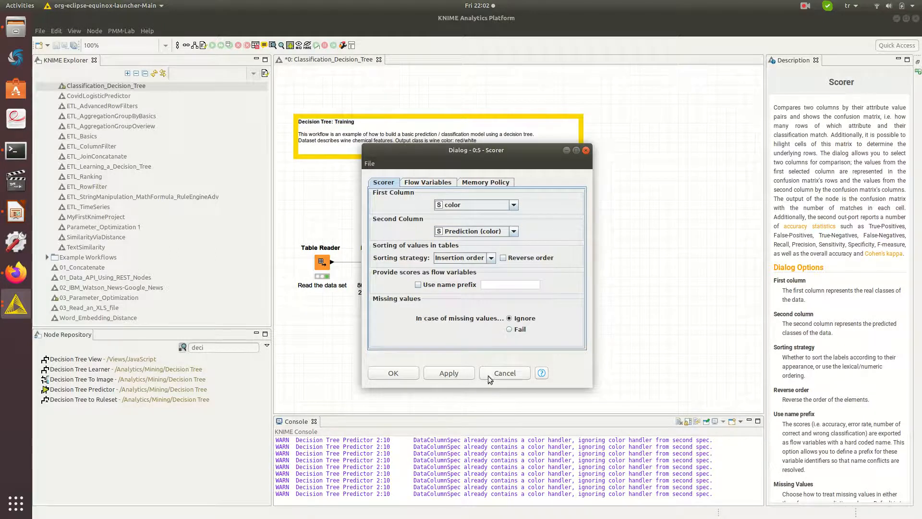
{"action": "left_click", "coordinate": [505, 372]}
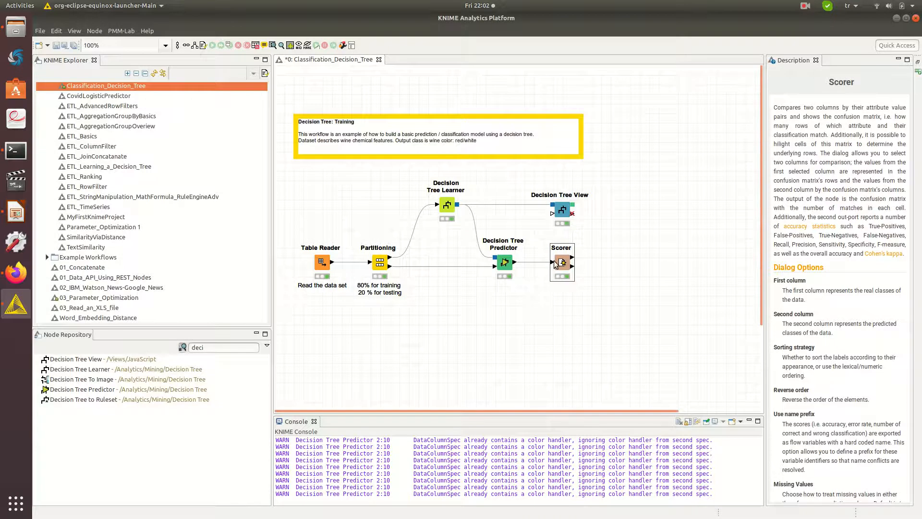
{"action": "right_click", "coordinate": [562, 262]}
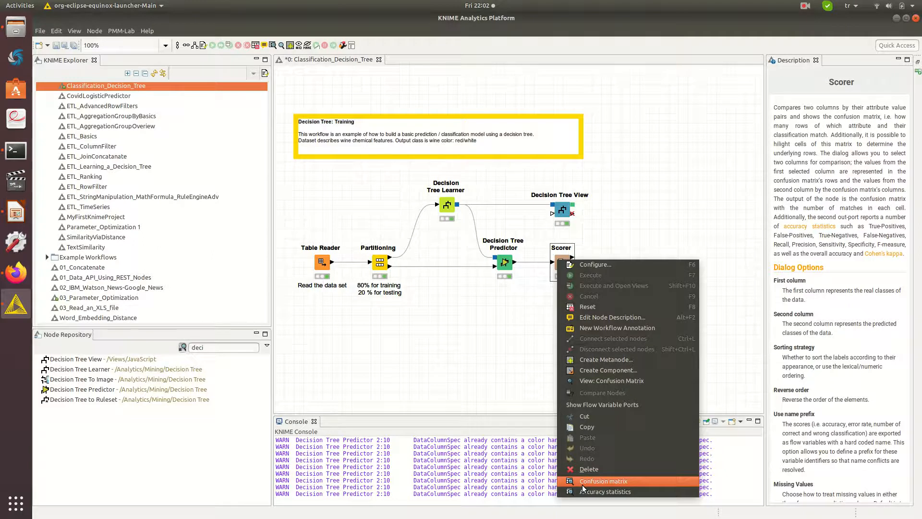
{"action": "left_click", "coordinate": [604, 481]}
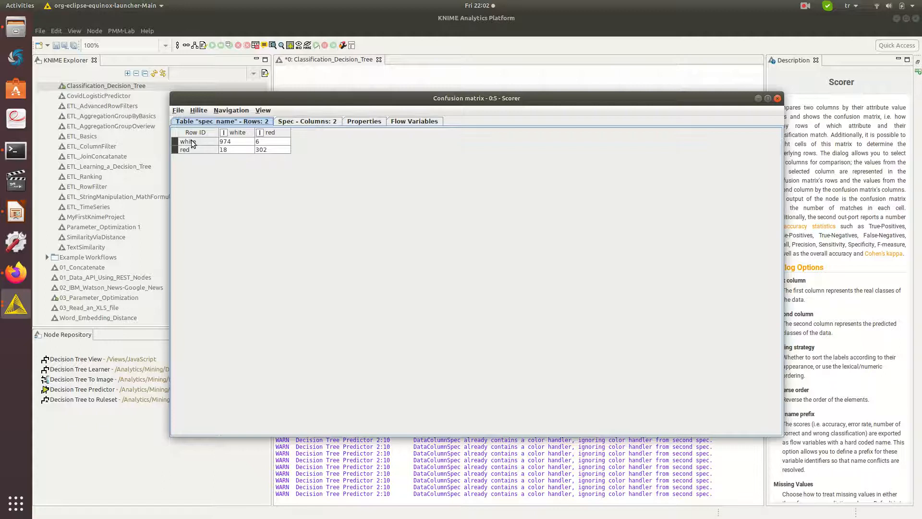
{"action": "mouse_move", "coordinate": [188, 144]}
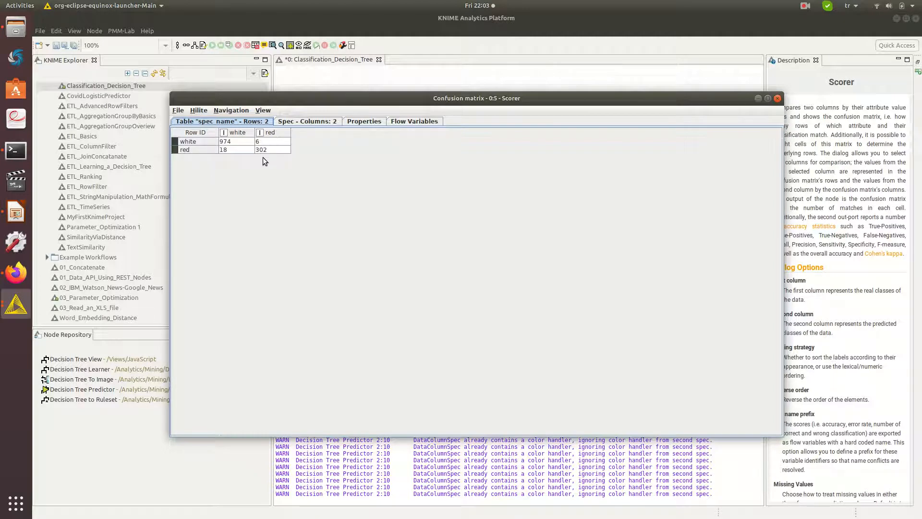
{"action": "mouse_move", "coordinate": [267, 148]}
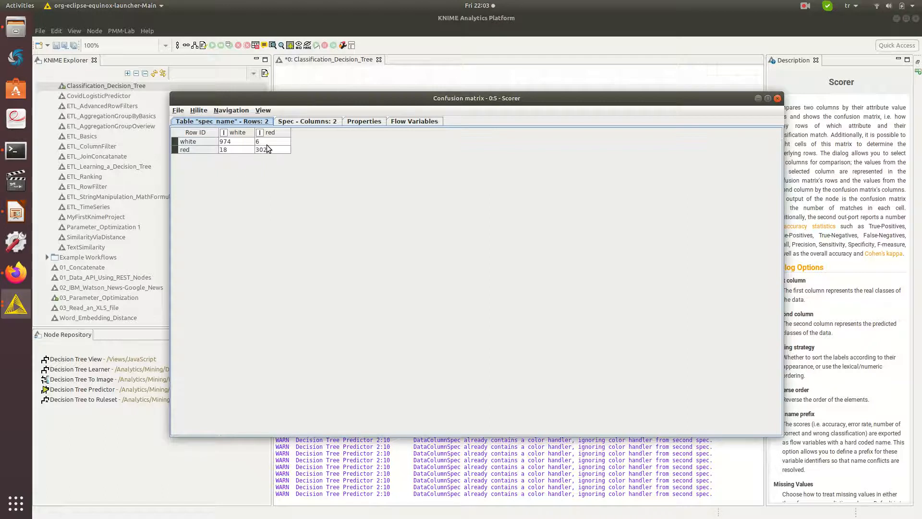
{"action": "mouse_move", "coordinate": [265, 150]}
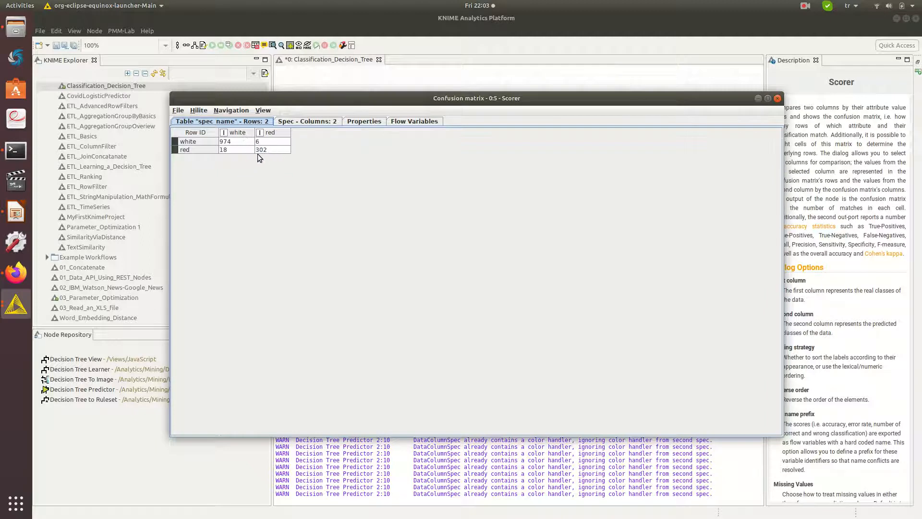
{"action": "mouse_move", "coordinate": [269, 144]}
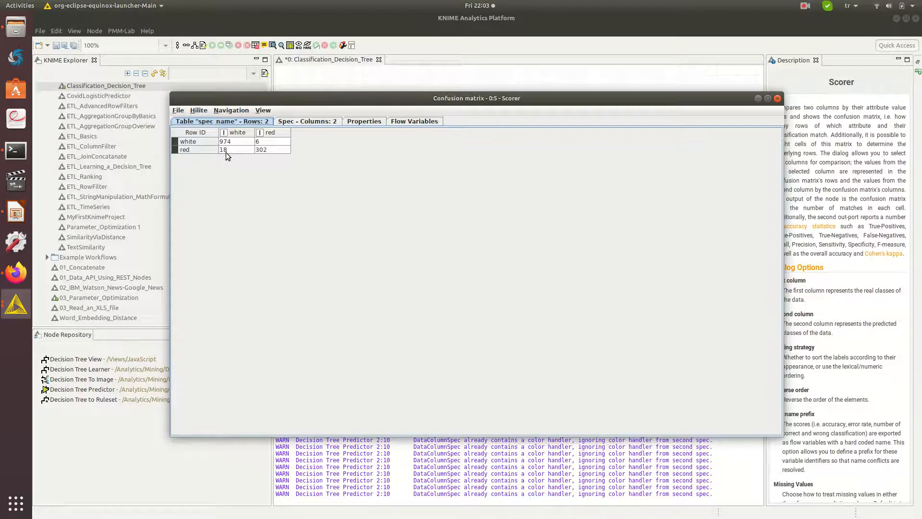
{"action": "mouse_move", "coordinate": [225, 152]}
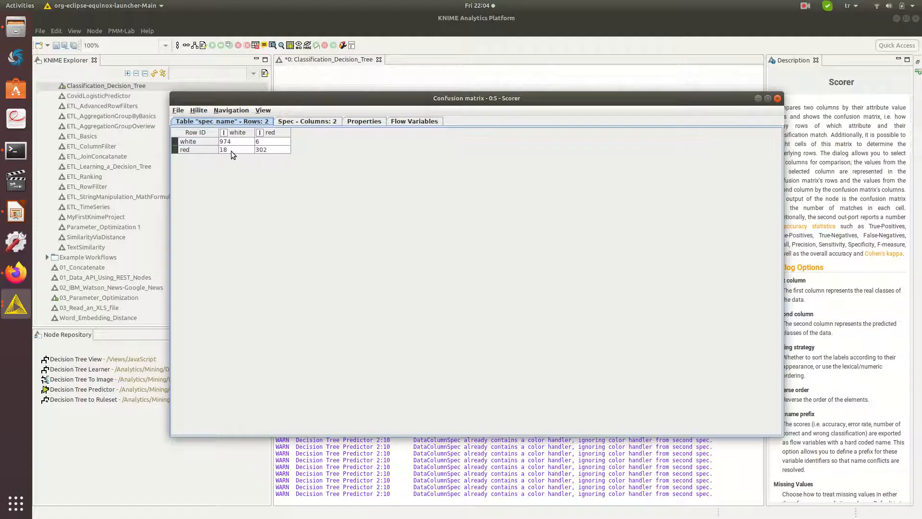
{"action": "mouse_move", "coordinate": [265, 157]}
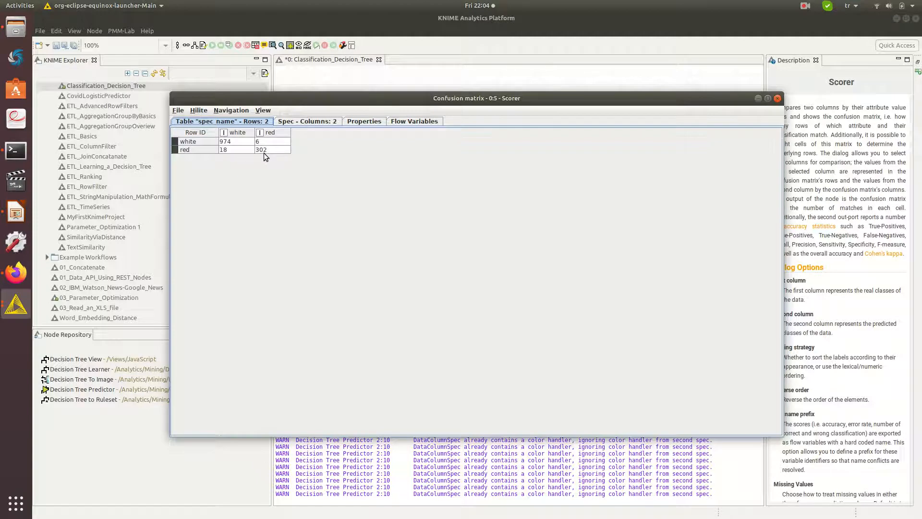
{"action": "mouse_move", "coordinate": [267, 146]}
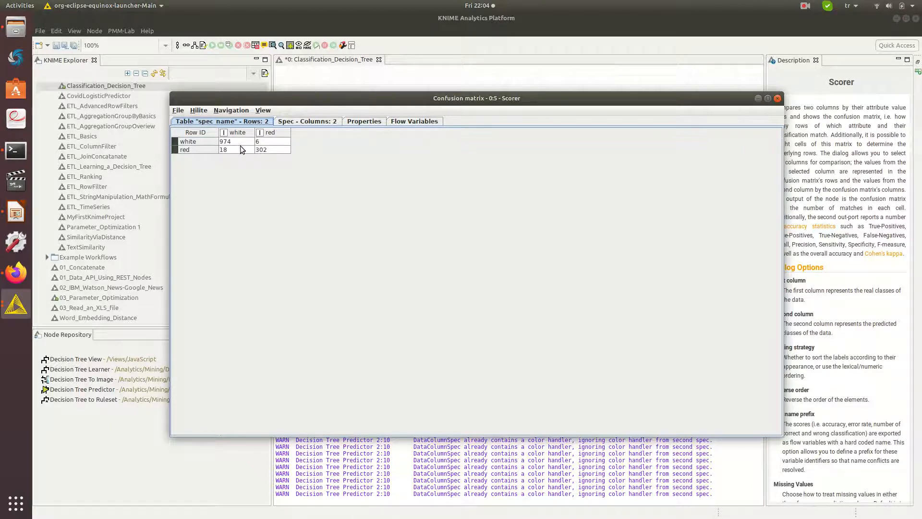
{"action": "mouse_move", "coordinate": [272, 144]}
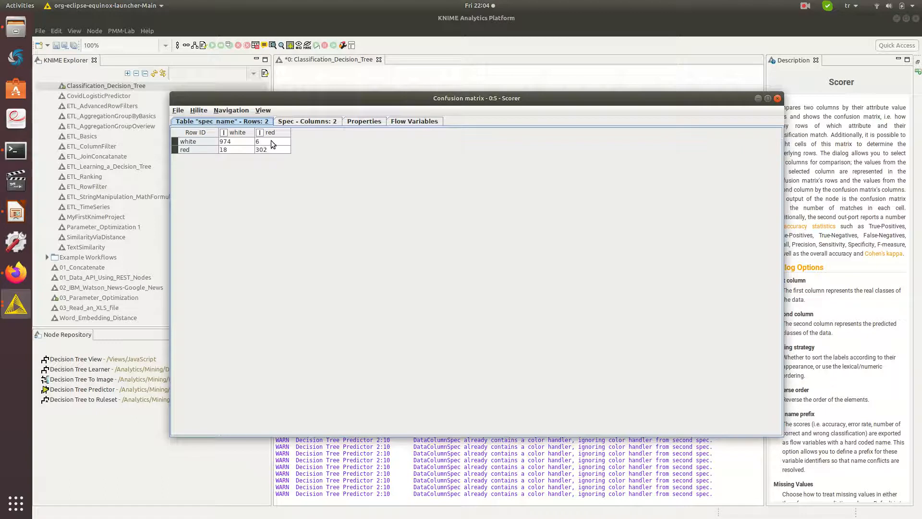
{"action": "mouse_move", "coordinate": [227, 144]}
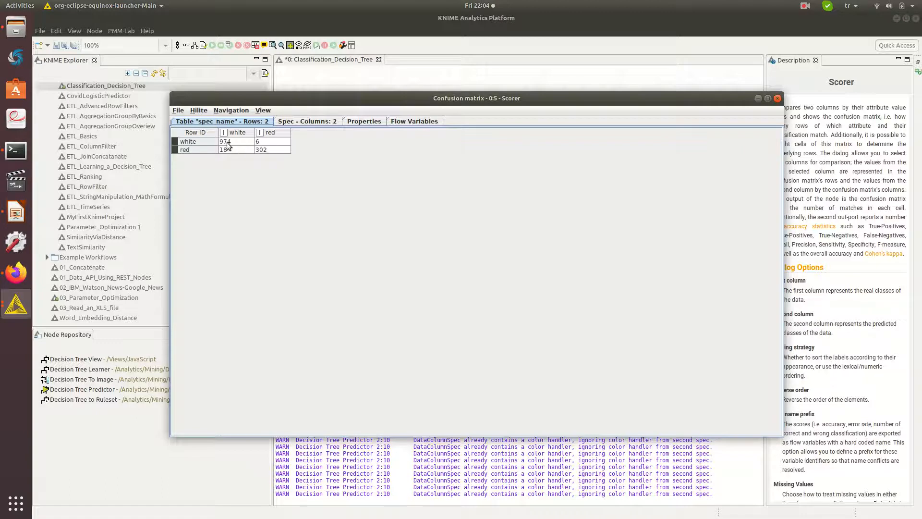
{"action": "mouse_move", "coordinate": [260, 146]}
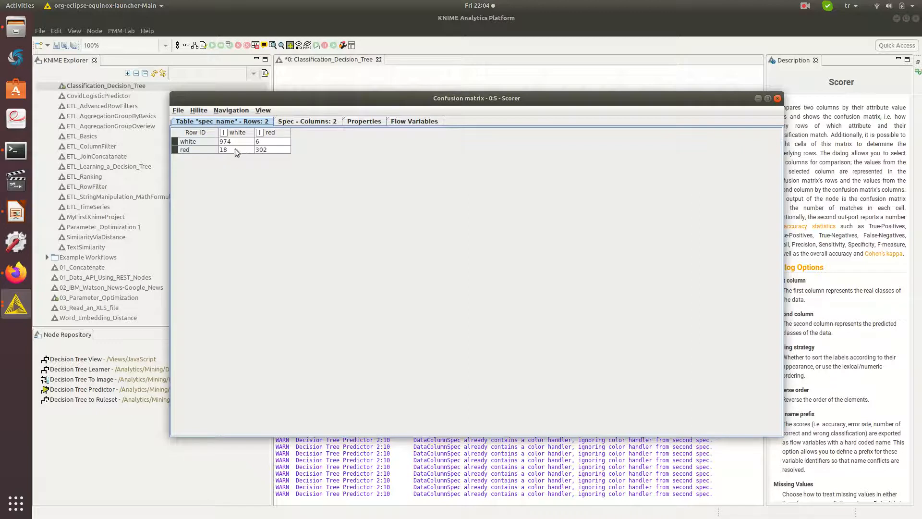
{"action": "mouse_move", "coordinate": [261, 154]}
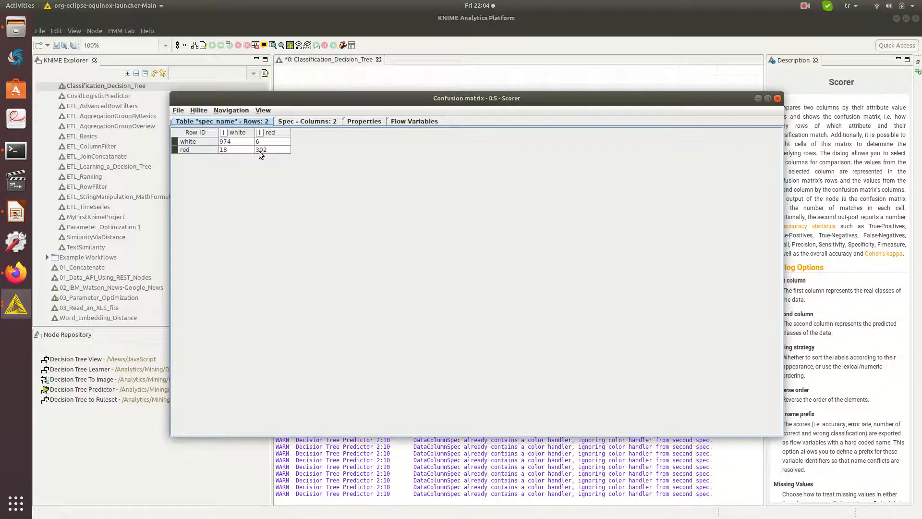
{"action": "mouse_move", "coordinate": [265, 136]}
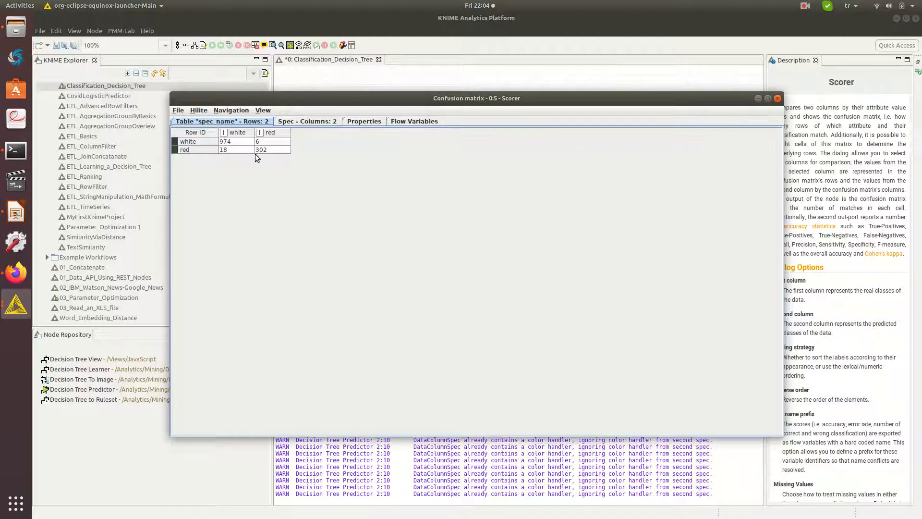
{"action": "mouse_move", "coordinate": [242, 158]}
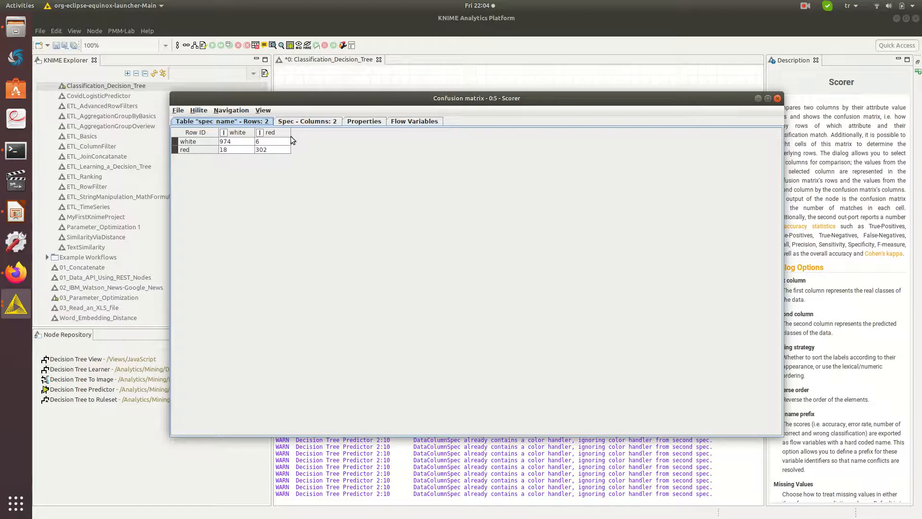
{"action": "left_click", "coordinate": [777, 98]}
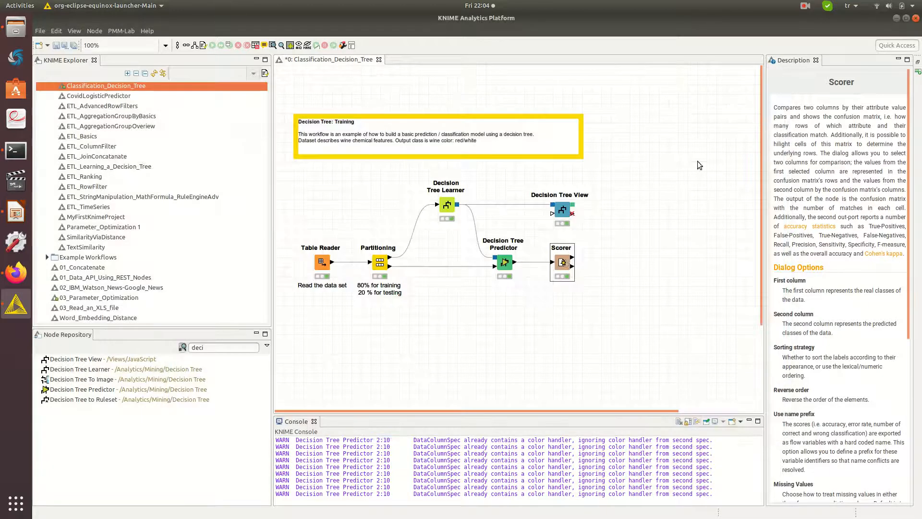
Show the Scorer's accuracy statistics table with overall accuracy 0.982, keeping row order
{"action": "right_click", "coordinate": [562, 262]}
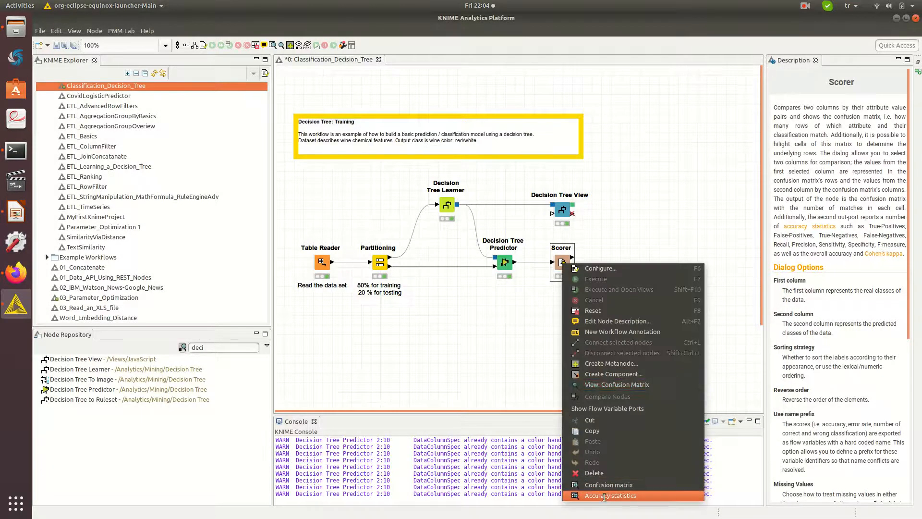
{"action": "left_click", "coordinate": [610, 496]}
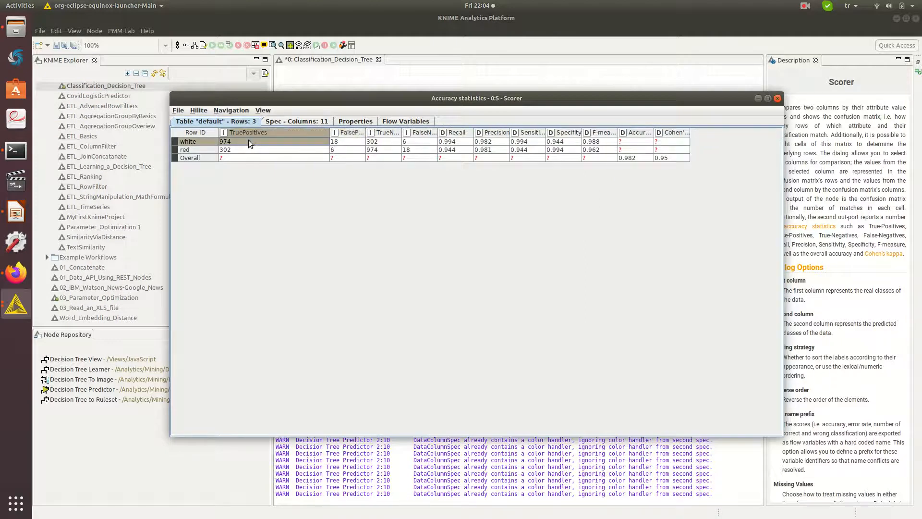
{"action": "mouse_move", "coordinate": [245, 147]}
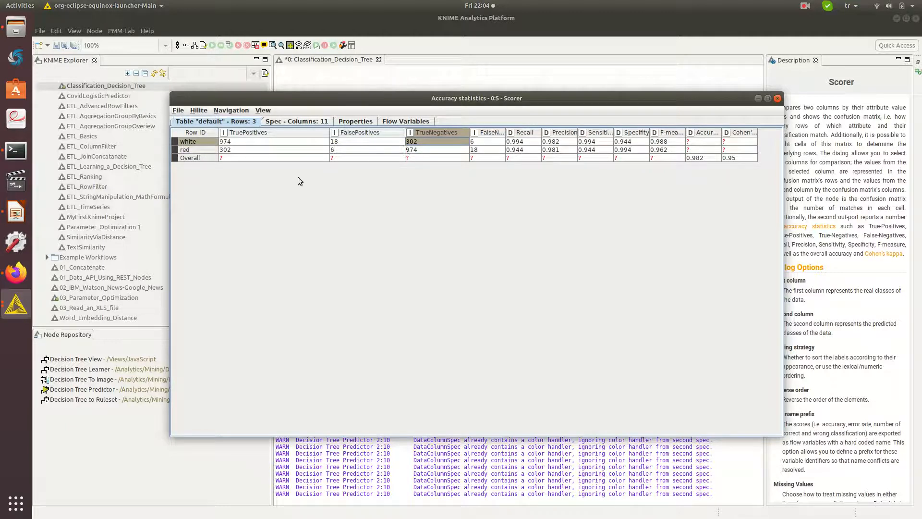
{"action": "mouse_move", "coordinate": [344, 136]}
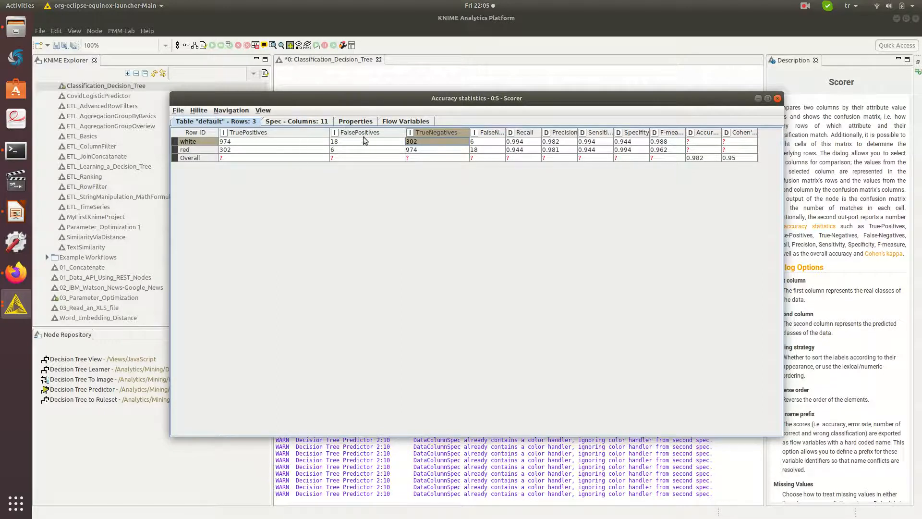
{"action": "mouse_move", "coordinate": [487, 144]}
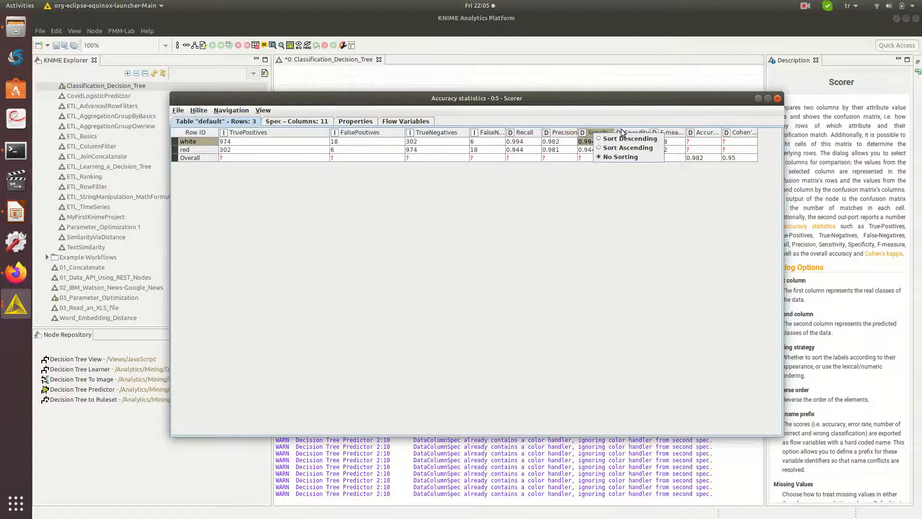
{"action": "left_click", "coordinate": [620, 156]}
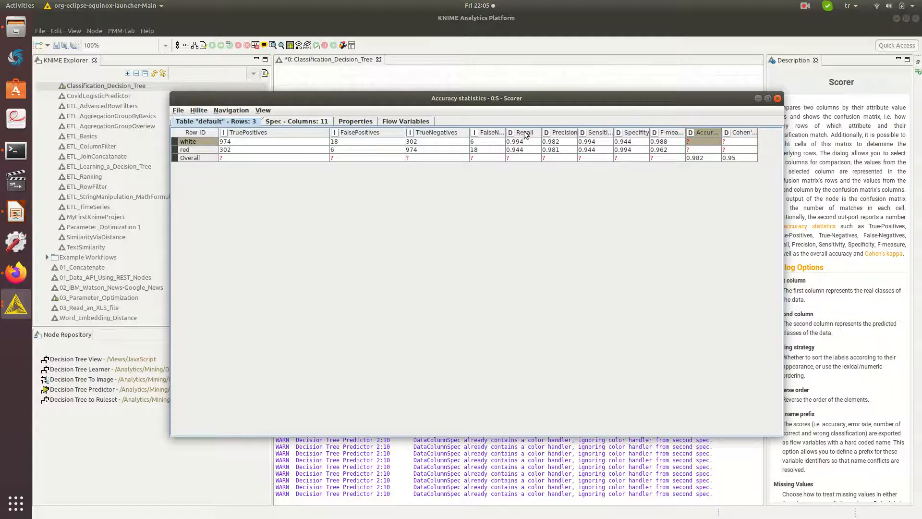
{"action": "mouse_move", "coordinate": [655, 136]}
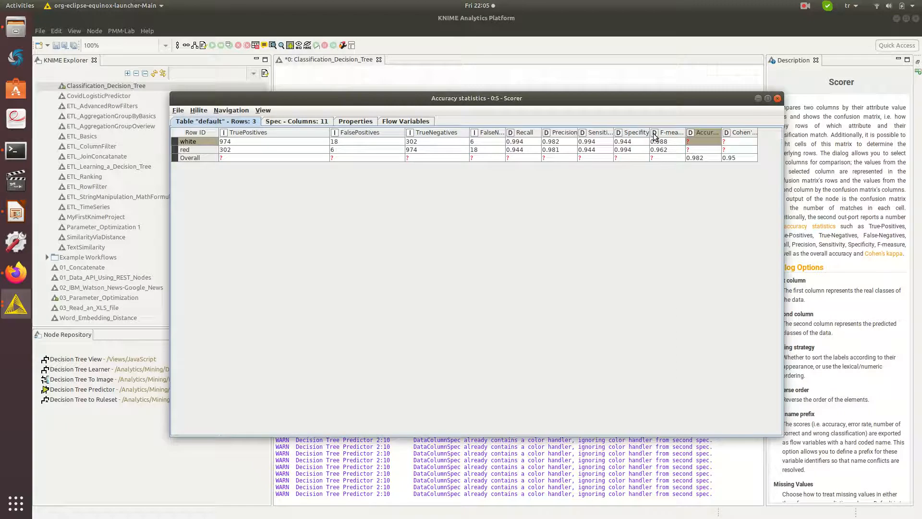
{"action": "mouse_move", "coordinate": [333, 157]}
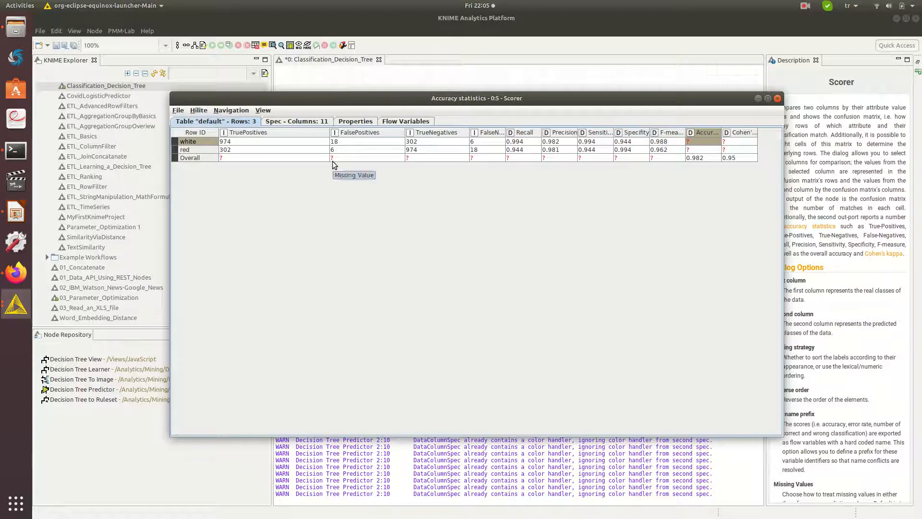
{"action": "mouse_move", "coordinate": [337, 143]}
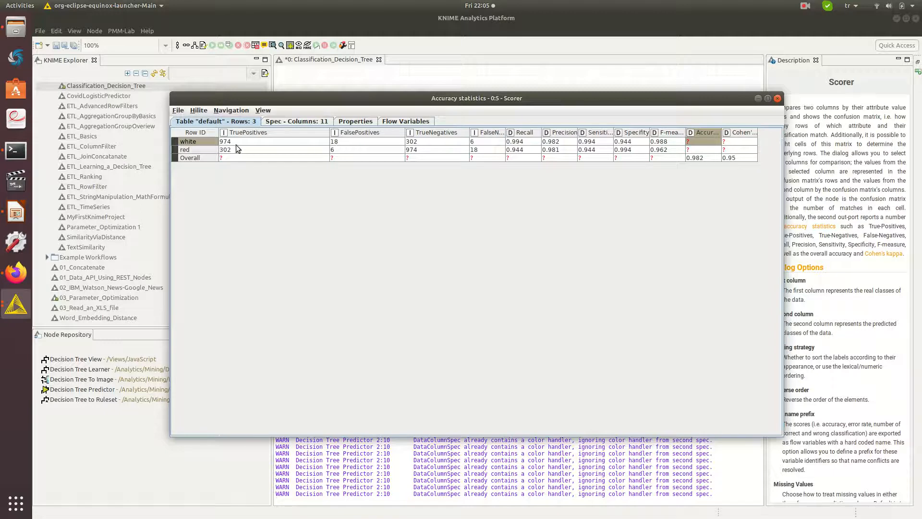
{"action": "mouse_move", "coordinate": [345, 152]}
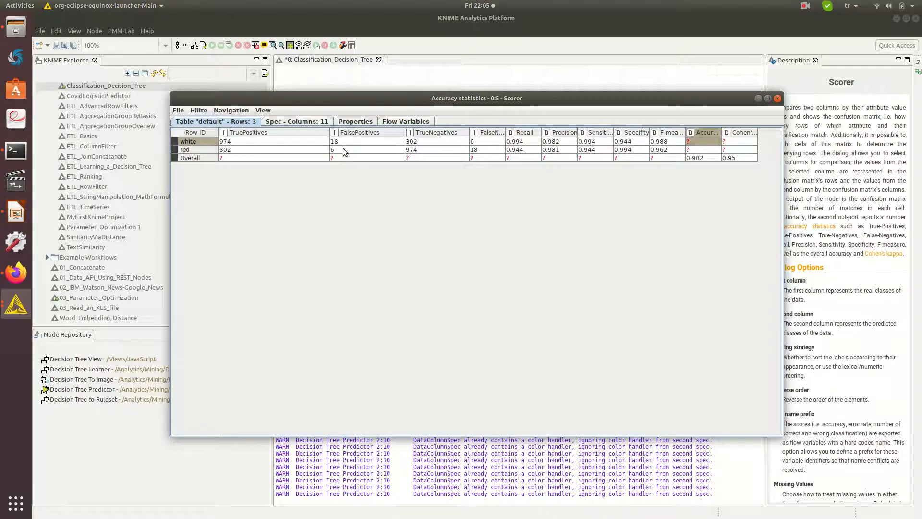
{"action": "mouse_move", "coordinate": [340, 146]}
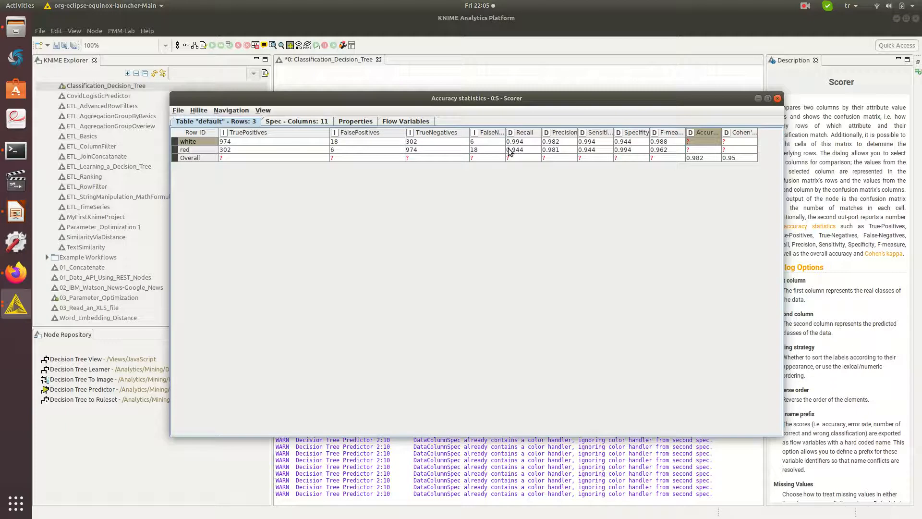
{"action": "mouse_move", "coordinate": [509, 158]}
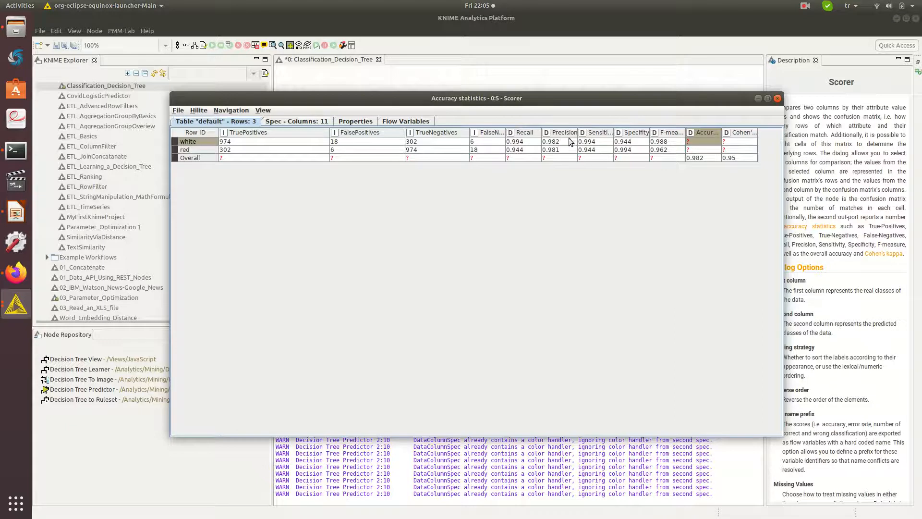
{"action": "mouse_move", "coordinate": [16, 280]}
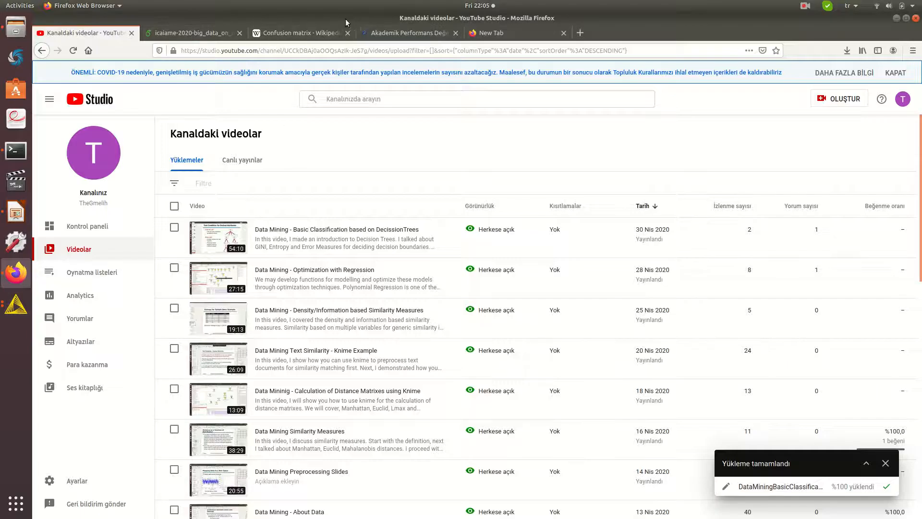
Bring the Confusion matrix article's table of confusion and rate formulas into view
{"action": "left_click", "coordinate": [300, 33]}
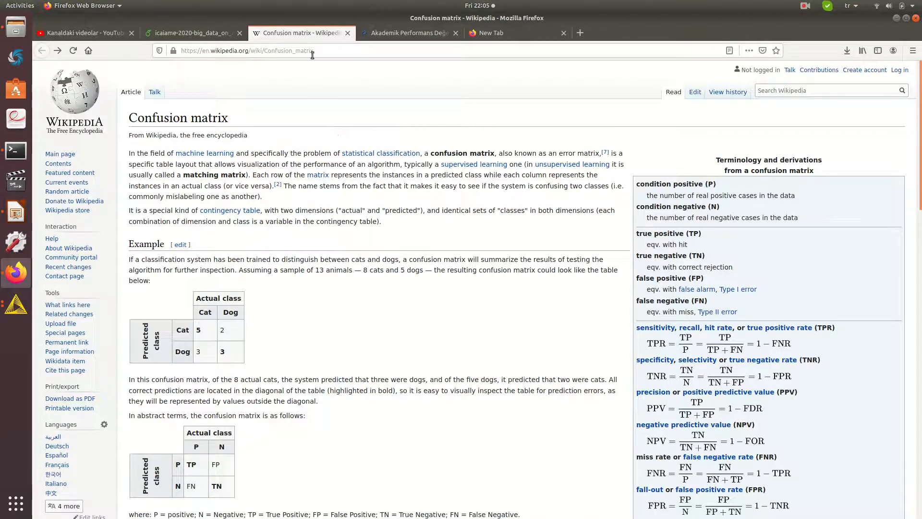
{"action": "mouse_move", "coordinate": [369, 135]}
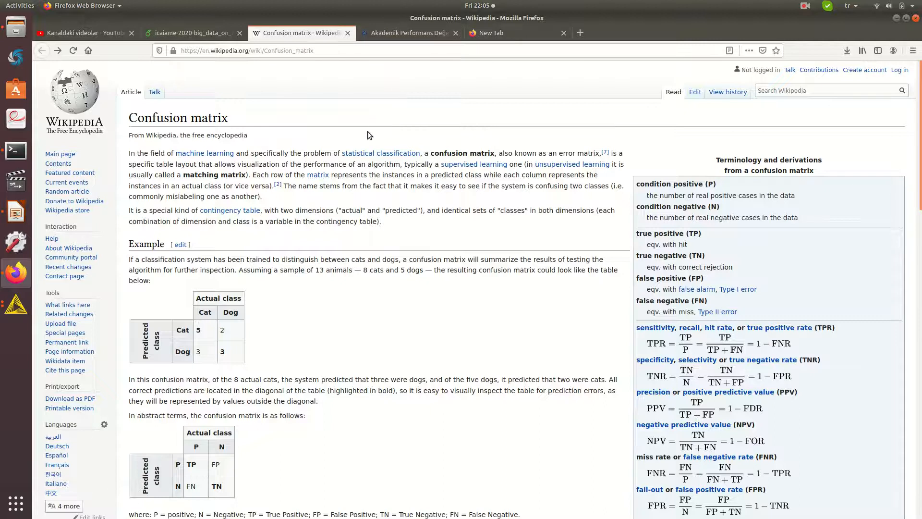
{"action": "mouse_move", "coordinate": [646, 256]}
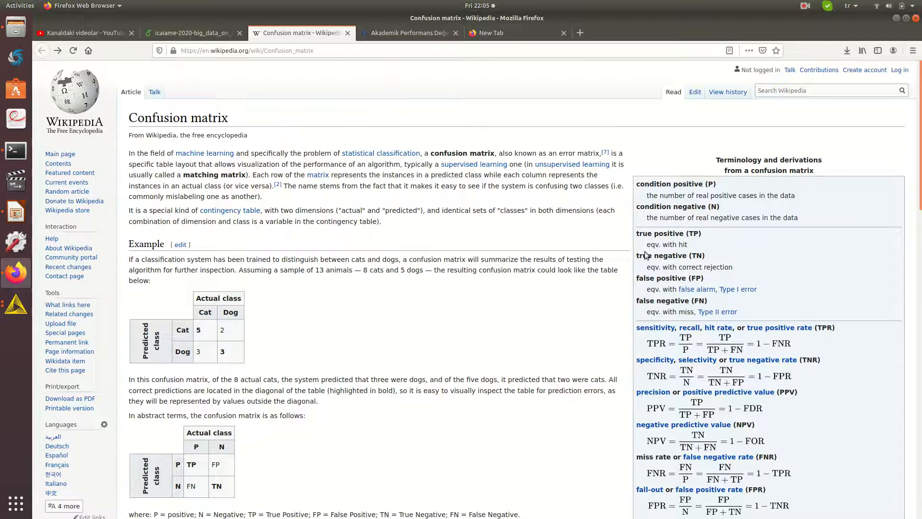
{"action": "scroll", "scroll_direction": "down", "scroll_amount": 3}
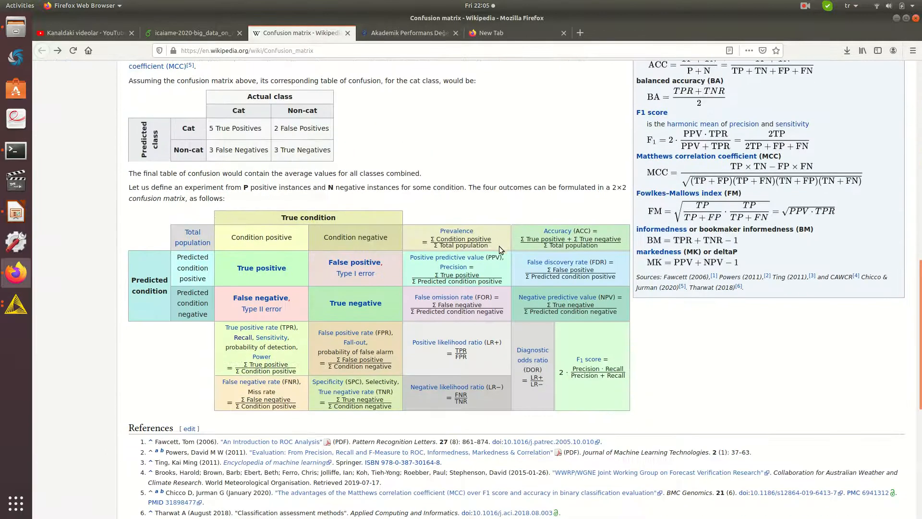
{"action": "scroll", "scroll_direction": "down", "scroll_amount": 3}
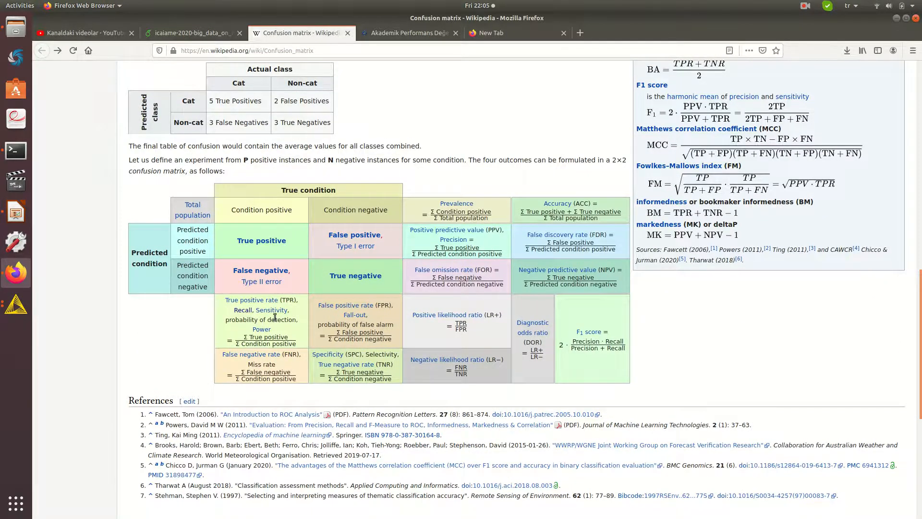
{"action": "scroll", "scroll_direction": "down", "scroll_amount": 3}
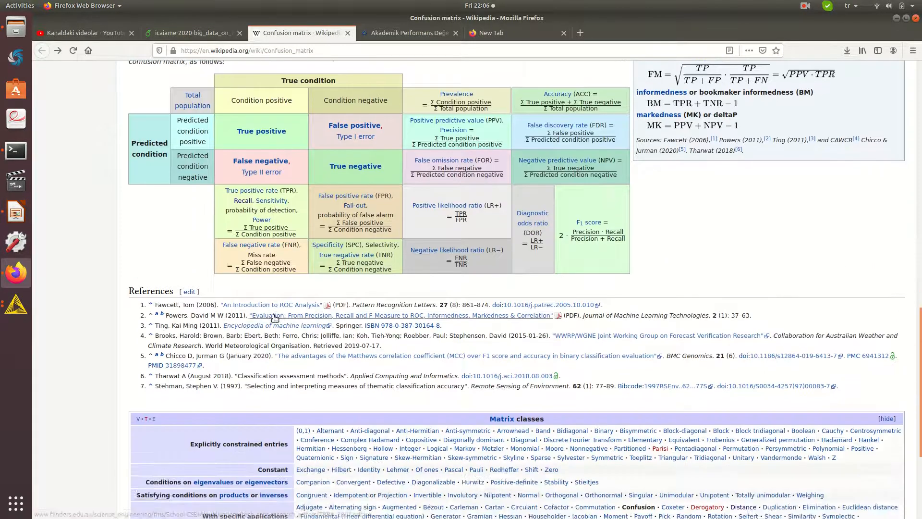
{"action": "scroll", "scroll_direction": "up", "scroll_amount": 3}
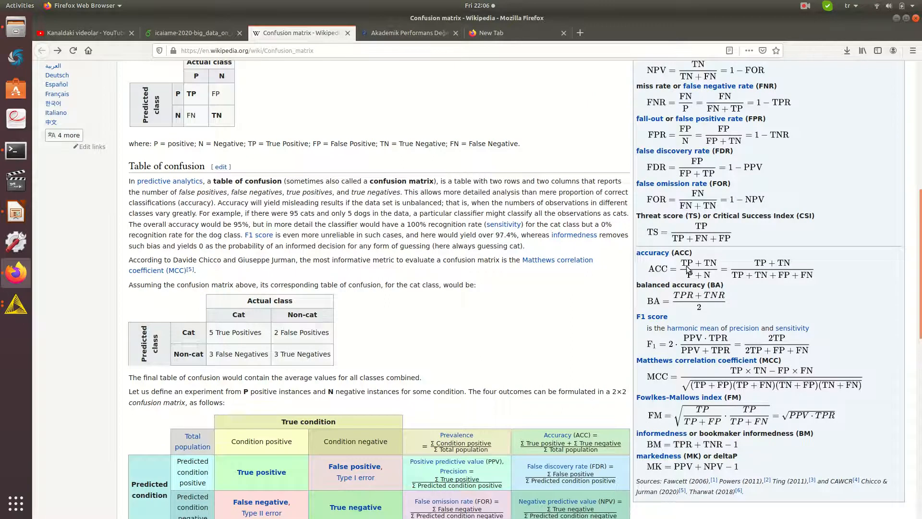
{"action": "mouse_move", "coordinate": [701, 272]}
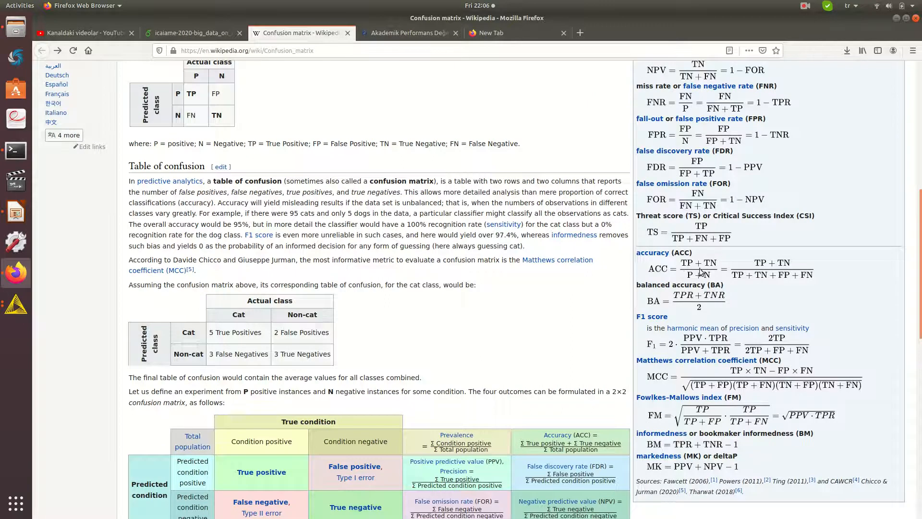
{"action": "mouse_move", "coordinate": [691, 281]}
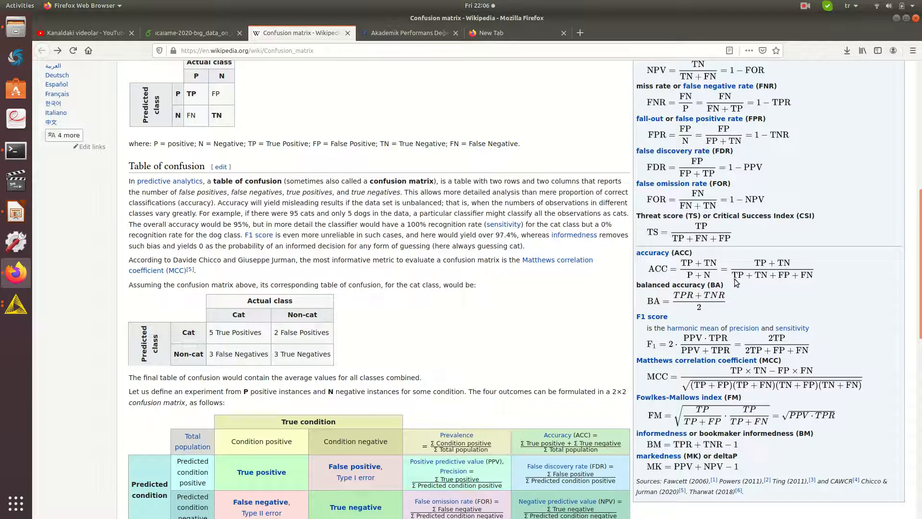
{"action": "mouse_move", "coordinate": [783, 281]}
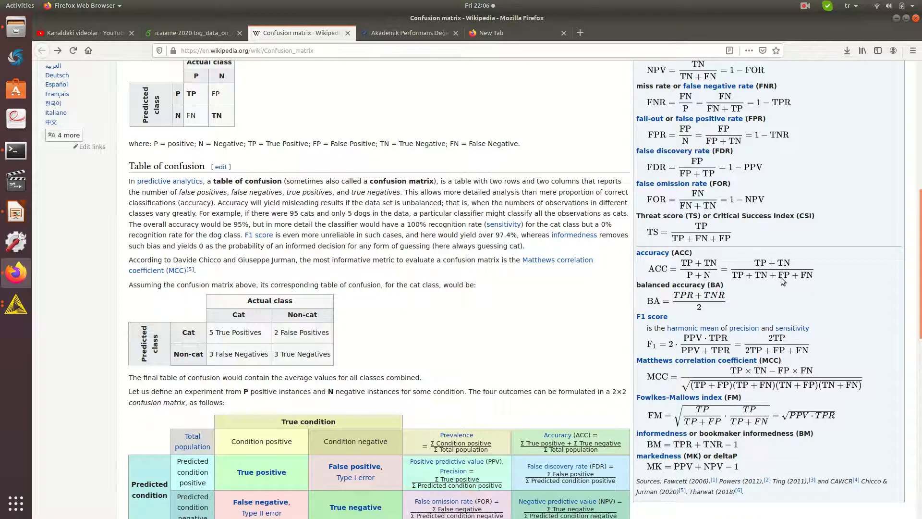
{"action": "mouse_move", "coordinate": [763, 268]}
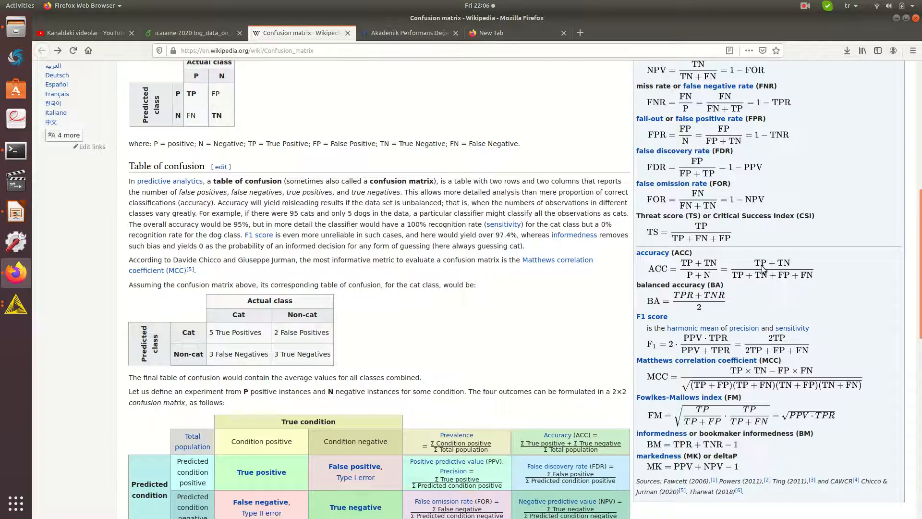
{"action": "mouse_move", "coordinate": [759, 255]}
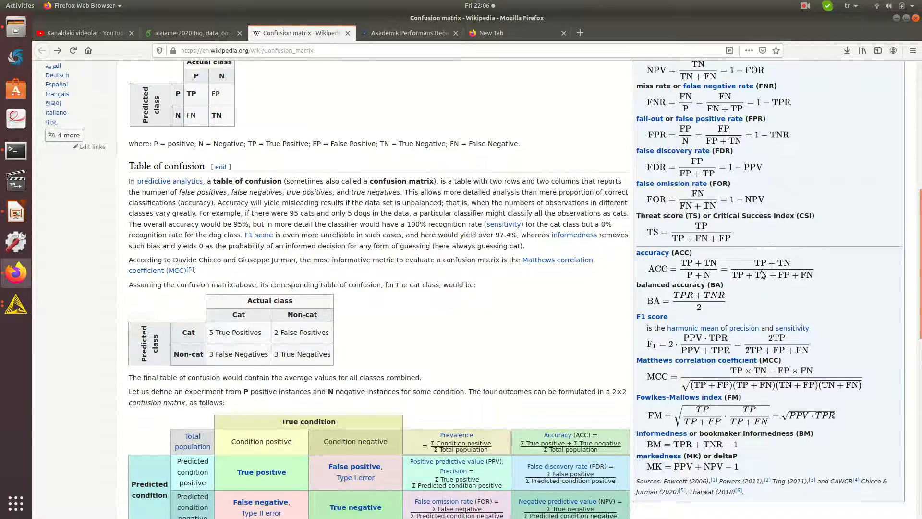
{"action": "mouse_move", "coordinate": [736, 284]}
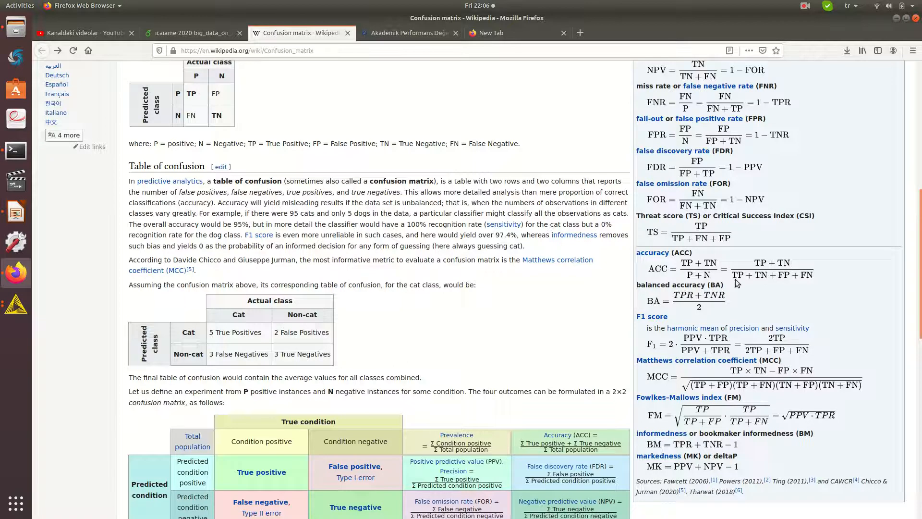
{"action": "mouse_move", "coordinate": [736, 289]}
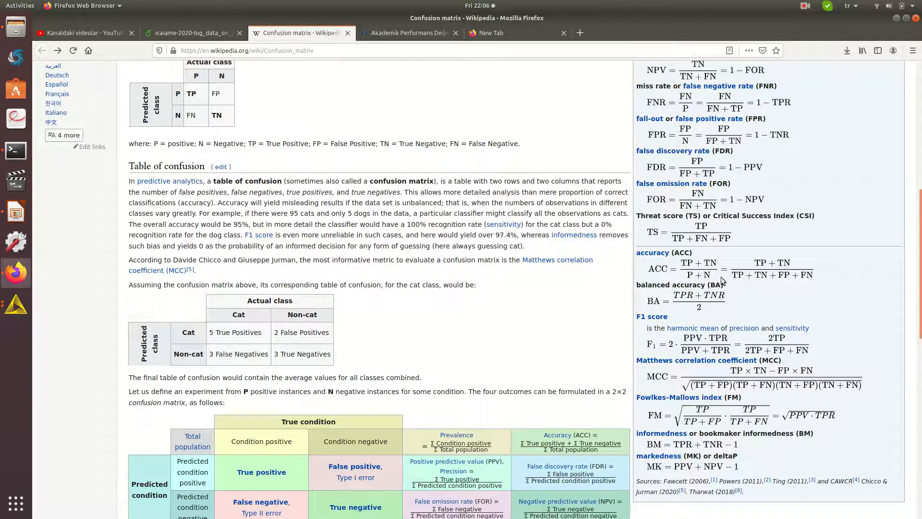
{"action": "mouse_move", "coordinate": [812, 307]}
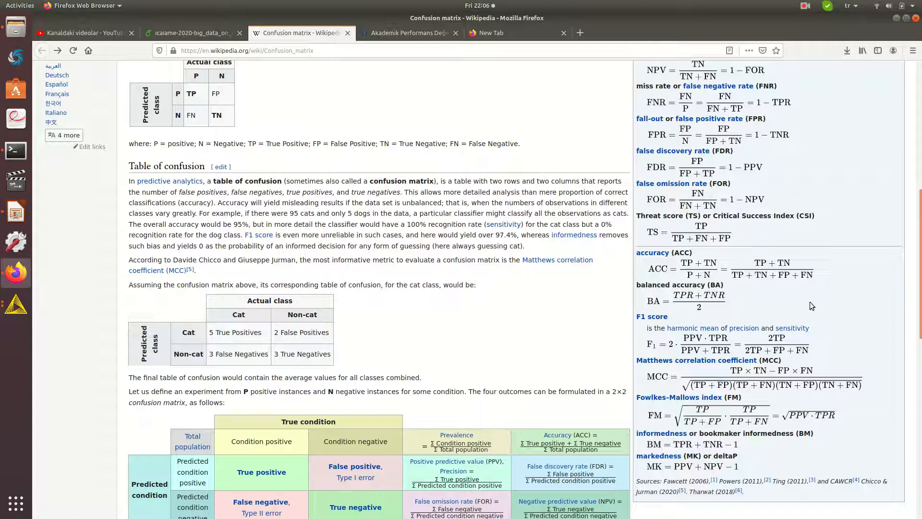
{"action": "mouse_move", "coordinate": [753, 267]}
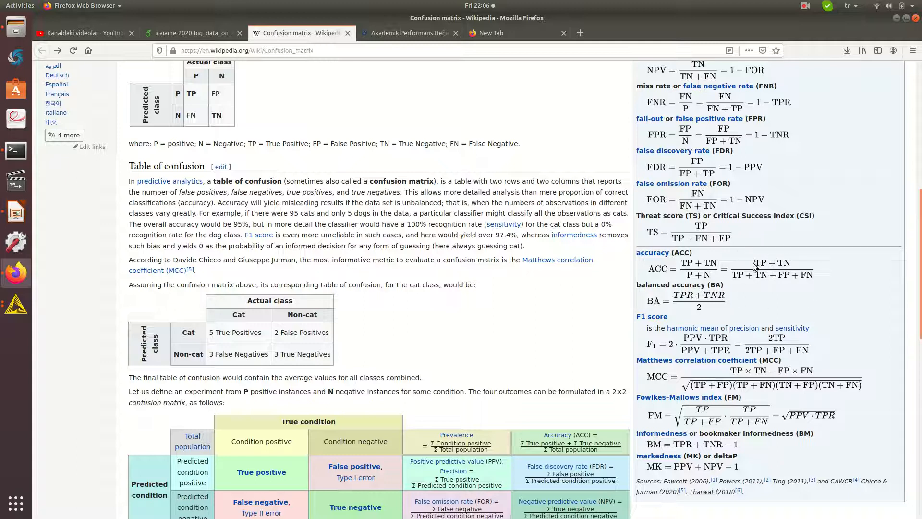
{"action": "mouse_move", "coordinate": [705, 267]}
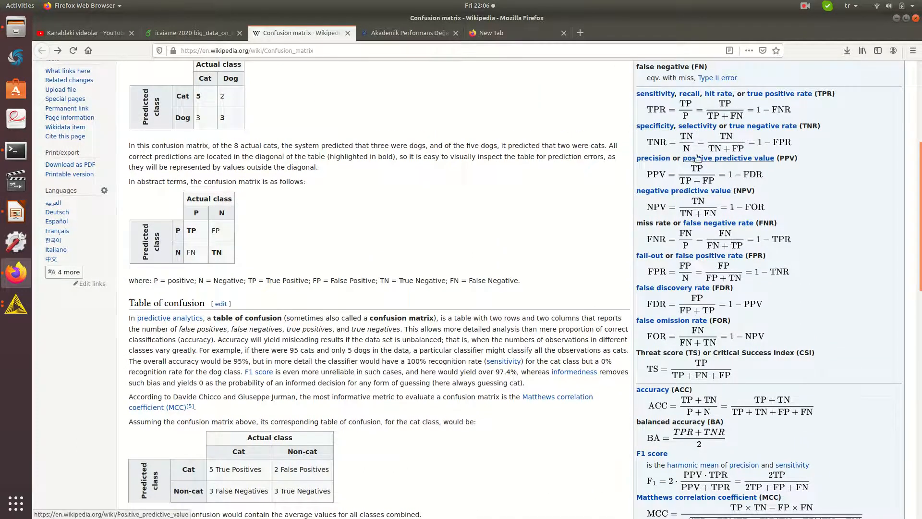
{"action": "mouse_move", "coordinate": [655, 131]}
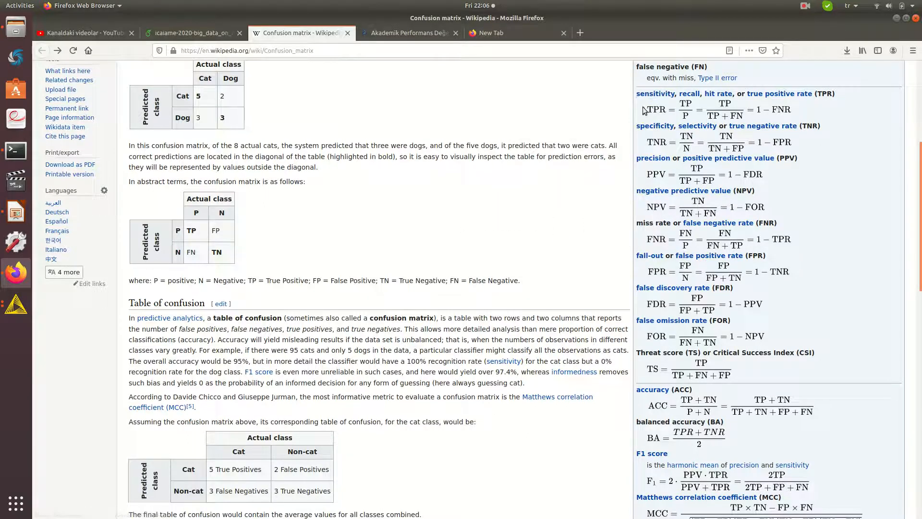
{"action": "mouse_move", "coordinate": [725, 109]}
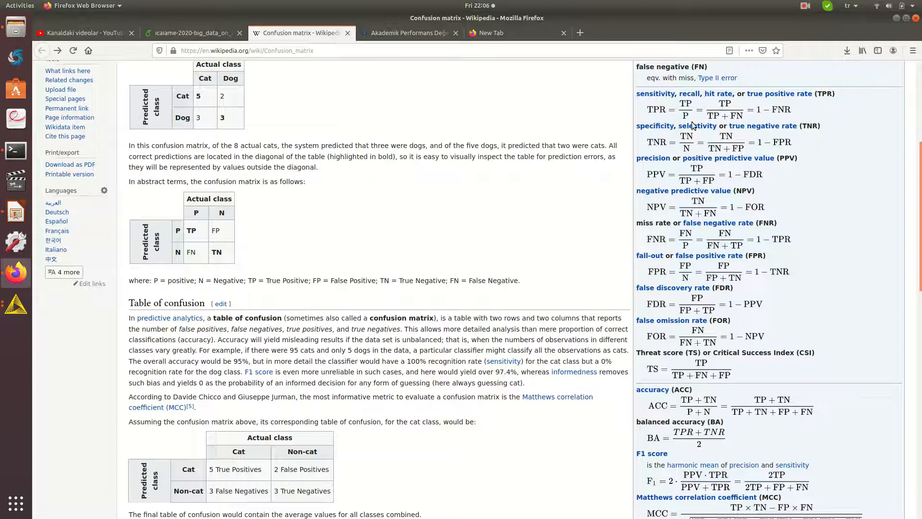
{"action": "mouse_move", "coordinate": [793, 96]}
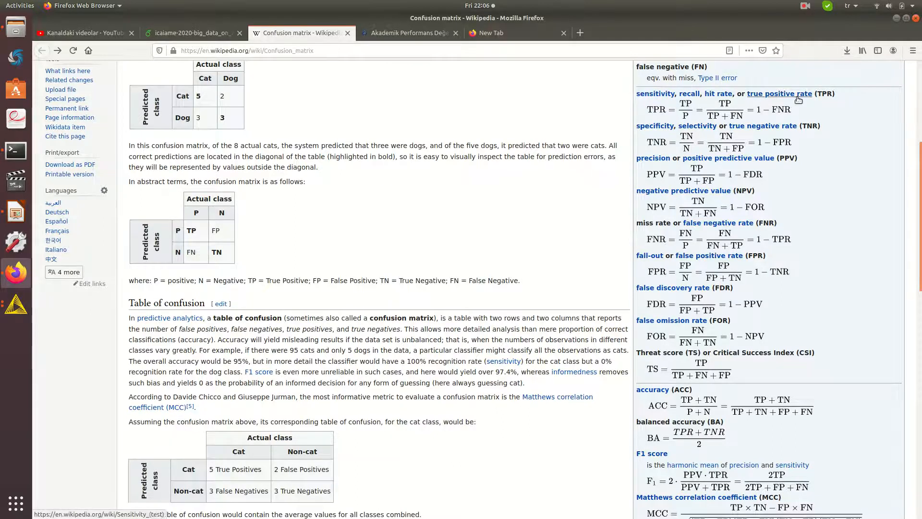
{"action": "mouse_move", "coordinate": [627, 144]}
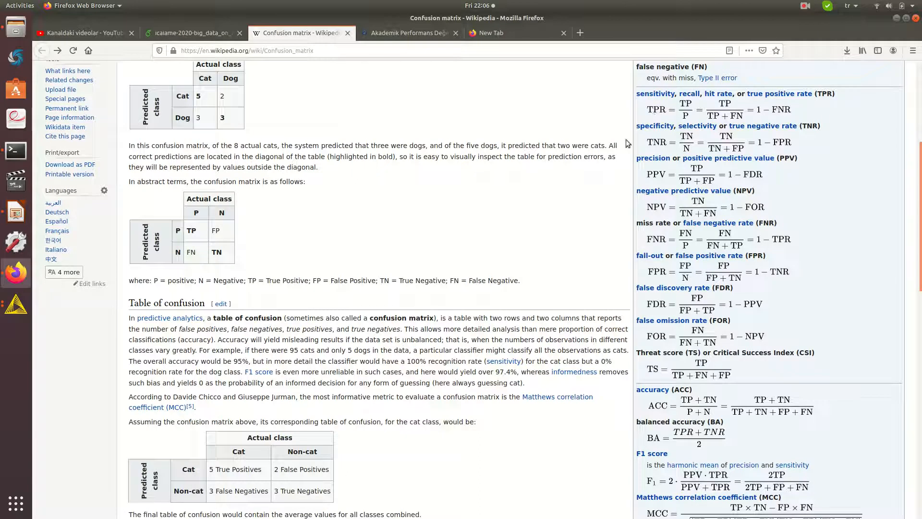
{"action": "mouse_move", "coordinate": [592, 209]}
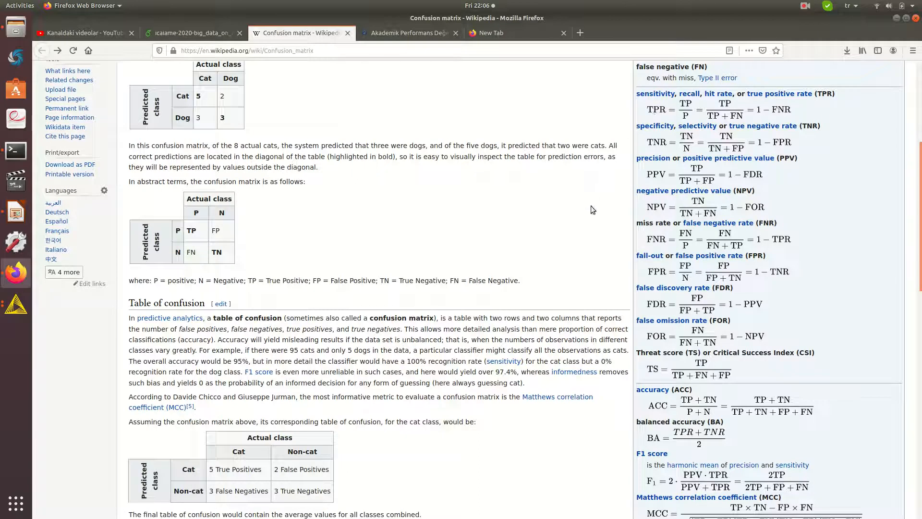
{"action": "mouse_move", "coordinate": [580, 246]}
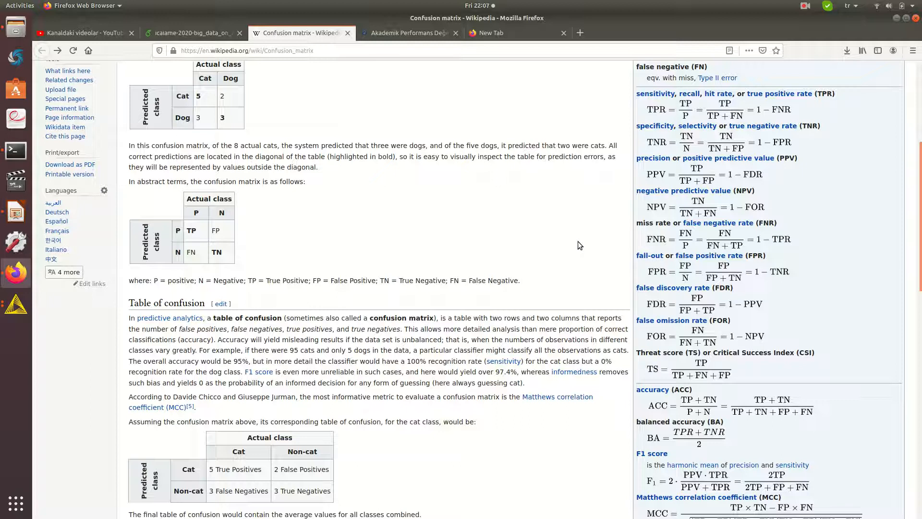
{"action": "mouse_move", "coordinate": [570, 259]}
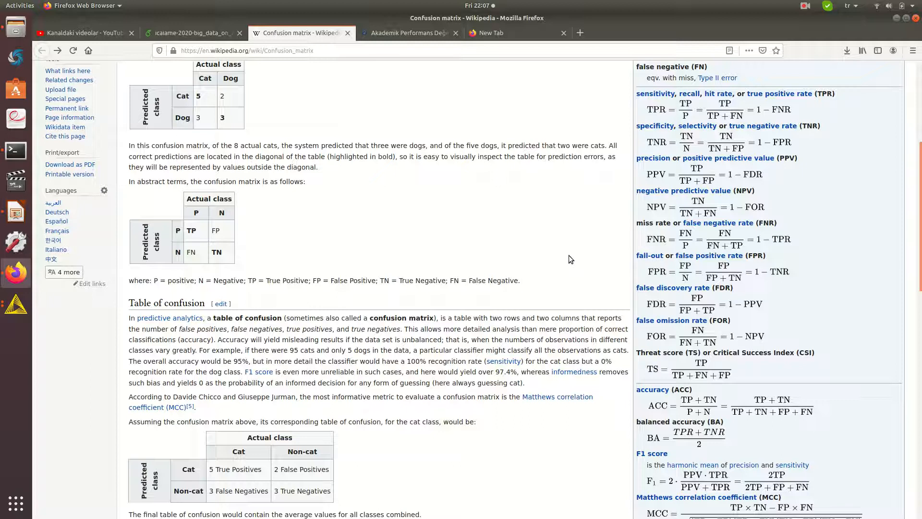
{"action": "mouse_move", "coordinate": [440, 292]}
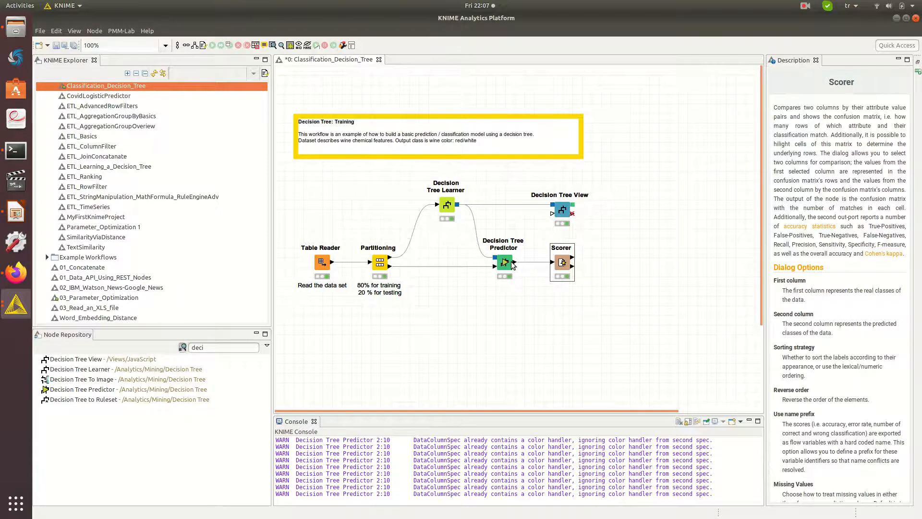
{"action": "right_click", "coordinate": [563, 208]}
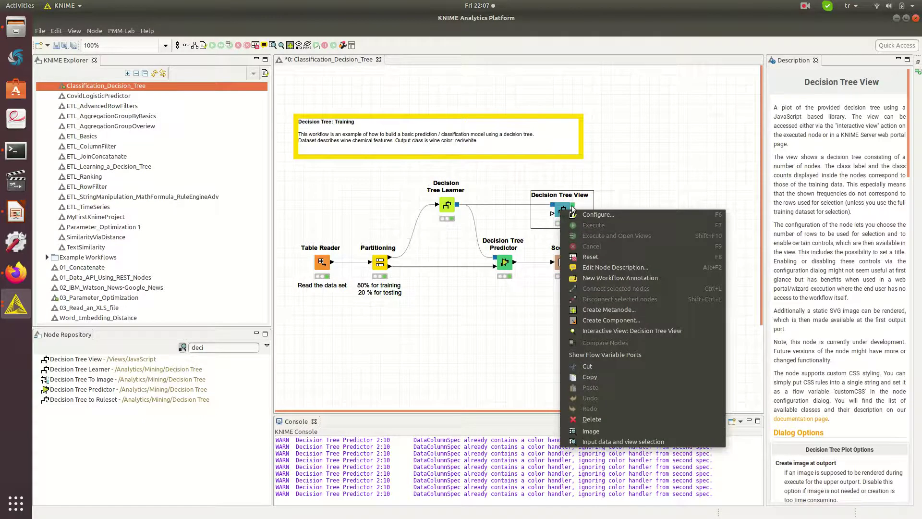
{"action": "left_click", "coordinate": [598, 214]}
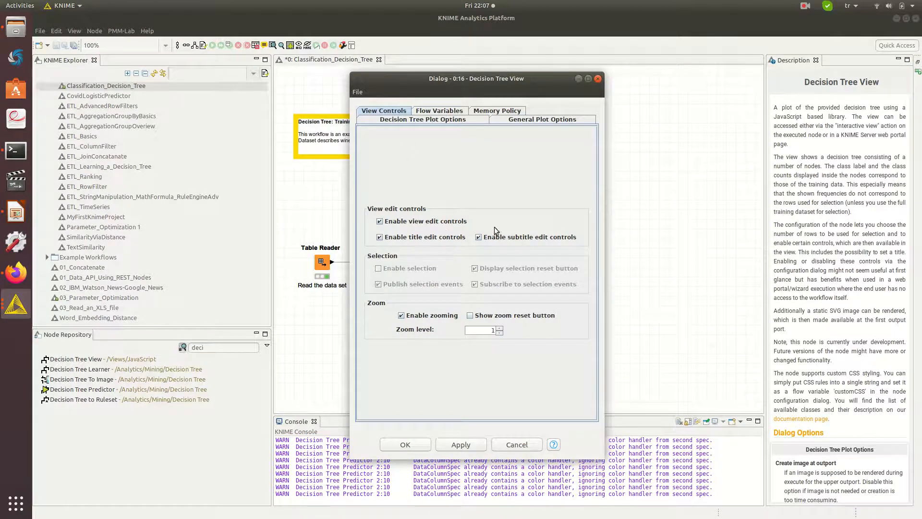
{"action": "right_click", "coordinate": [562, 210]}
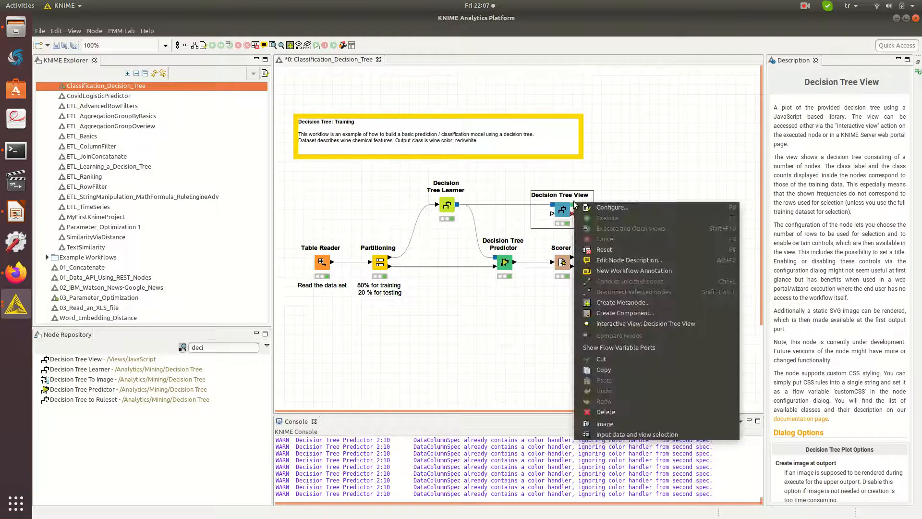
{"action": "mouse_move", "coordinate": [638, 435]}
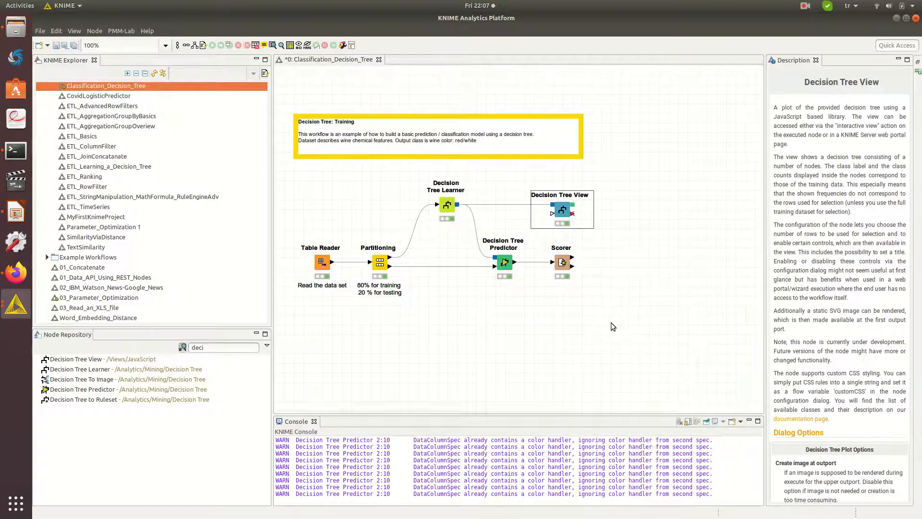
Show the root node's class count table (white 3918 vs red 1279) in the Decision Tree View
{"action": "double_click", "coordinate": [562, 210]}
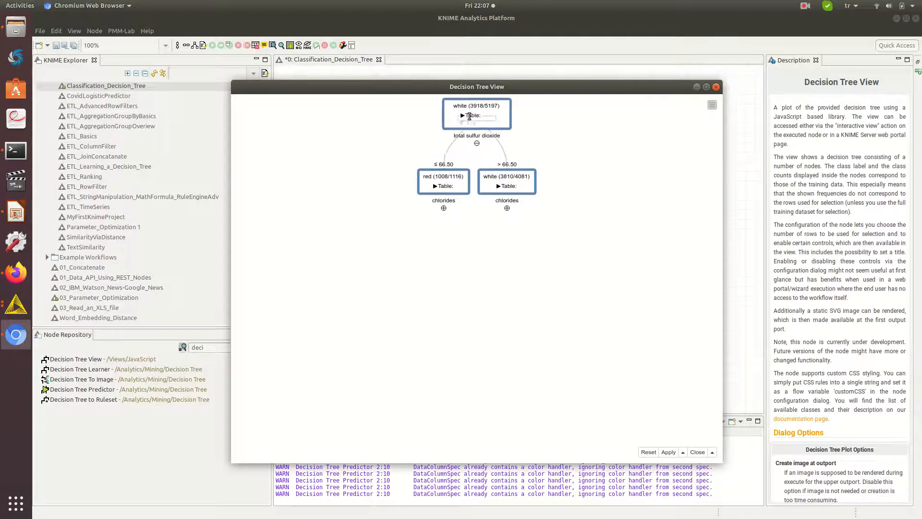
{"action": "left_click", "coordinate": [461, 116]}
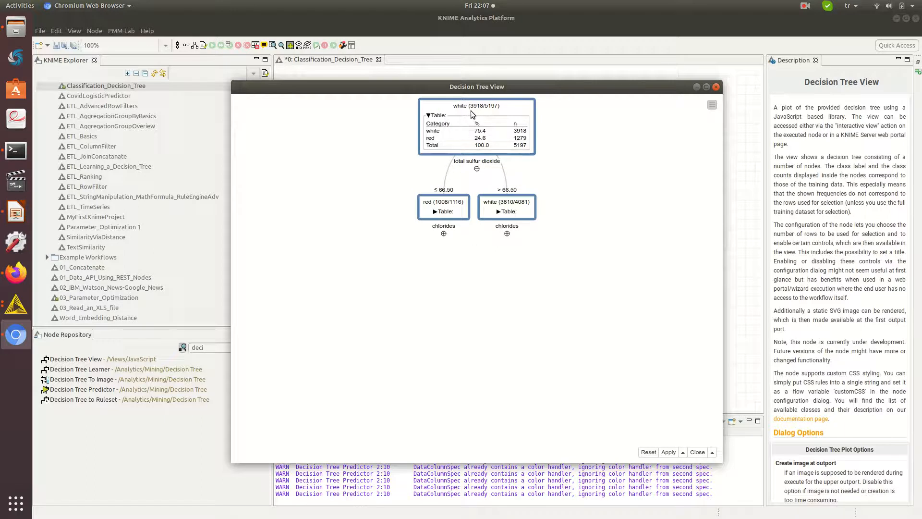
{"action": "mouse_move", "coordinate": [451, 155]}
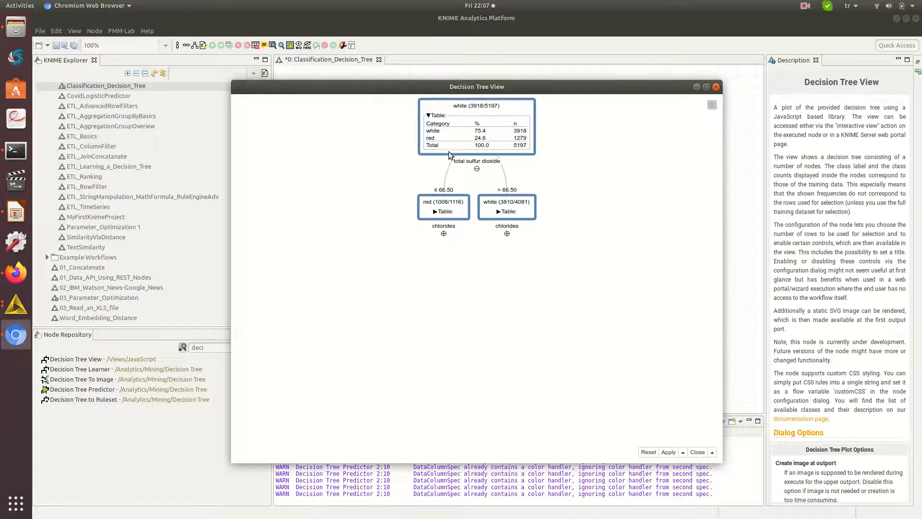
{"action": "mouse_move", "coordinate": [468, 117]}
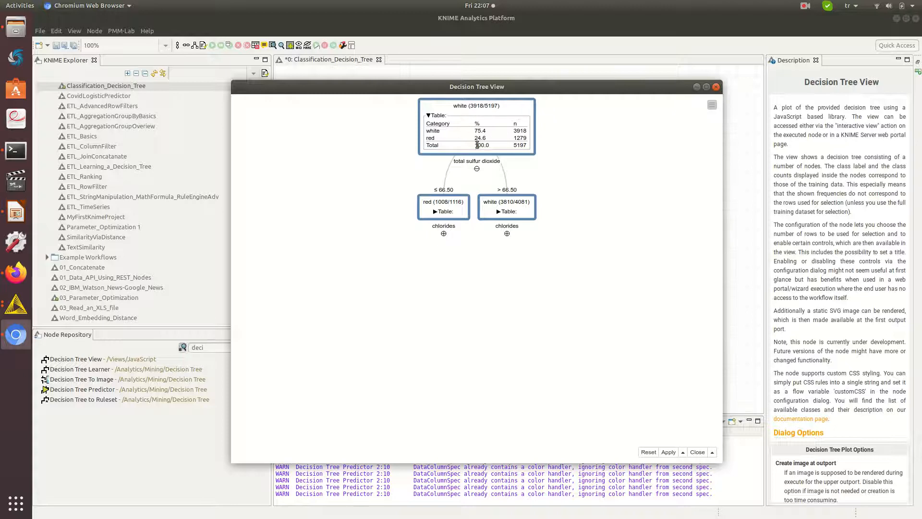
{"action": "mouse_move", "coordinate": [465, 174]}
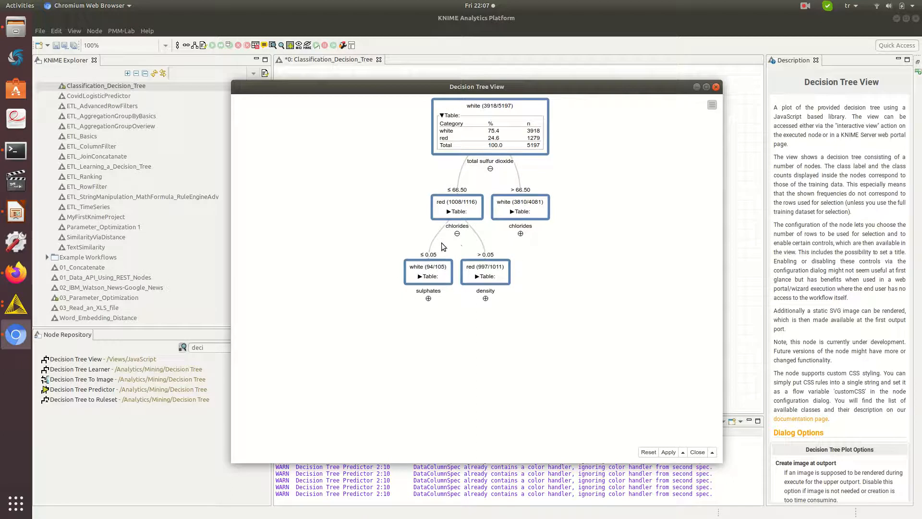
{"action": "mouse_move", "coordinate": [503, 229]}
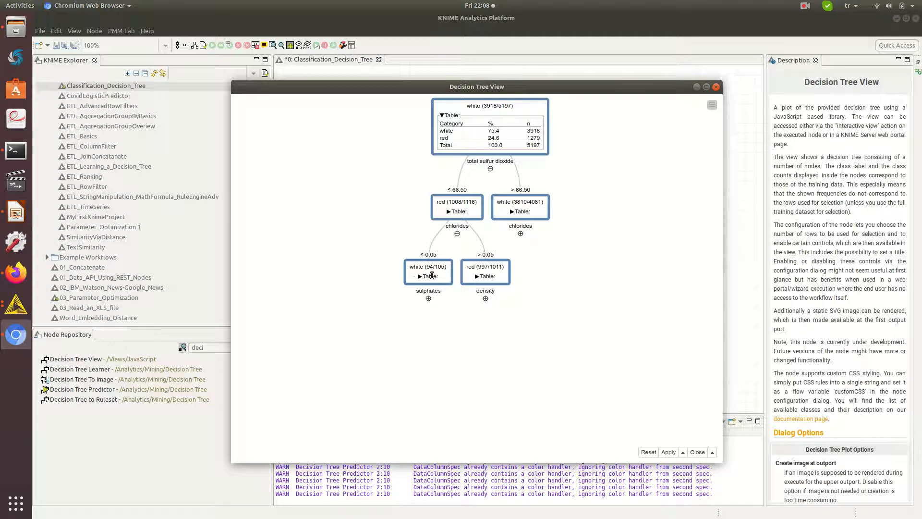
{"action": "mouse_move", "coordinate": [425, 253]}
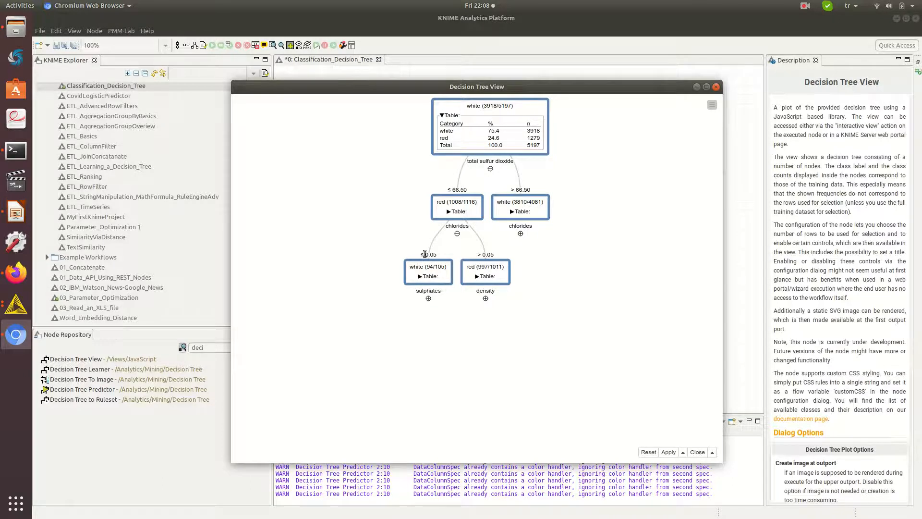
{"action": "mouse_move", "coordinate": [435, 262]}
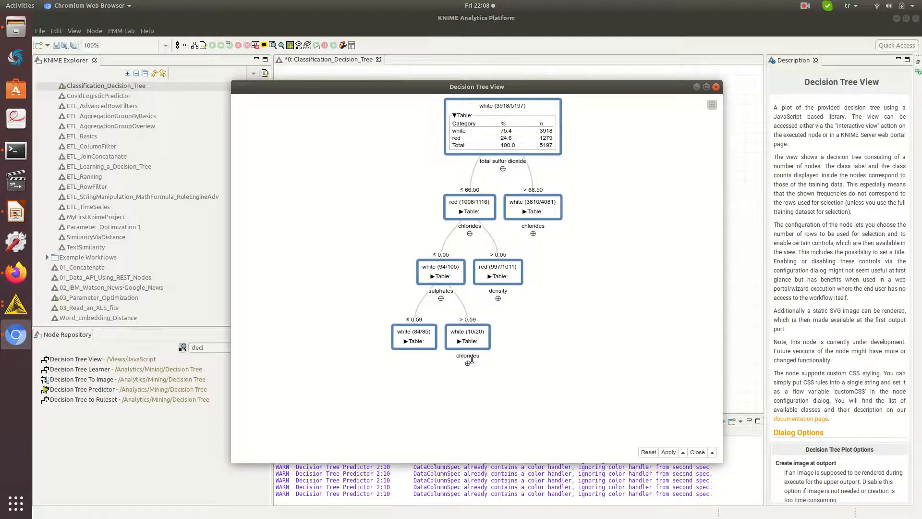
{"action": "left_click", "coordinate": [468, 362]}
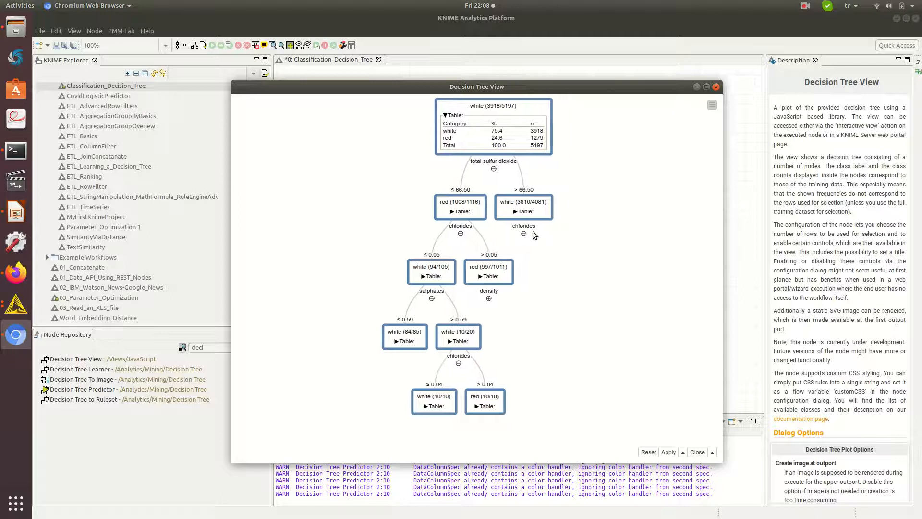
{"action": "left_click", "coordinate": [524, 234]}
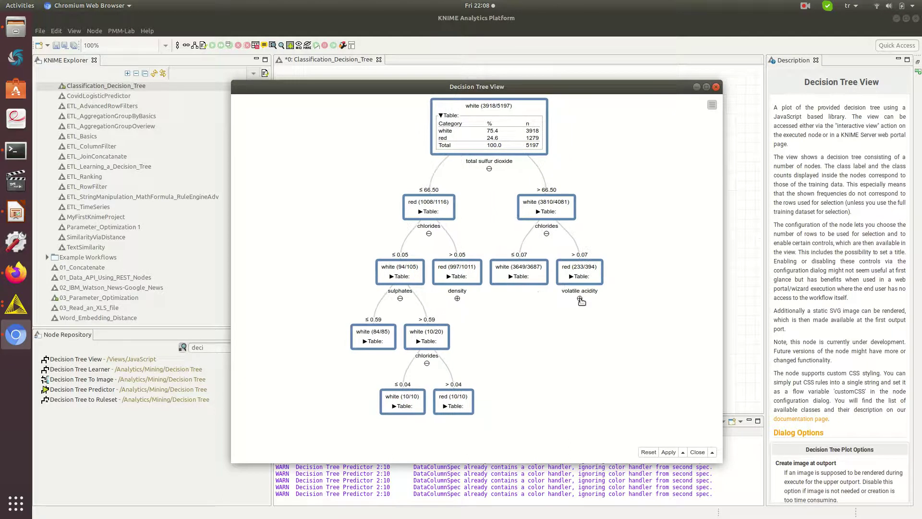
{"action": "left_click", "coordinate": [580, 299]}
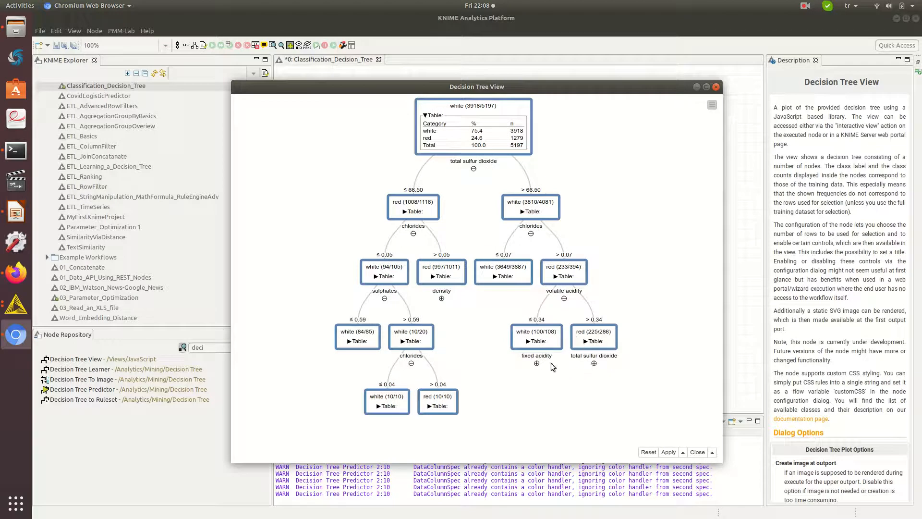
{"action": "left_click", "coordinate": [536, 363]}
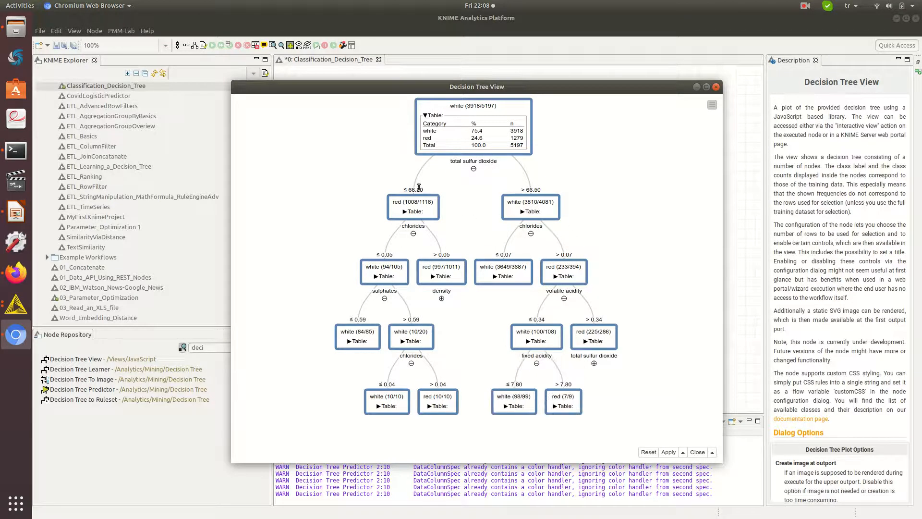
{"action": "mouse_move", "coordinate": [482, 397]}
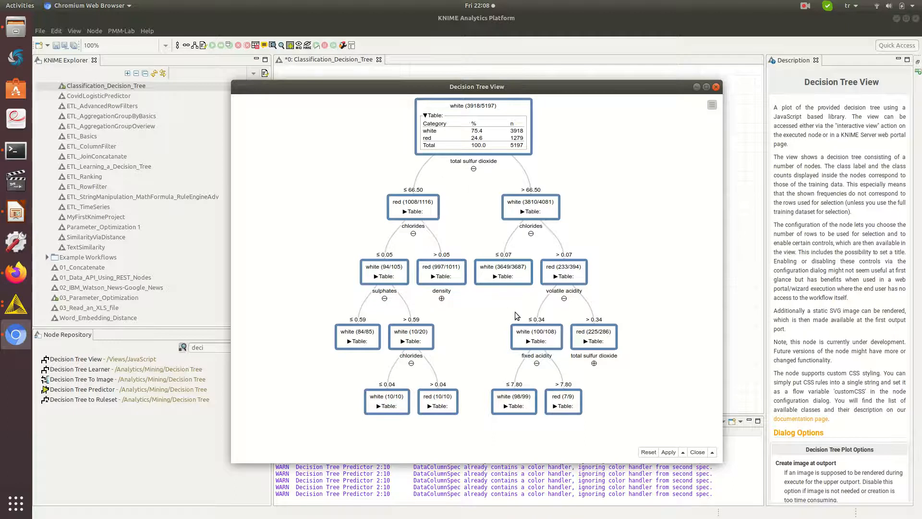
{"action": "mouse_move", "coordinate": [607, 376]}
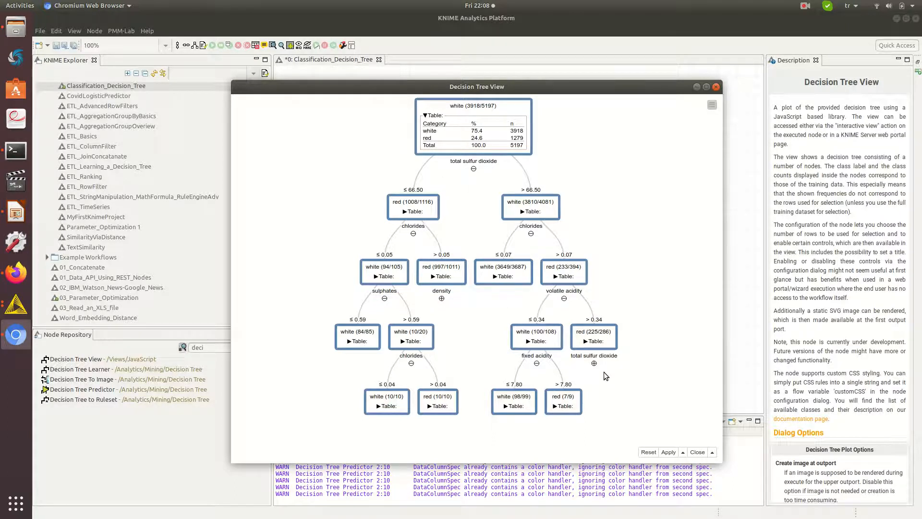
{"action": "mouse_move", "coordinate": [599, 383]}
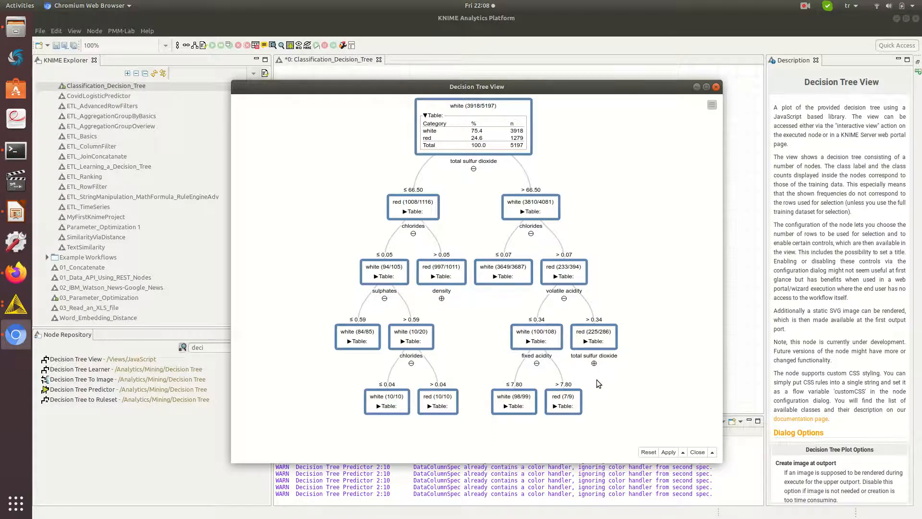
{"action": "mouse_move", "coordinate": [304, 462]}
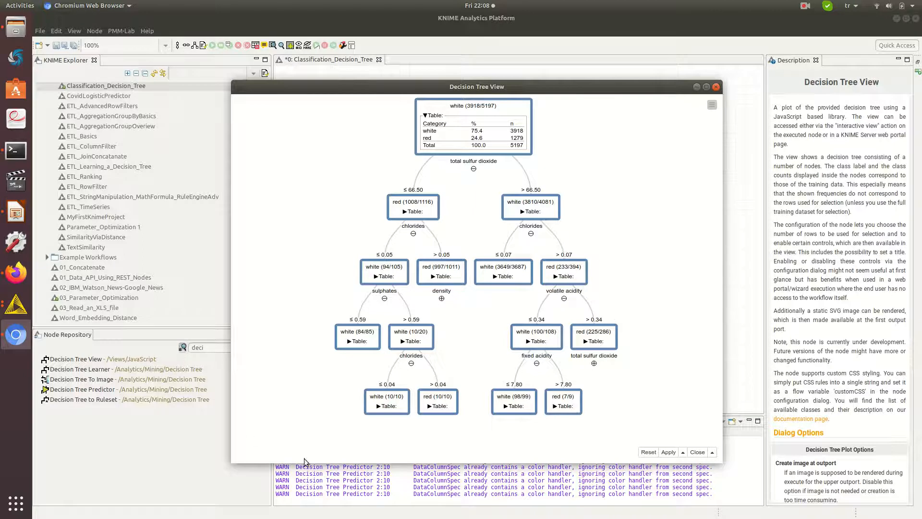
{"action": "mouse_move", "coordinate": [585, 99]}
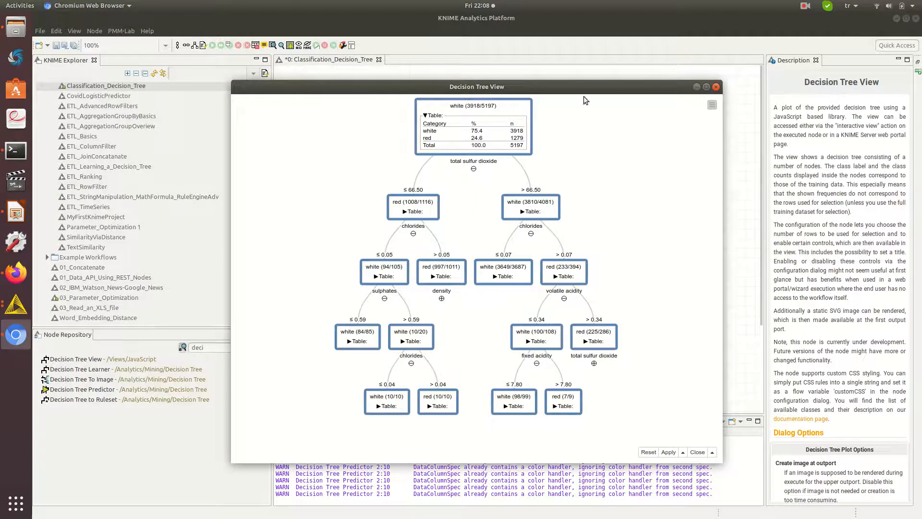
{"action": "mouse_move", "coordinate": [457, 373]}
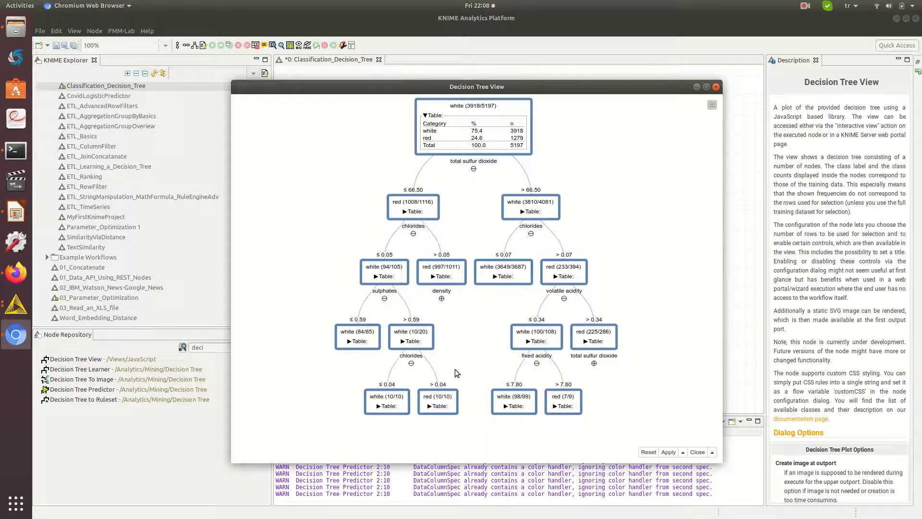
{"action": "mouse_move", "coordinate": [625, 308]}
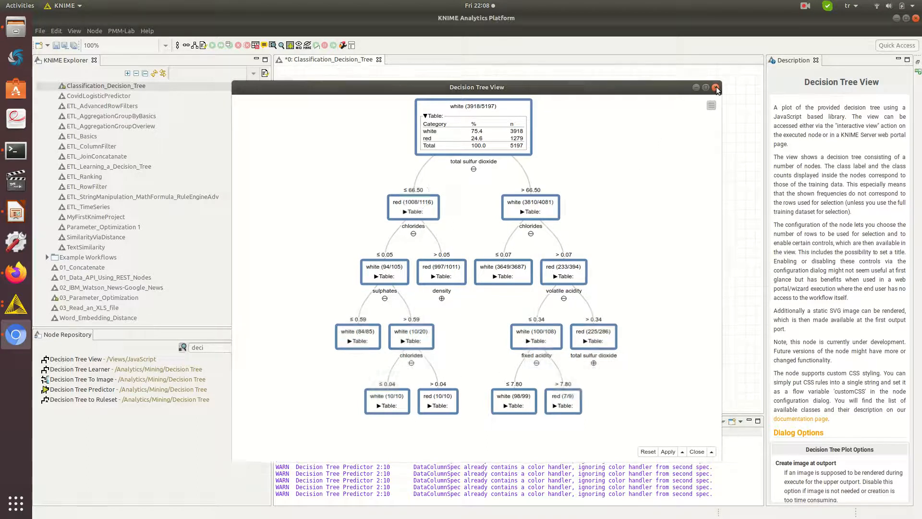
Close the Decision Tree View and bring up the Decision Tree Predictor's context actions
{"action": "left_click", "coordinate": [716, 86]}
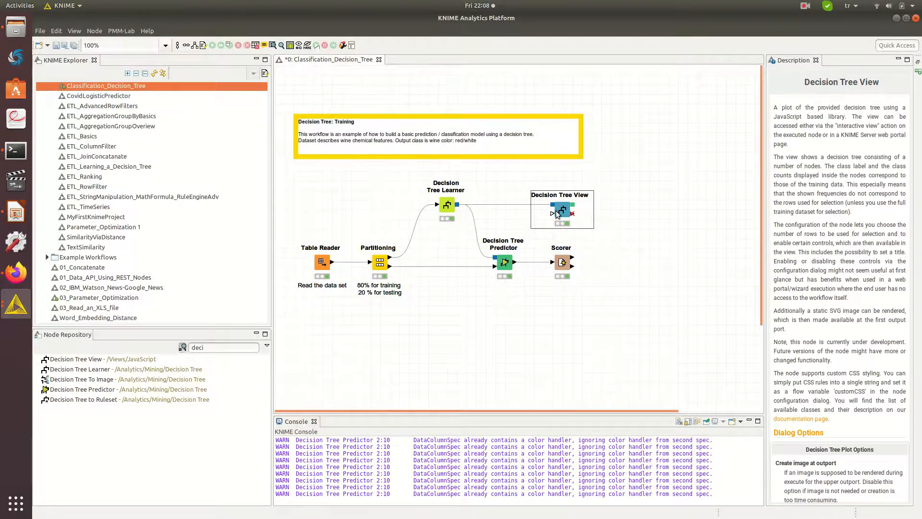
{"action": "right_click", "coordinate": [561, 209]}
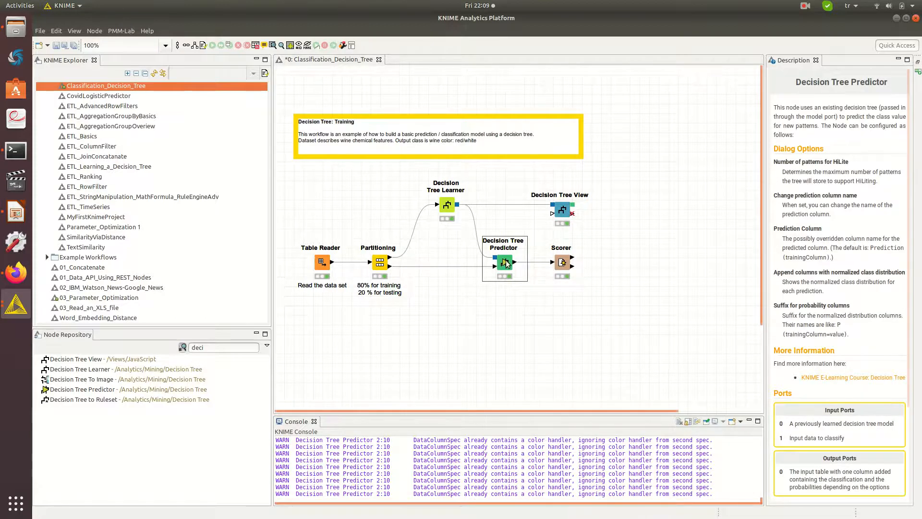
Show the predictor's 1300-row classified table full-size with a widened Prediction (color) column
{"action": "double_click", "coordinate": [505, 263]}
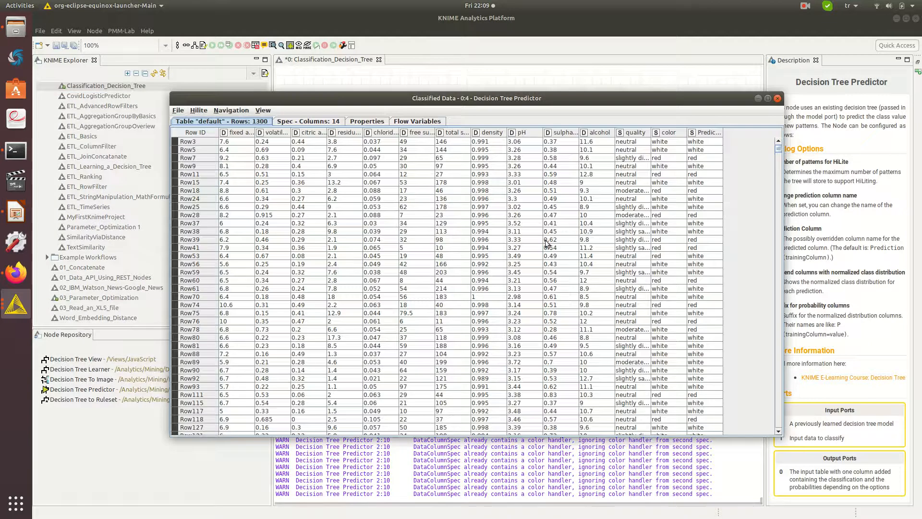
{"action": "mouse_move", "coordinate": [421, 140]}
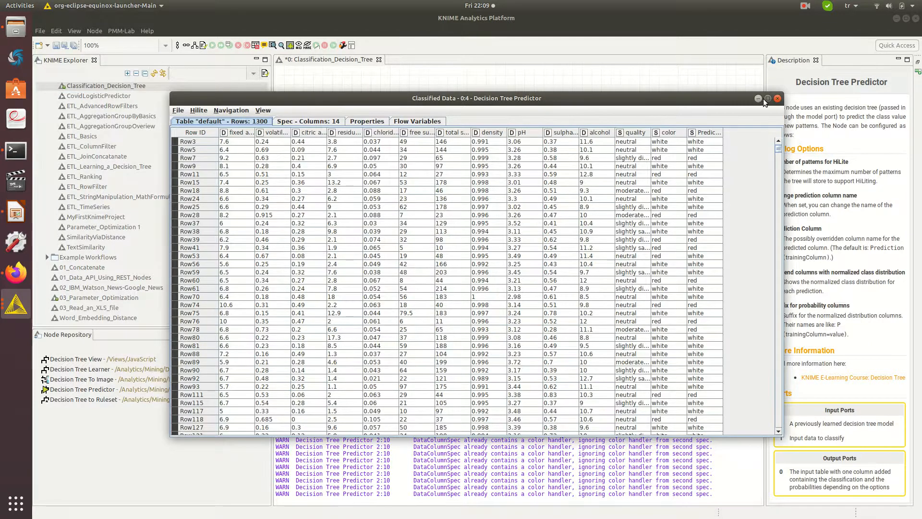
{"action": "left_click", "coordinate": [767, 98]}
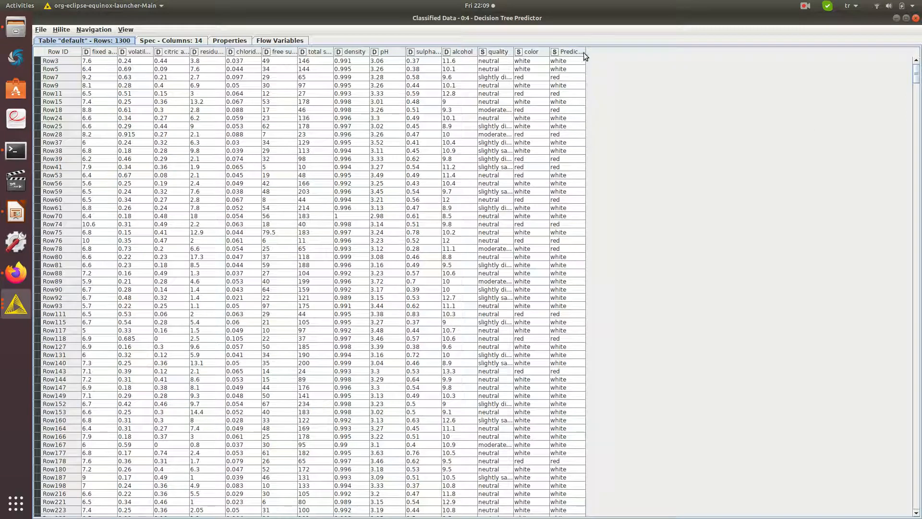
{"action": "left_click_drag", "start_coordinate": [585, 51], "coordinate": [731, 51]}
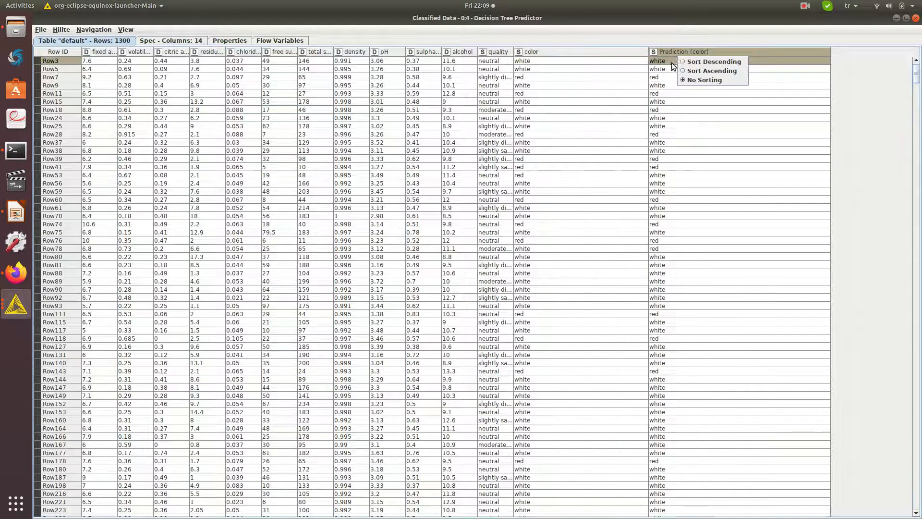
{"action": "left_click", "coordinate": [522, 61]}
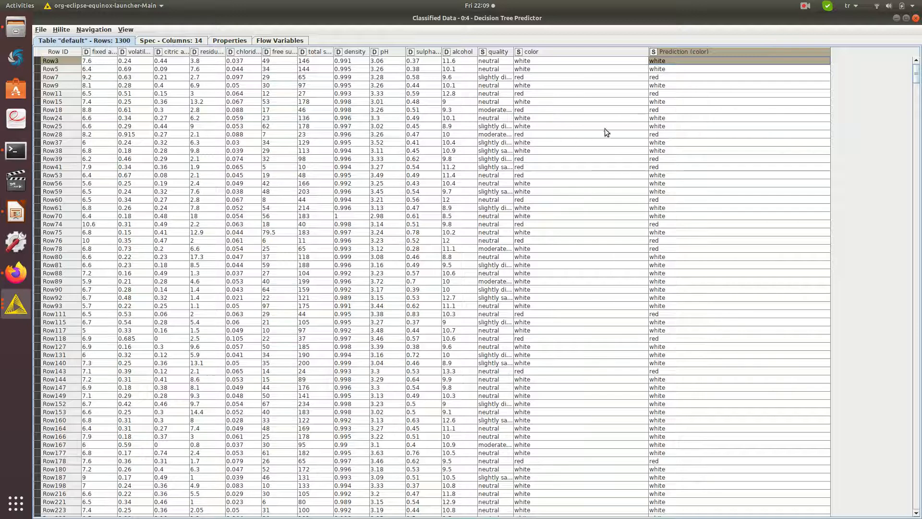
{"action": "mouse_move", "coordinate": [544, 196]}
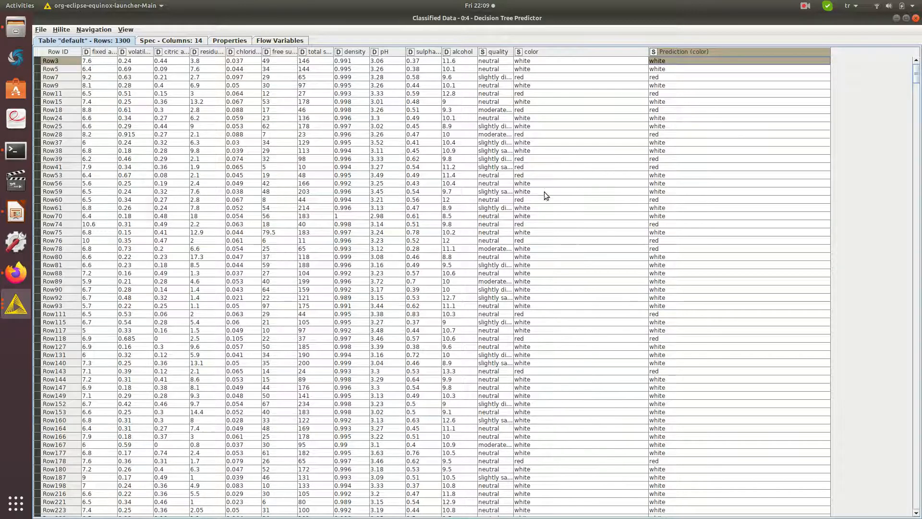
{"action": "mouse_move", "coordinate": [665, 279]}
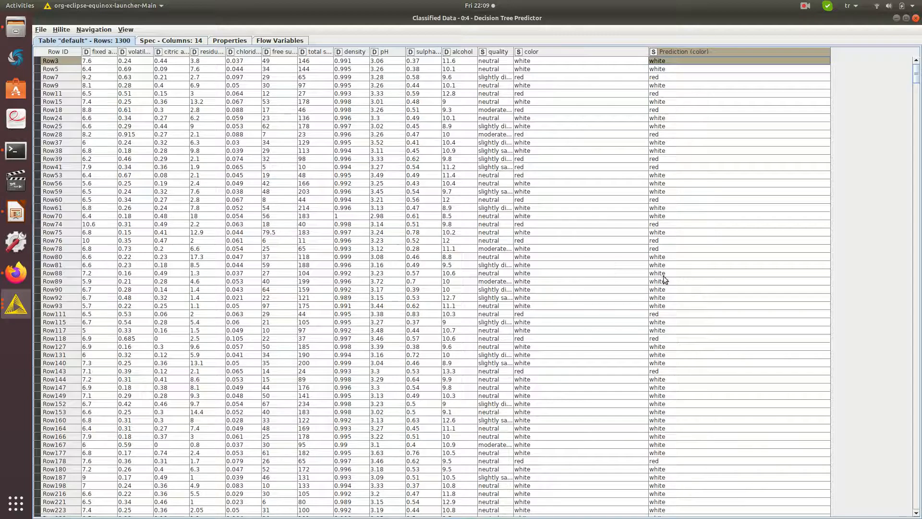
{"action": "mouse_move", "coordinate": [534, 290]}
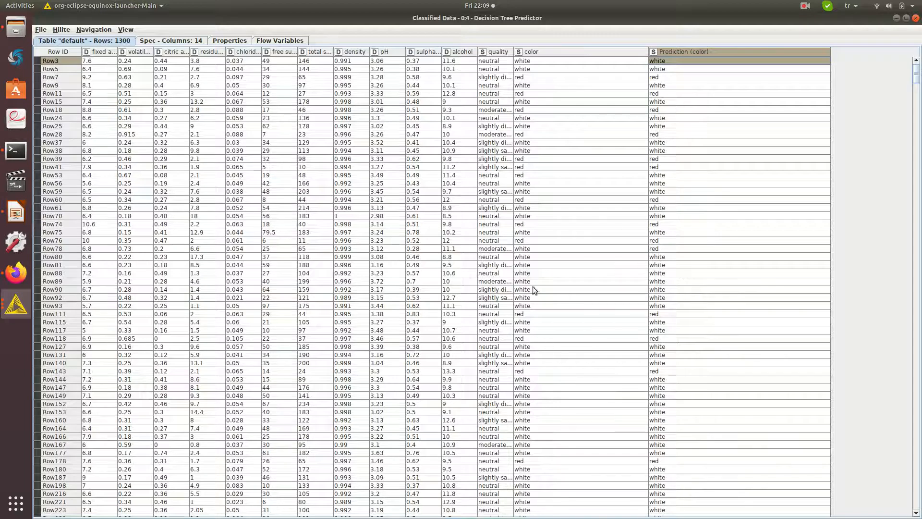
{"action": "mouse_move", "coordinate": [506, 394]}
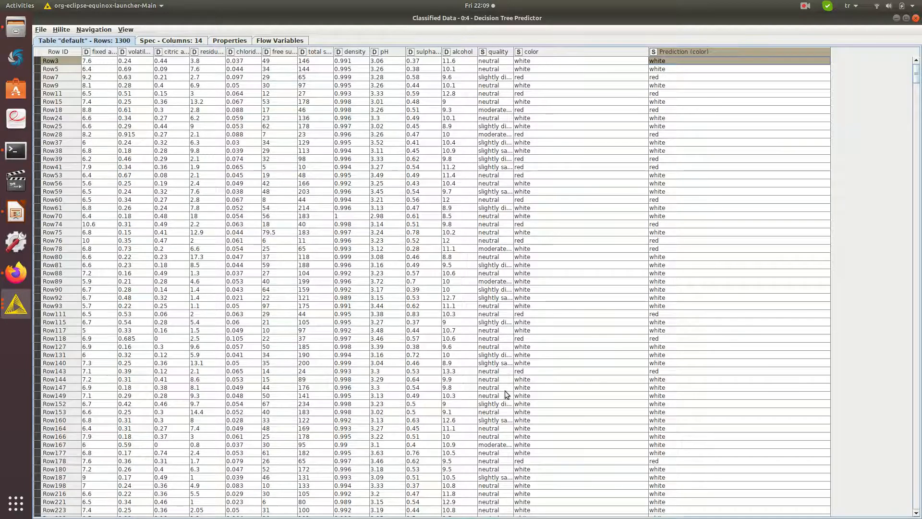
{"action": "mouse_move", "coordinate": [615, 330]}
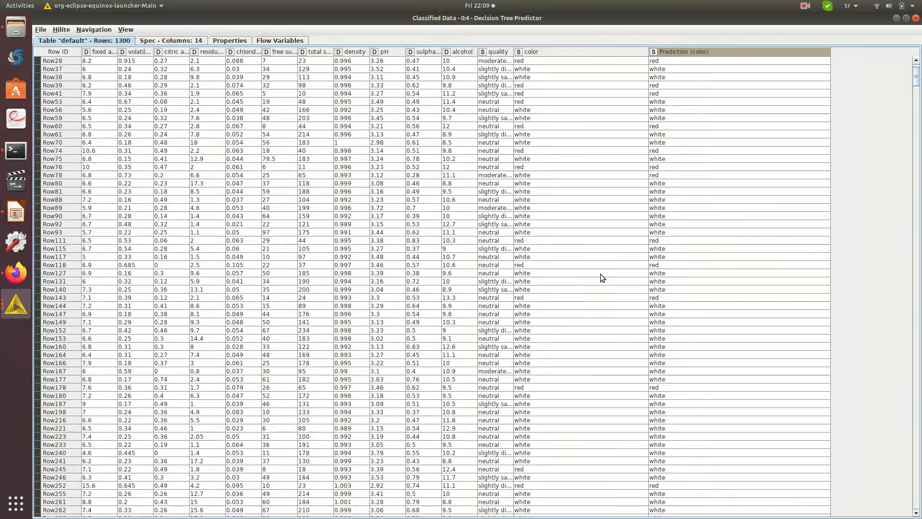
Compare color with Prediction (color) down the rows, then close the classified data table
{"action": "scroll", "scroll_direction": "down", "scroll_amount": 3}
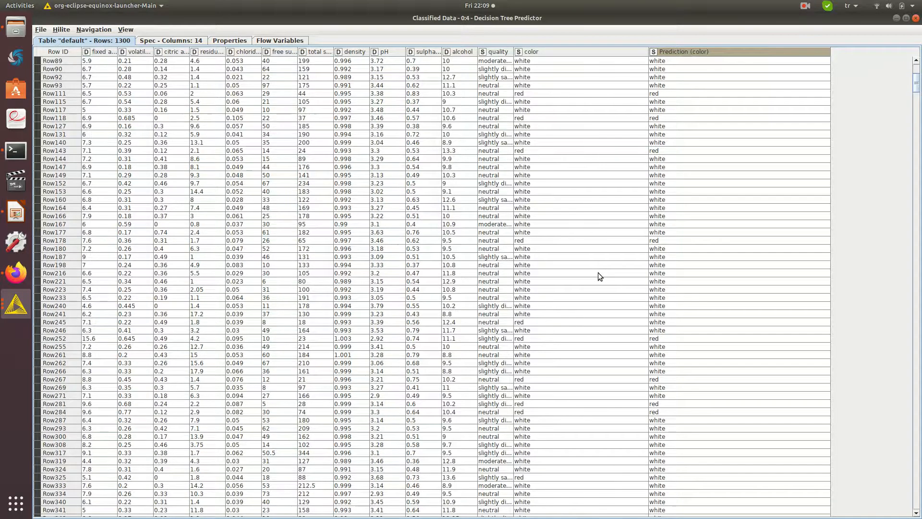
{"action": "scroll", "scroll_direction": "down", "scroll_amount": 3}
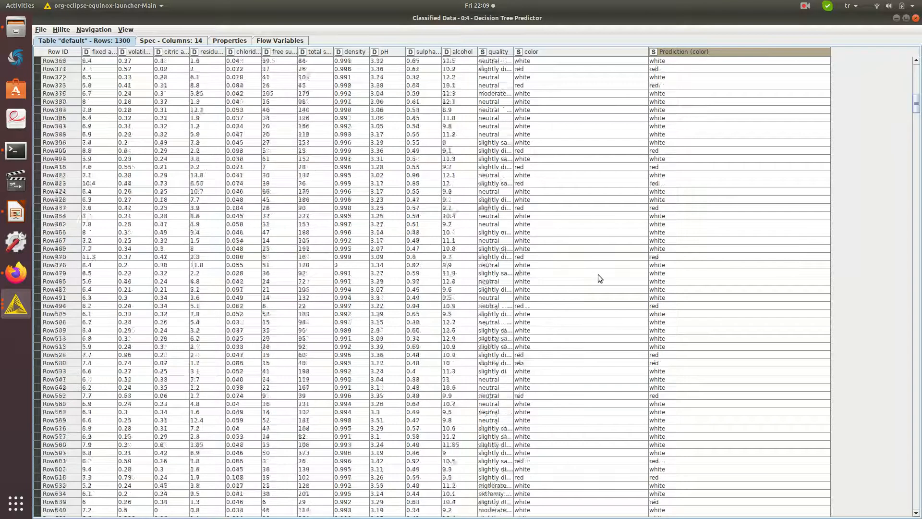
{"action": "scroll", "scroll_direction": "down", "scroll_amount": 3}
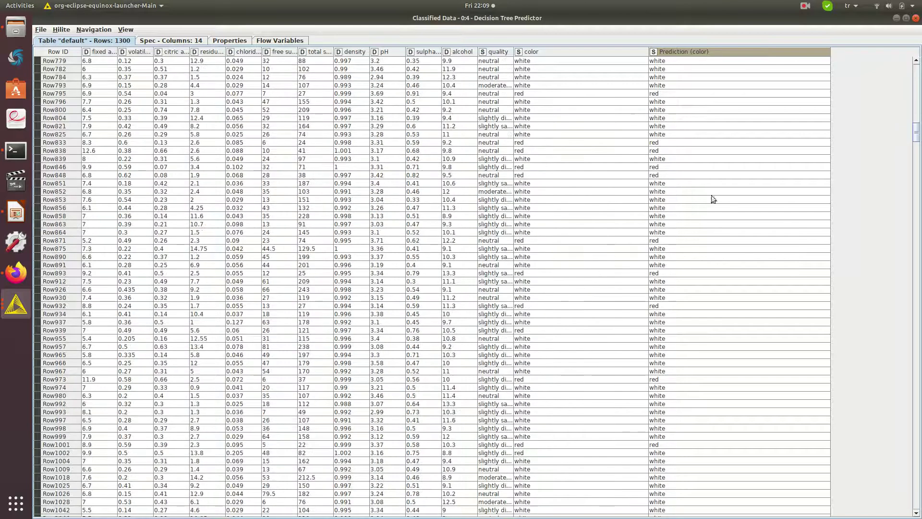
{"action": "scroll", "scroll_direction": "down", "scroll_amount": 3}
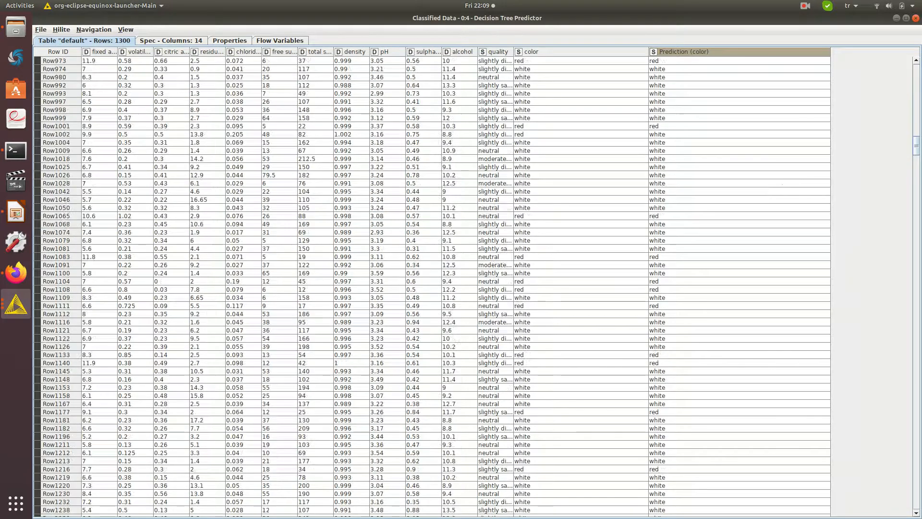
{"action": "scroll", "scroll_direction": "down", "scroll_amount": 3}
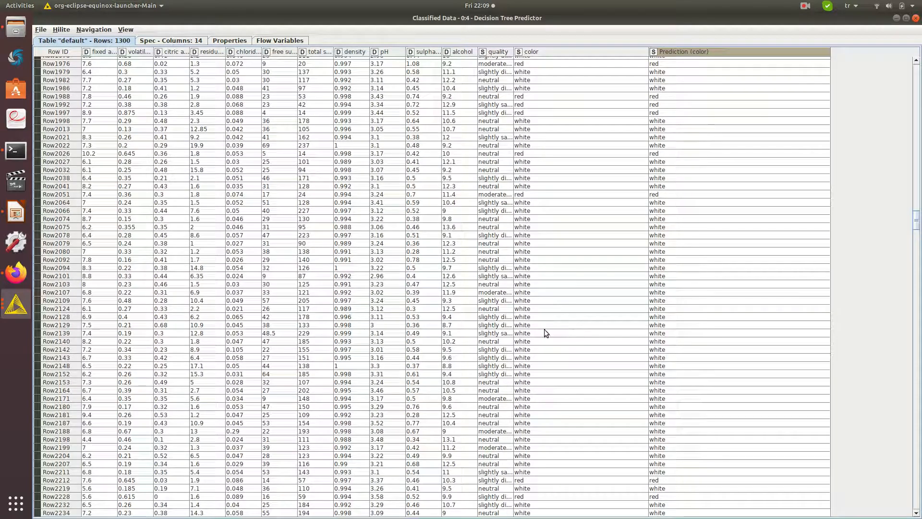
{"action": "mouse_move", "coordinate": [431, 203]}
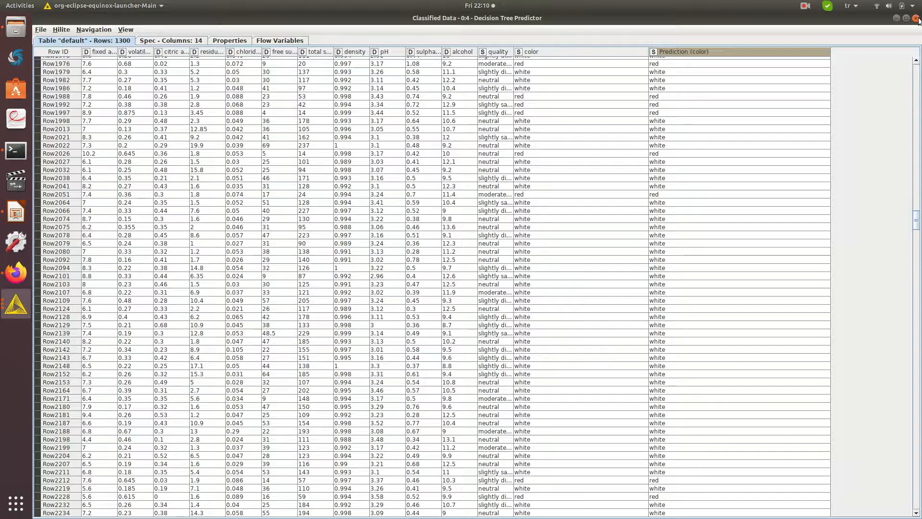
{"action": "left_click", "coordinate": [916, 20]}
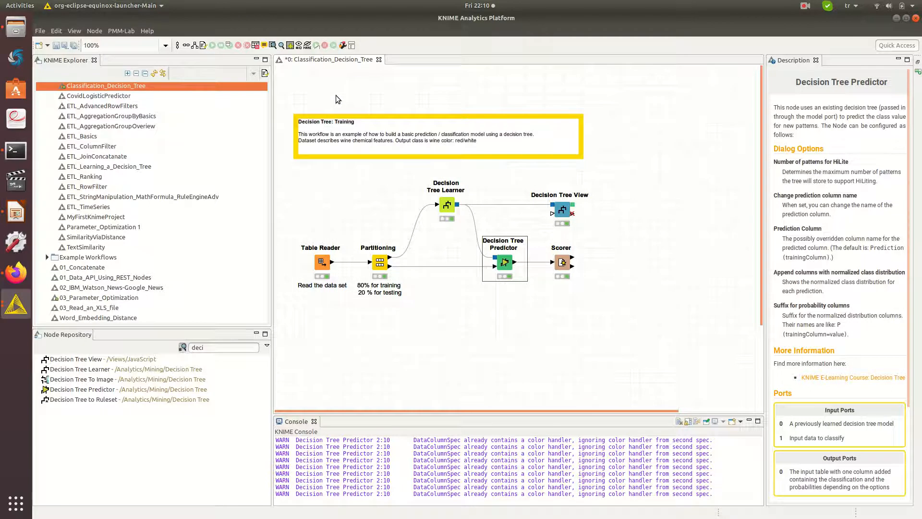
{"action": "mouse_move", "coordinate": [687, 183]}
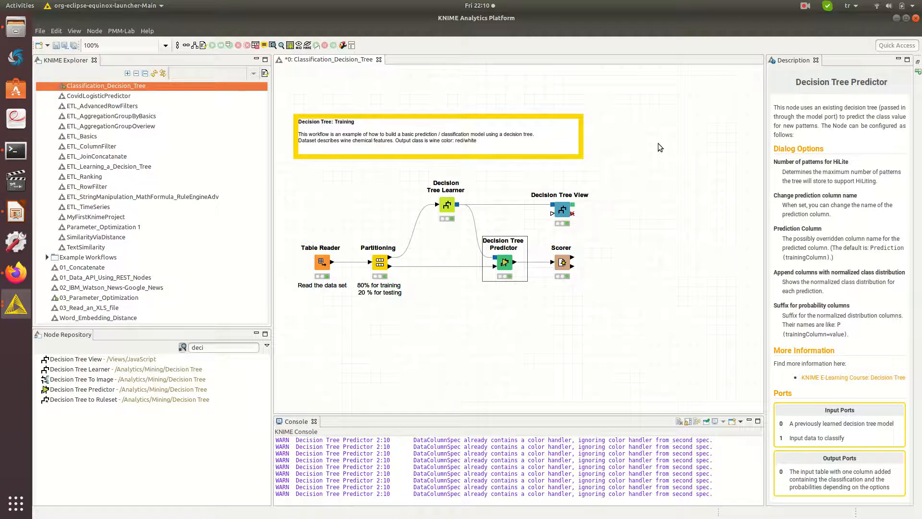
{"action": "mouse_move", "coordinate": [631, 140]}
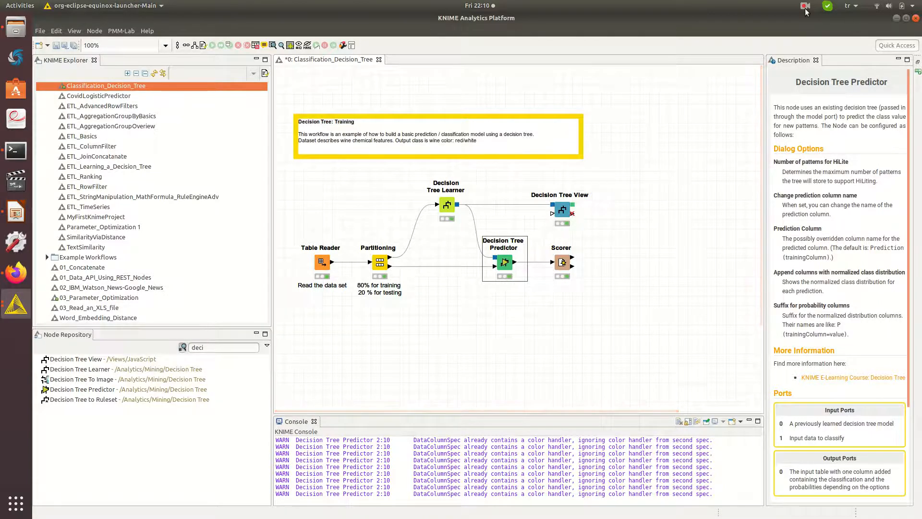
{"action": "left_click", "coordinate": [805, 6]}
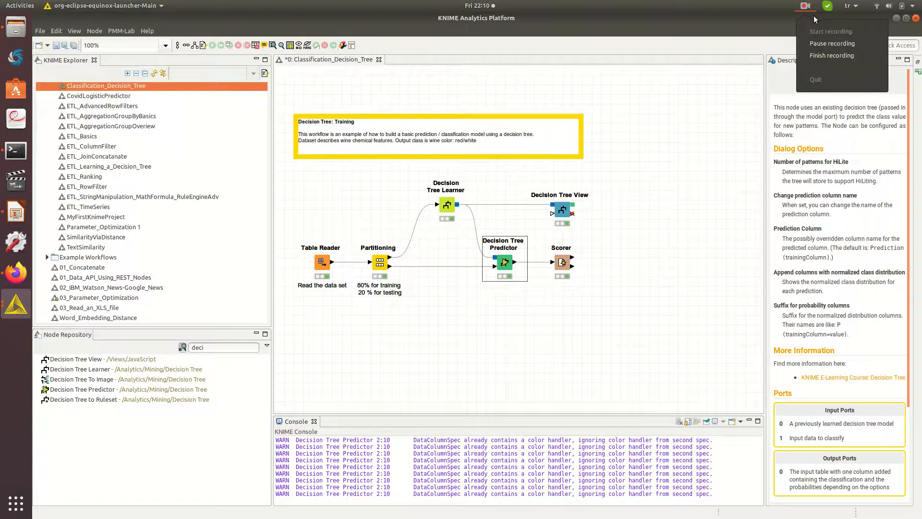